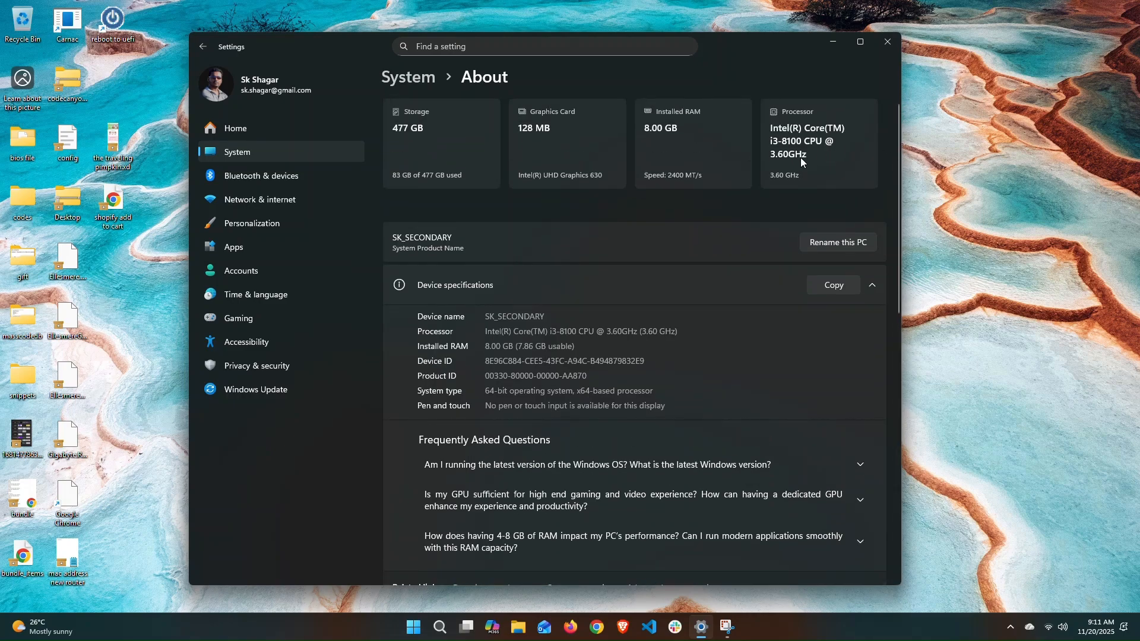
pyautogui.moveTo(742, 142)
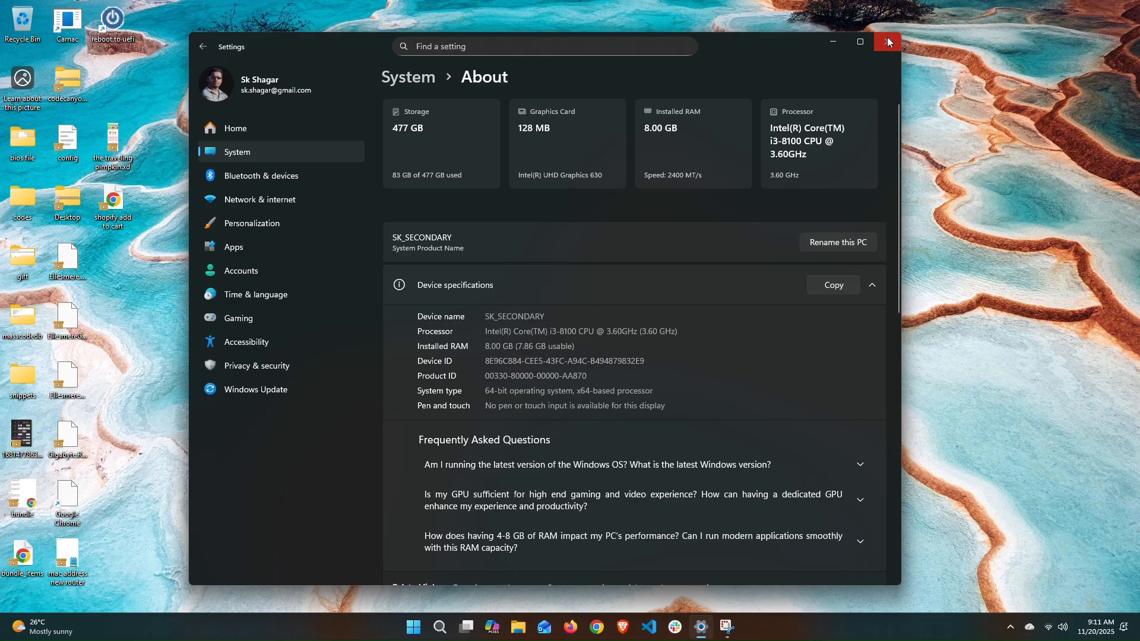
# Close the Settings About page after reviewing the processor, memory and graphics specs.
pyautogui.click(886, 42)
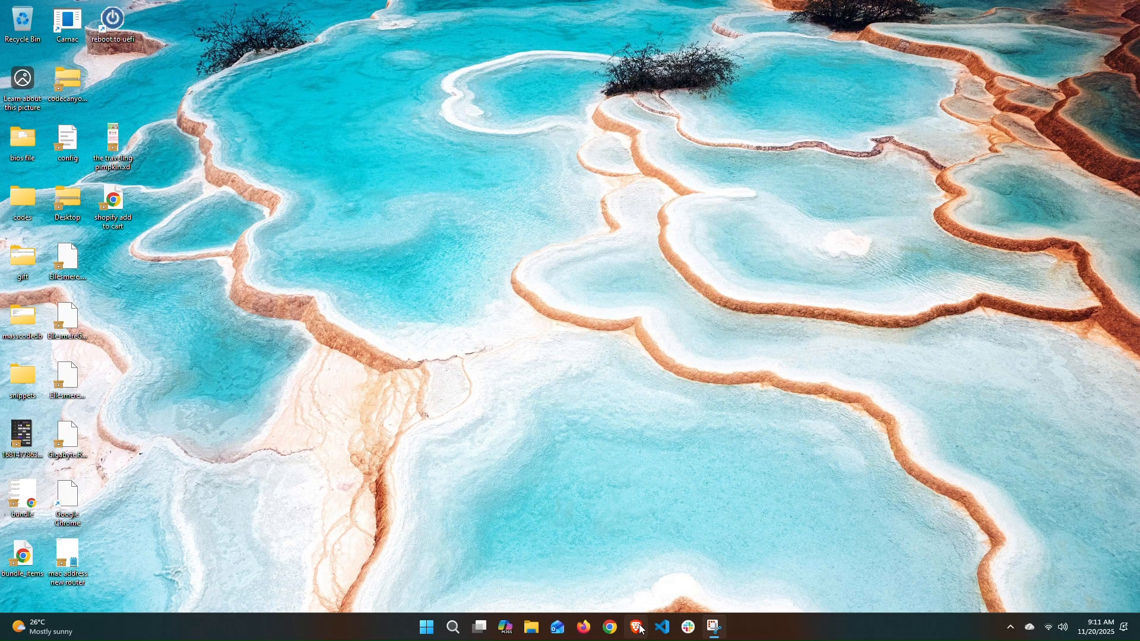
# Search 'opcore simplify' in Brave and open the OpCore-Simplify GitHub repository.
pyautogui.click(635, 626)
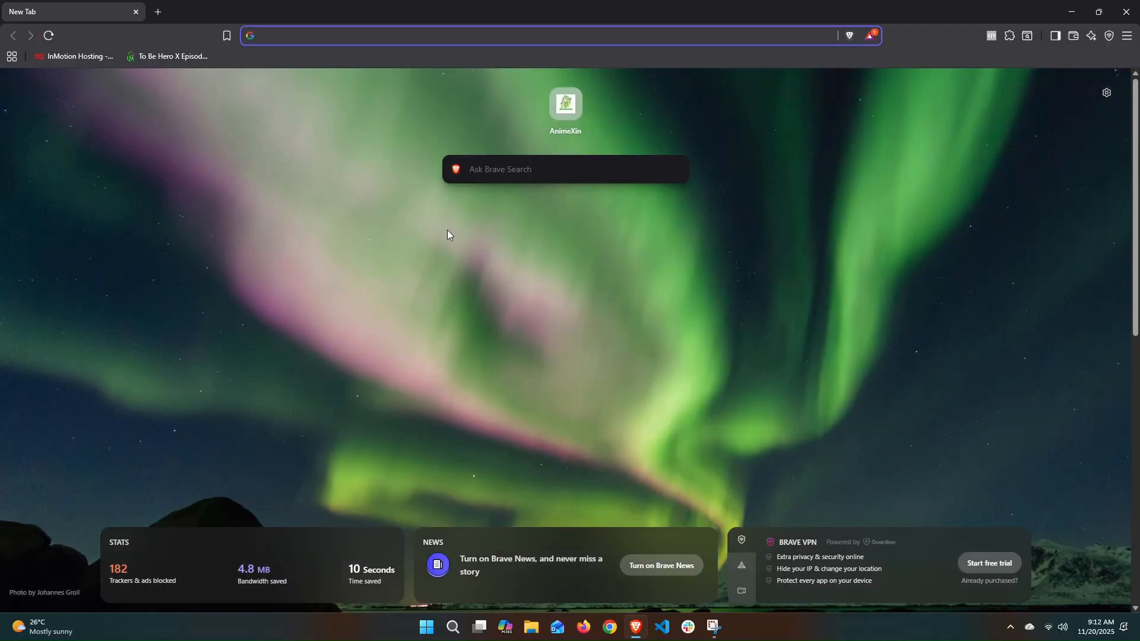
pyautogui.write('opcore')
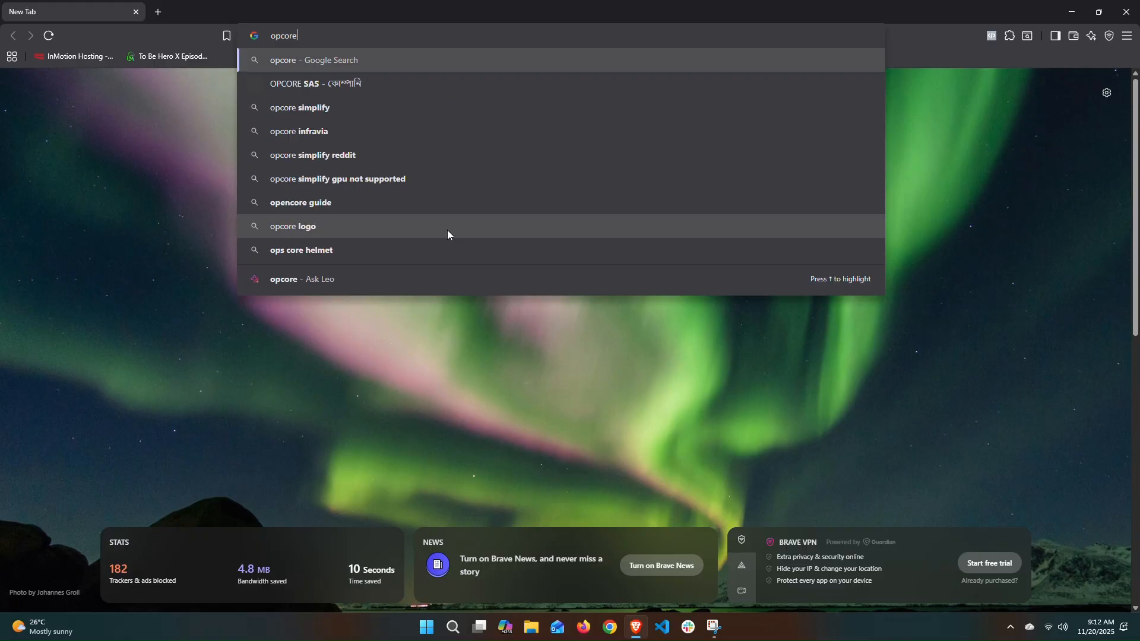
pyautogui.click(298, 107)
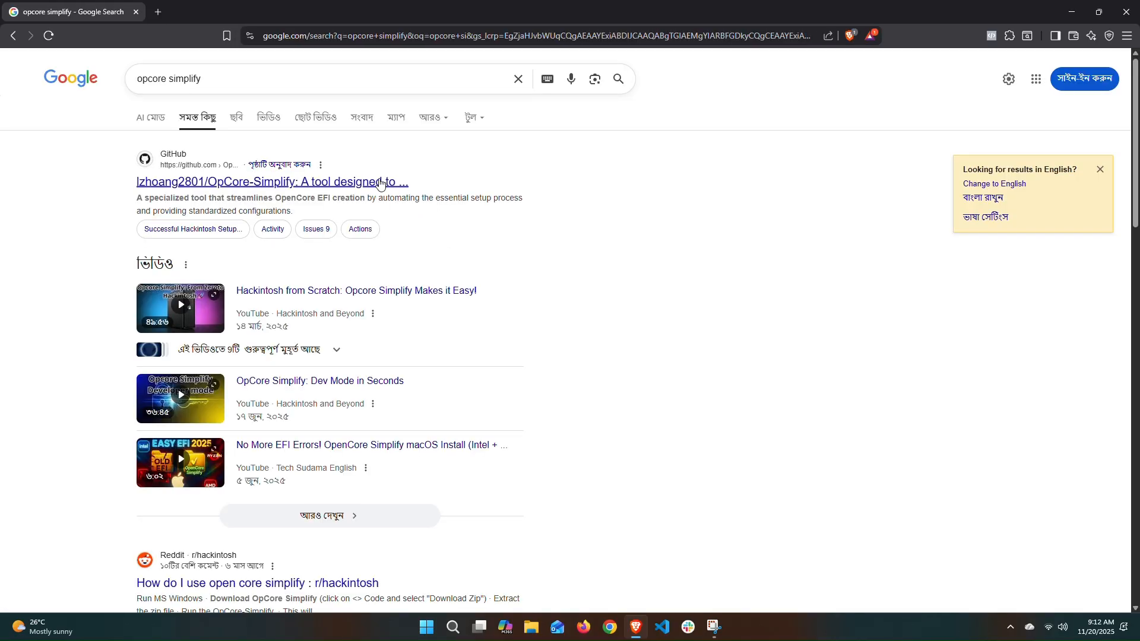
pyautogui.click(272, 182)
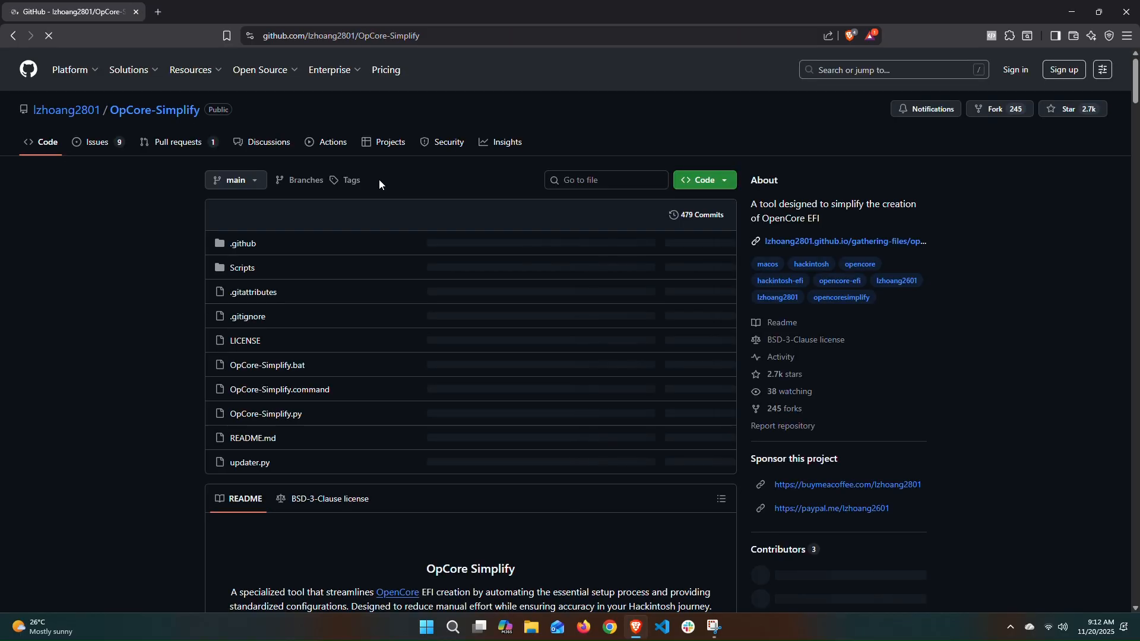
# Download the repository as OpCore-Simplify-main ZIP into Downloads.
pyautogui.scroll(-3)
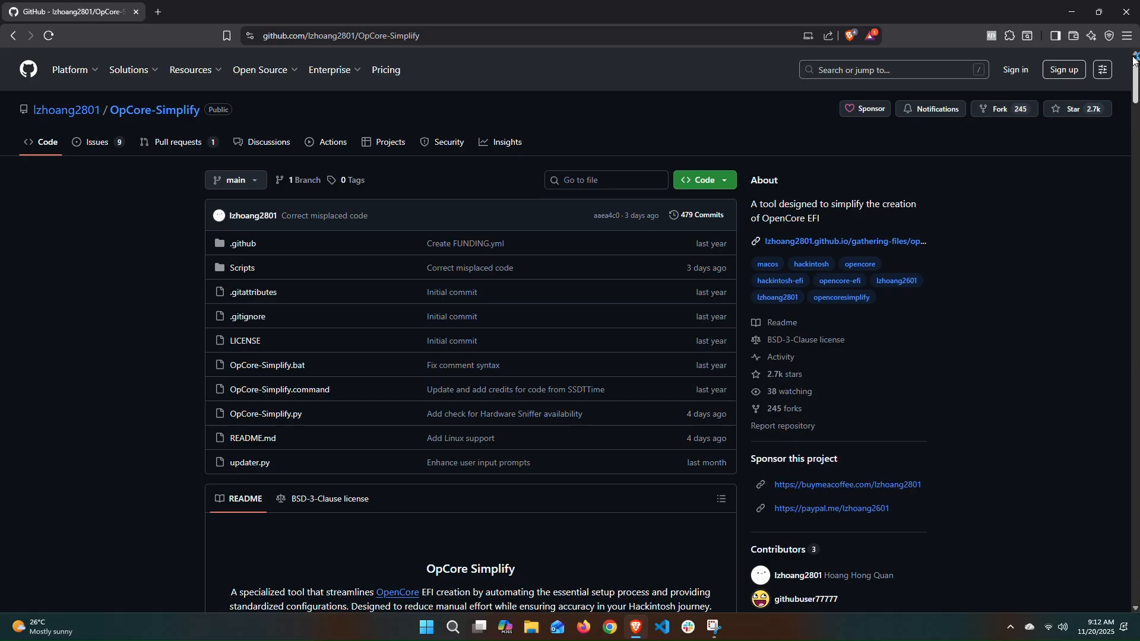
pyautogui.click(699, 182)
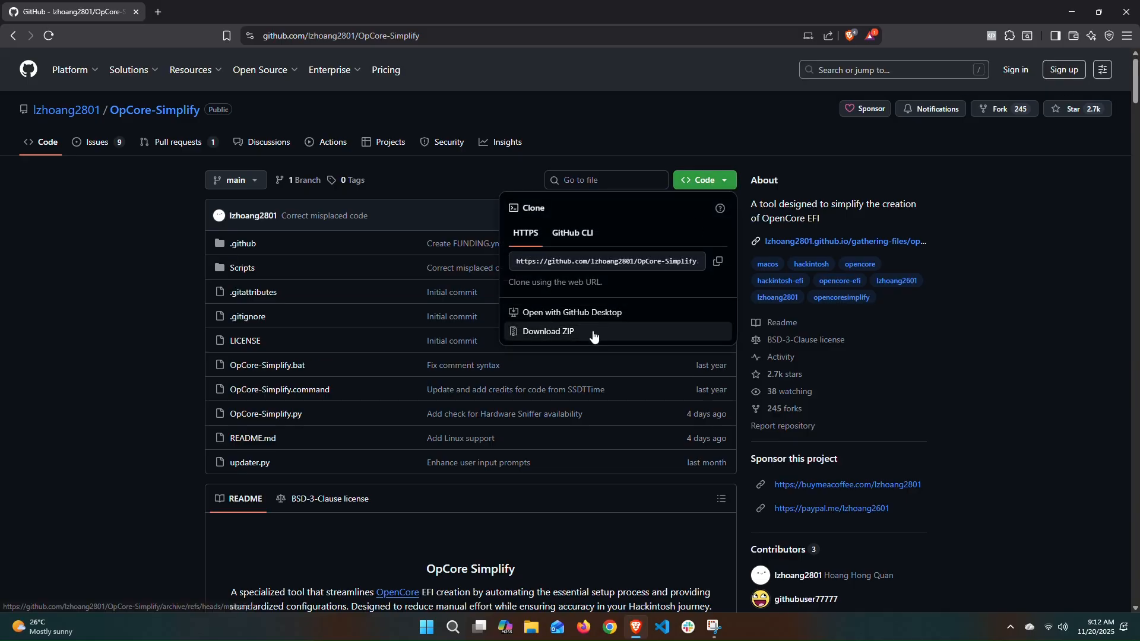
pyautogui.click(548, 334)
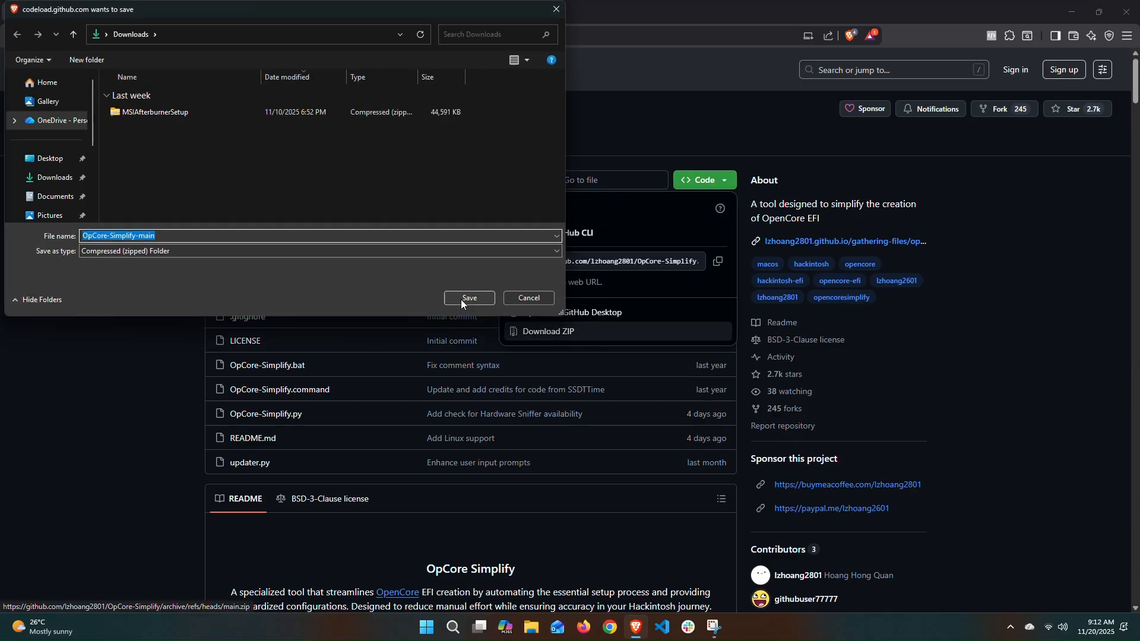
pyautogui.click(468, 301)
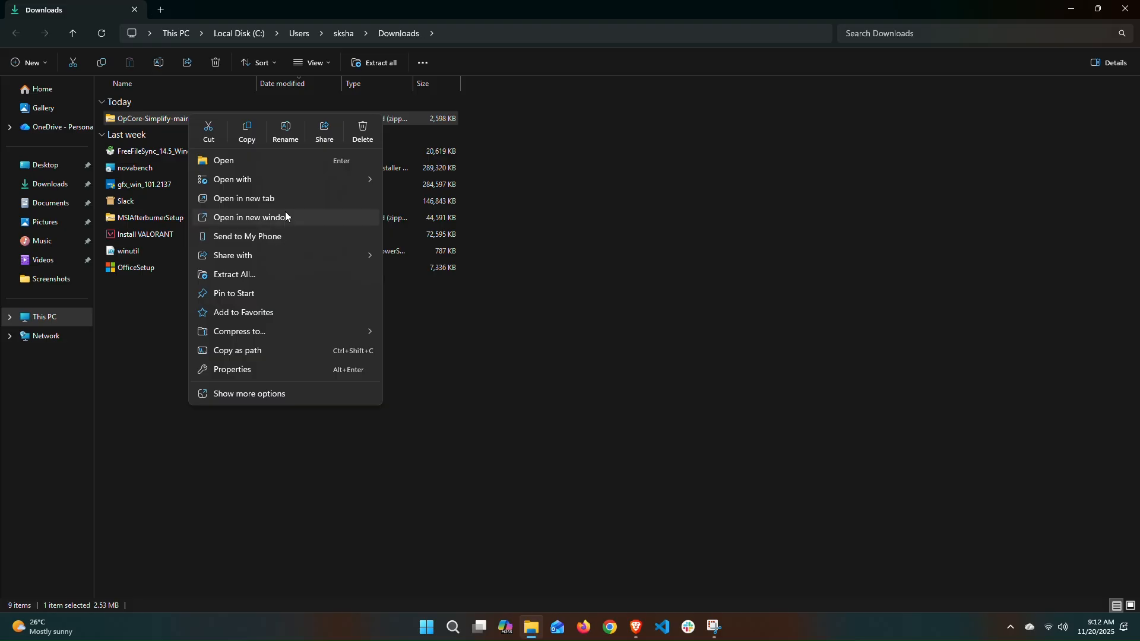
# Extract the OpCore-Simplify-main ZIP and run OpCore-Simplify.bat, allowing the unverified script.
pyautogui.click(233, 275)
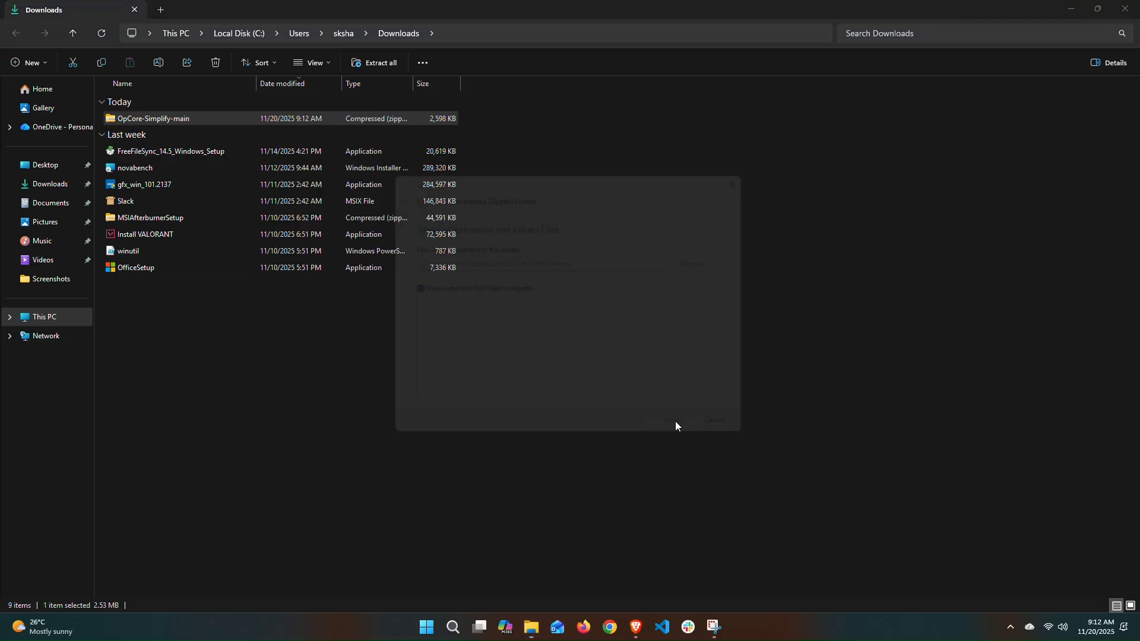
pyautogui.click(669, 424)
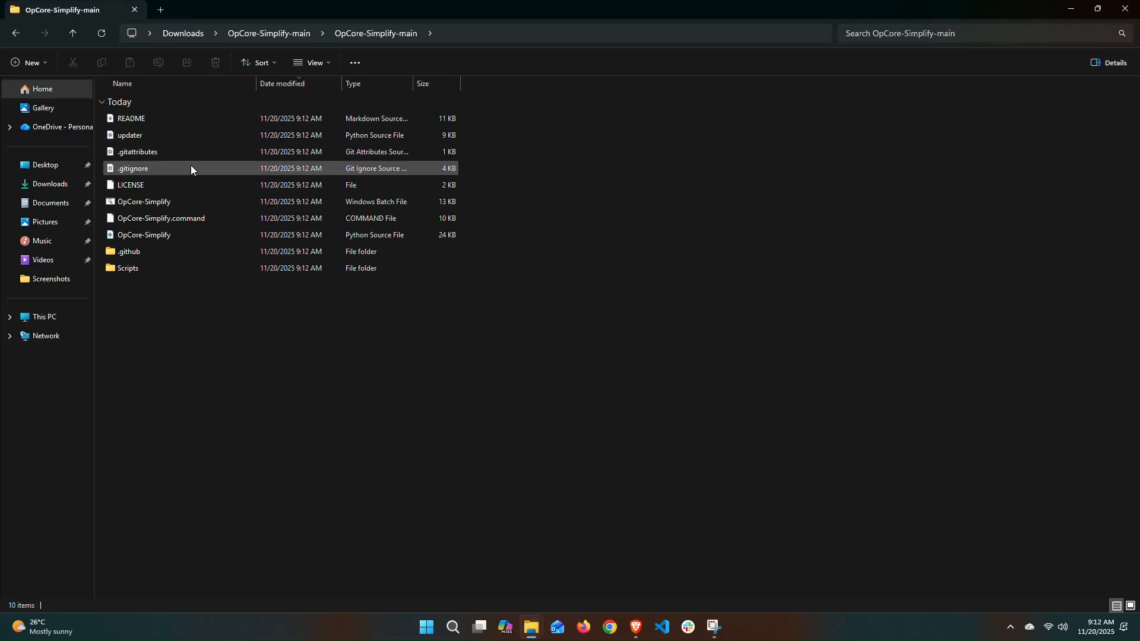
pyautogui.click(143, 201)
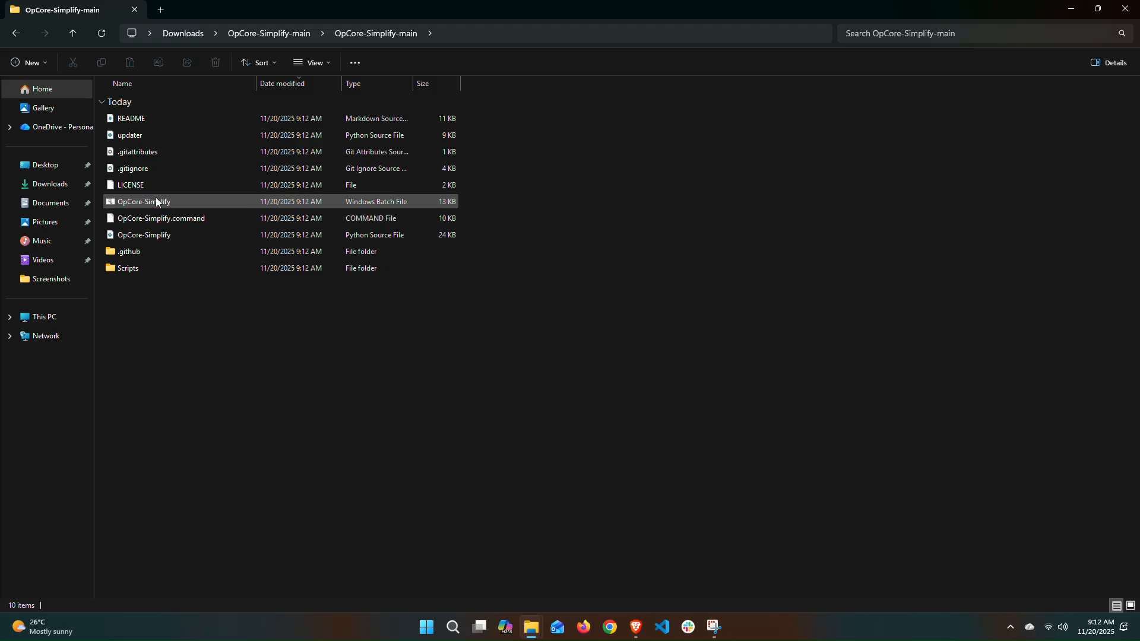
pyautogui.click(143, 201)
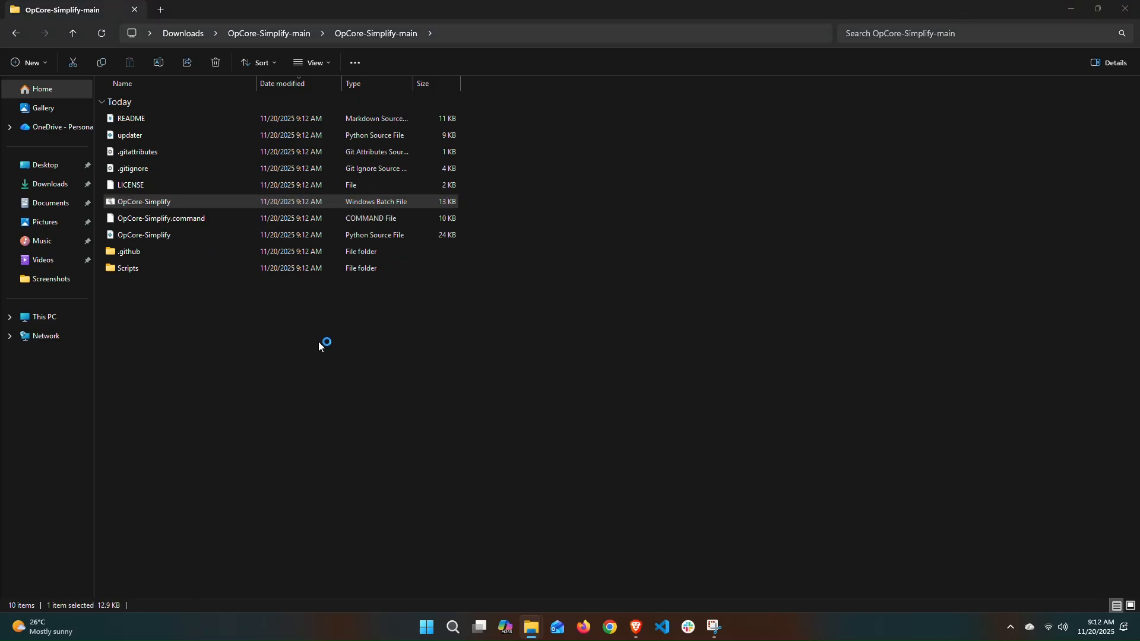
pyautogui.doubleClick(143, 201)
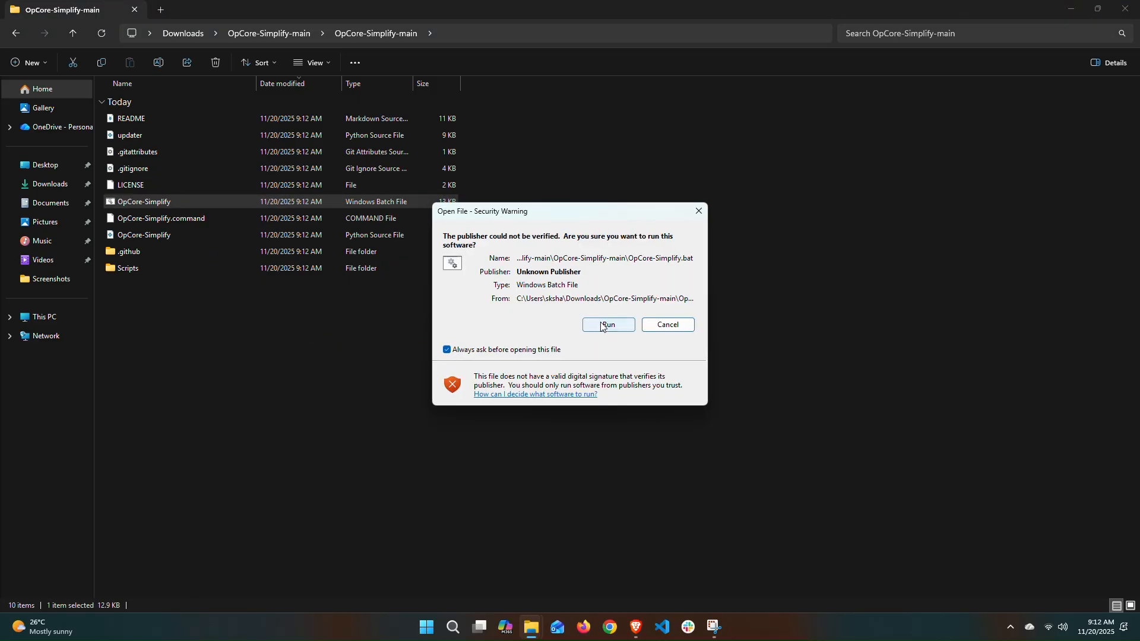
pyautogui.click(606, 324)
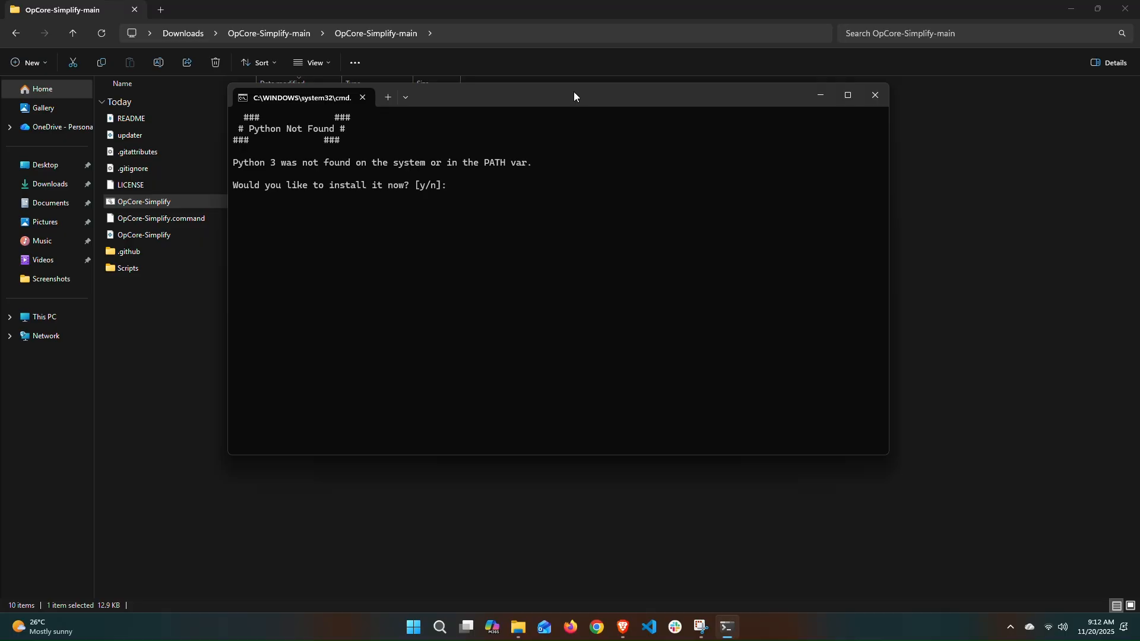
# Accept the Python installation with 'y', then pick option 1, Select Hardware Report.
pyautogui.write('y')
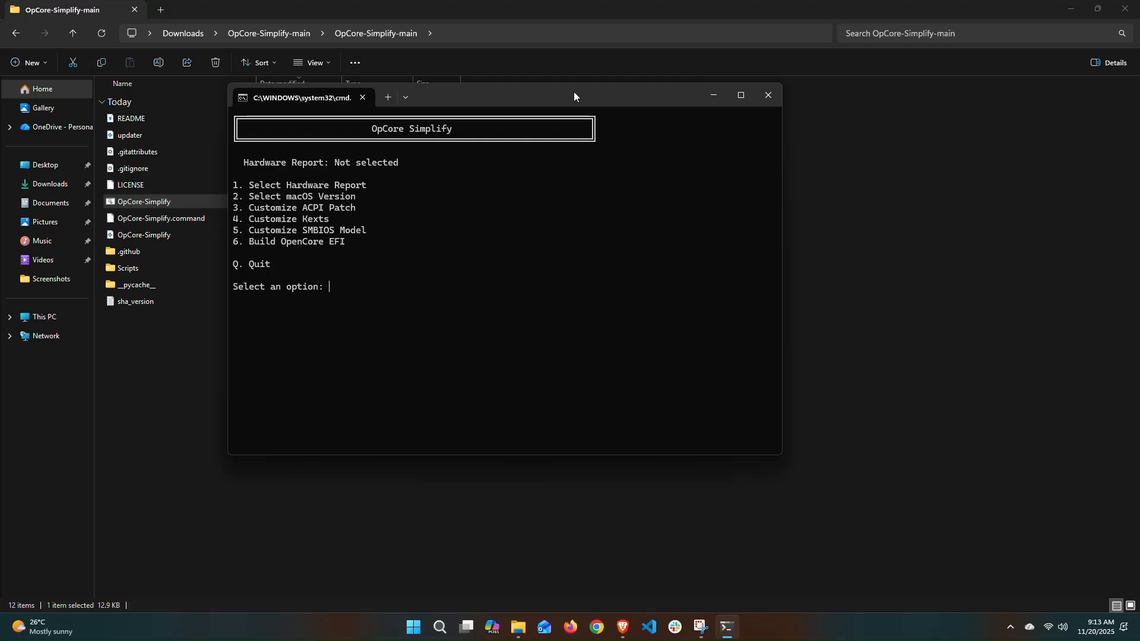
pyautogui.write('1')
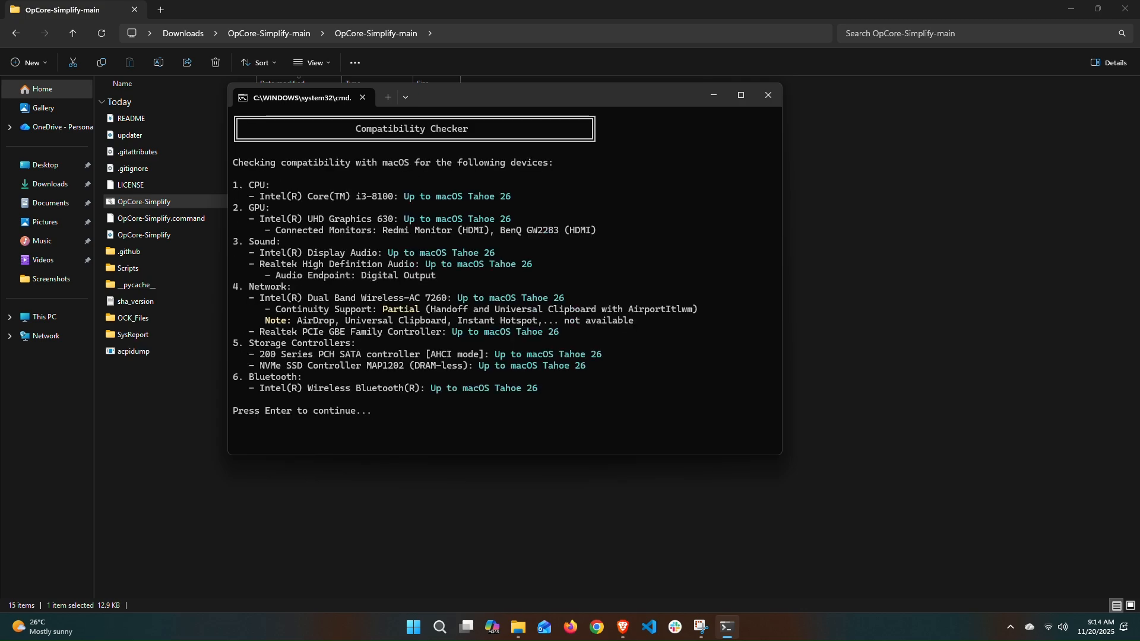
pyautogui.moveTo(466, 384)
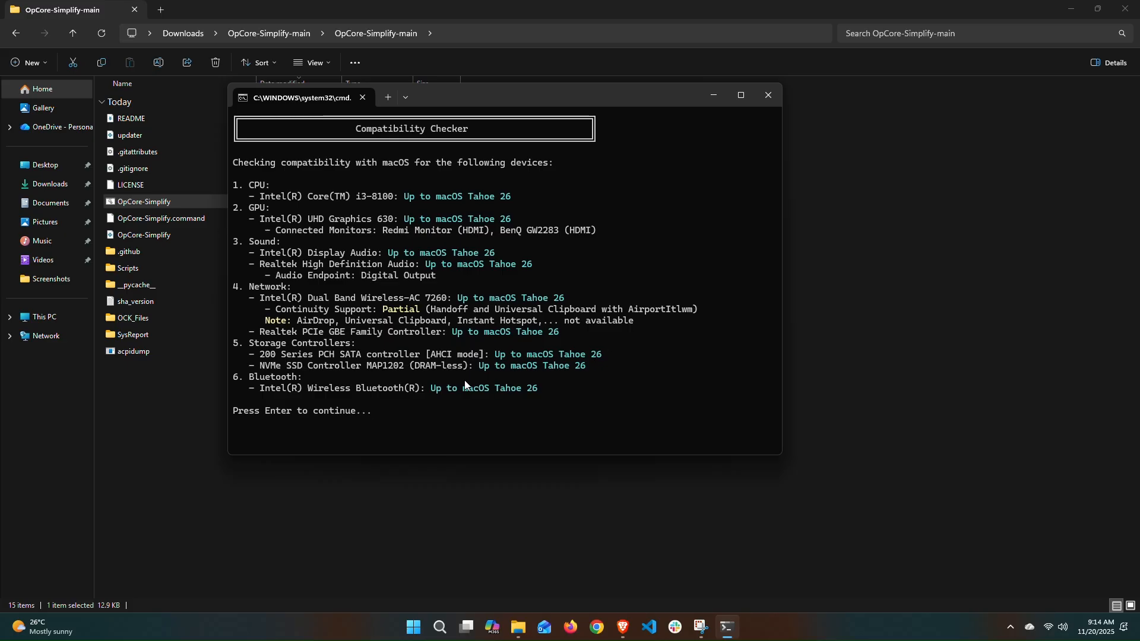
# Continue past the Compatibility Checker results showing support up to macOS Tahoe 26.
pyautogui.moveTo(274, 230); pyautogui.dragTo(551, 388)
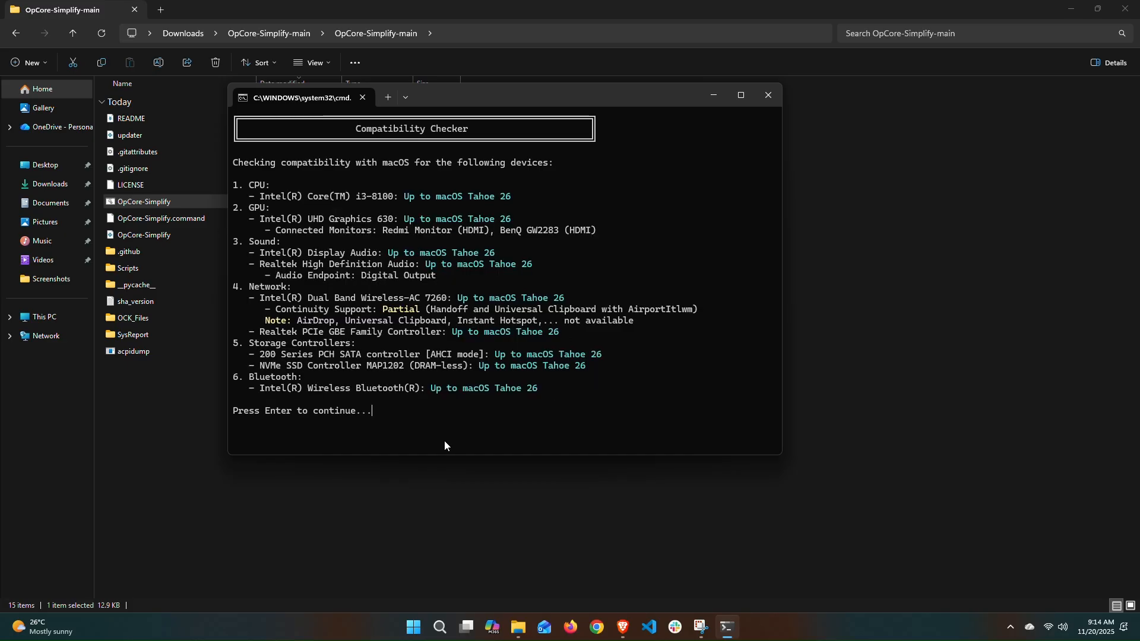
pyautogui.press('enter')
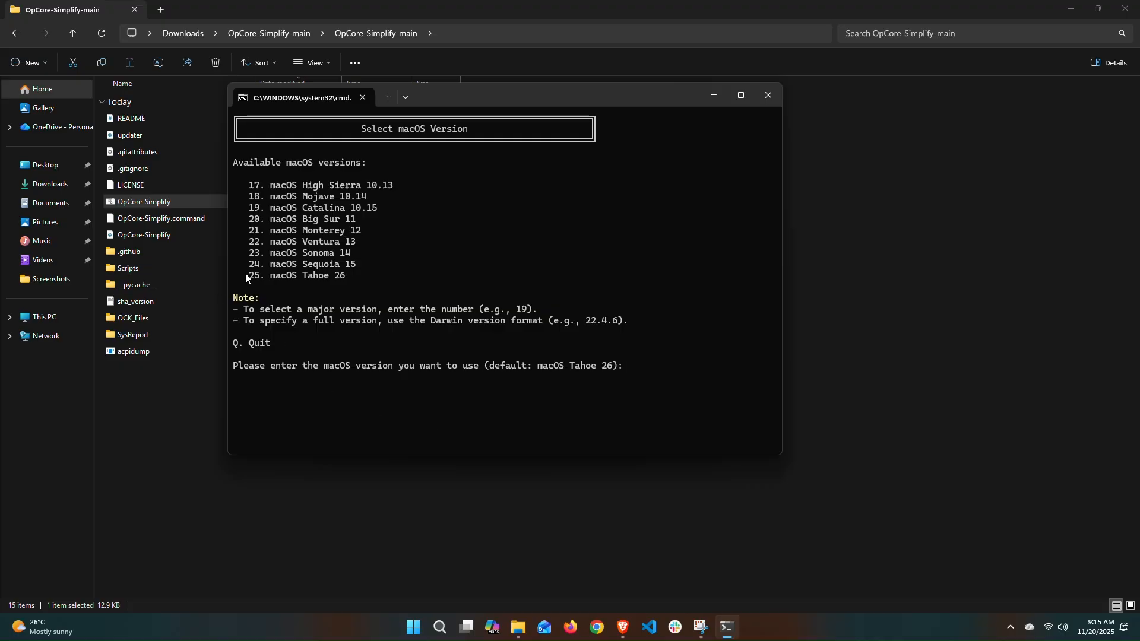
# Mark entry 25, macOS Tahoe 26, in the macOS version list.
pyautogui.doubleClick(297, 275)
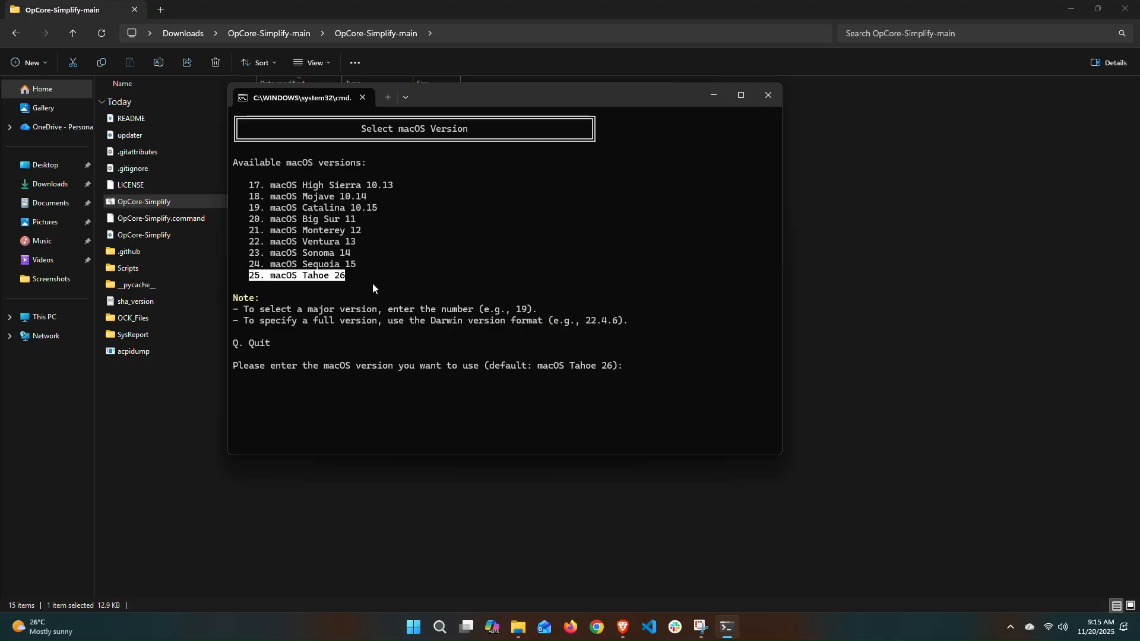
pyautogui.moveTo(639, 374)
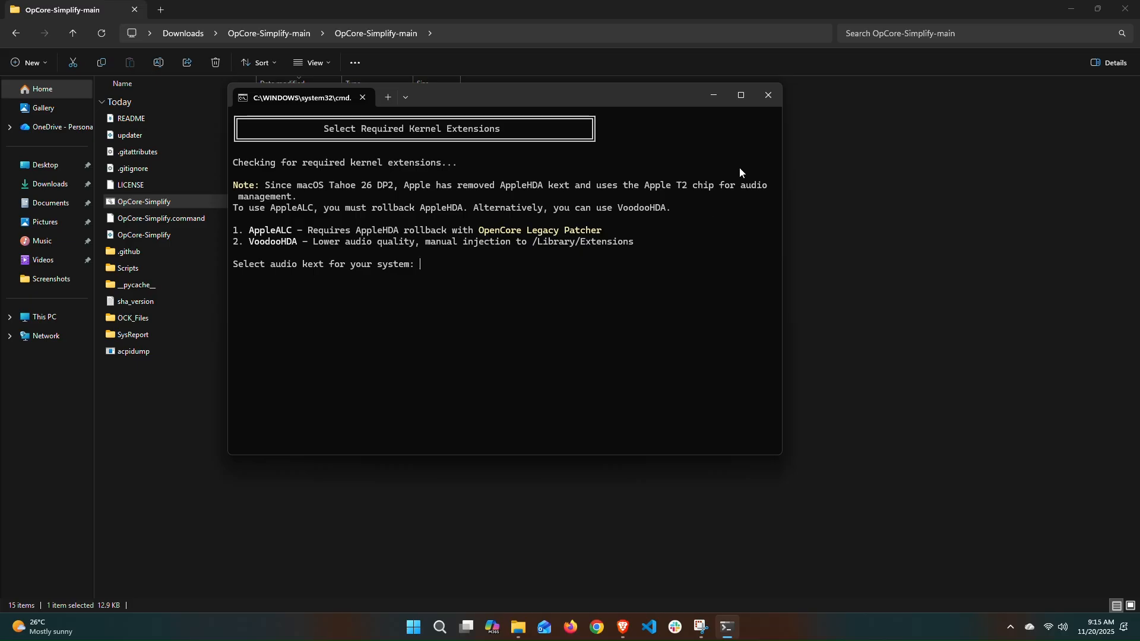
pyautogui.moveTo(237, 213)
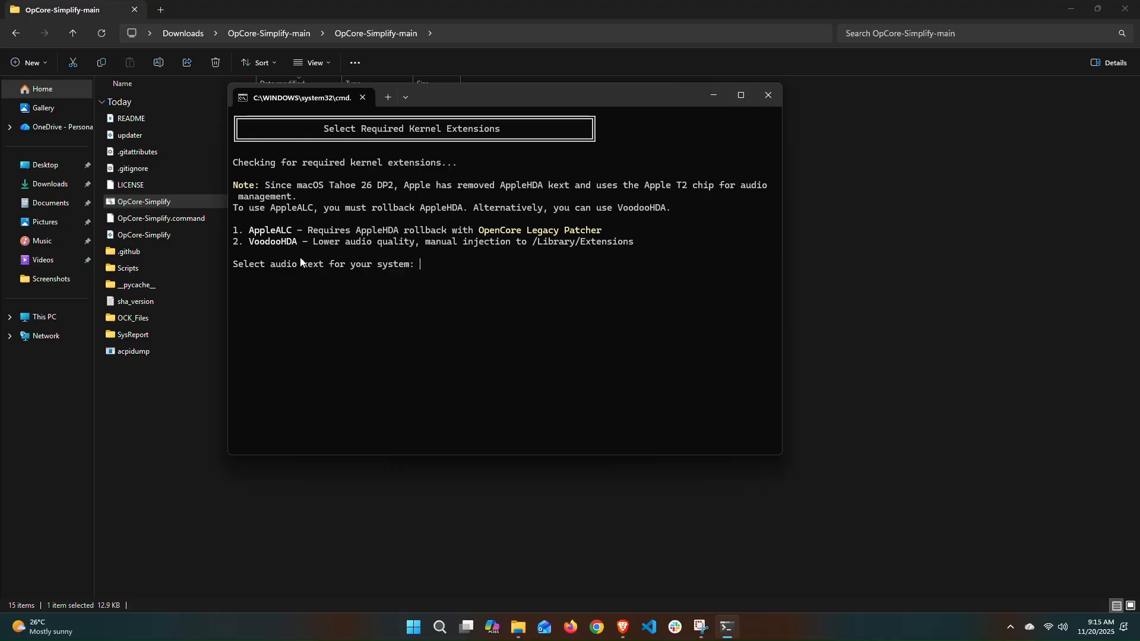
pyautogui.moveTo(240, 244)
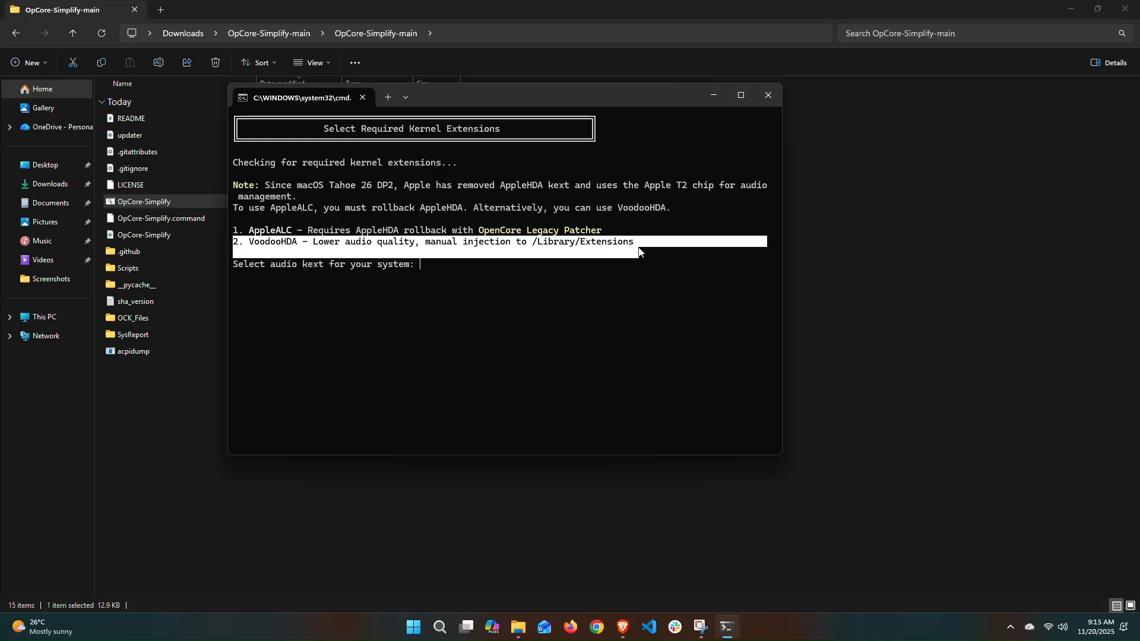
# Pick VoodooHDA (option 2) as the audio kext and acknowledge the itlwm Wi-Fi note.
pyautogui.write('2')
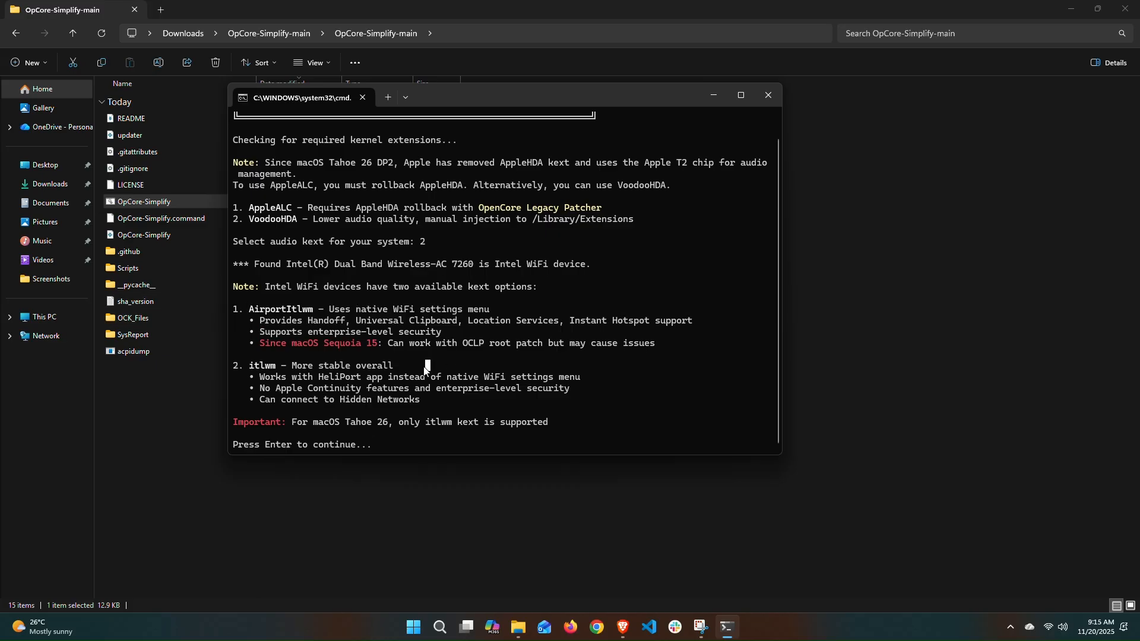
pyautogui.moveTo(392, 451)
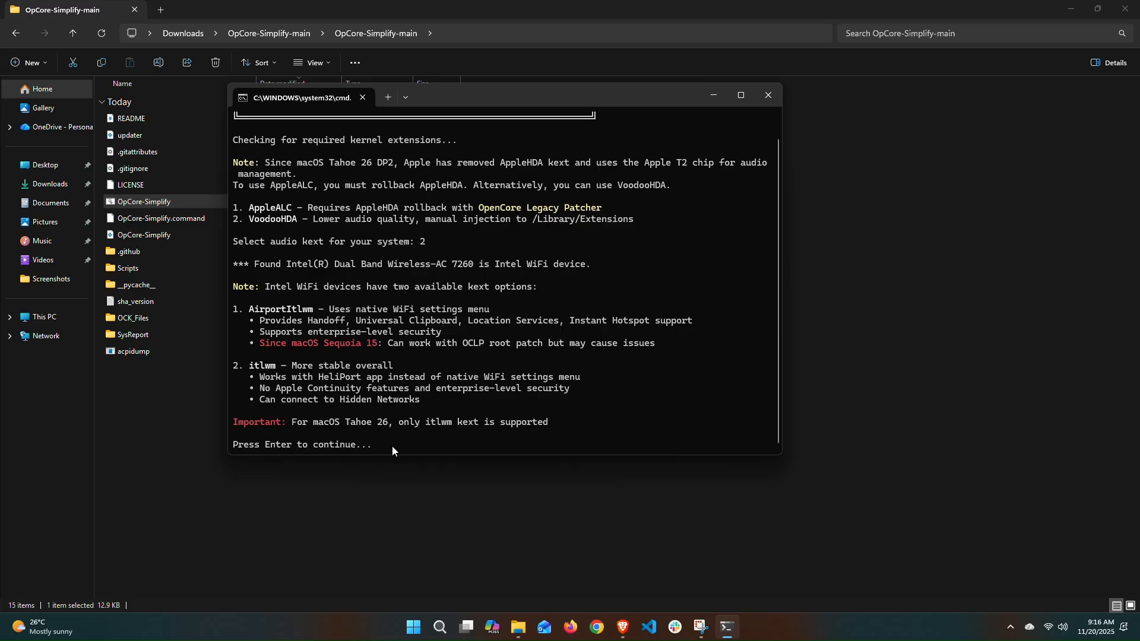
pyautogui.moveTo(404, 451)
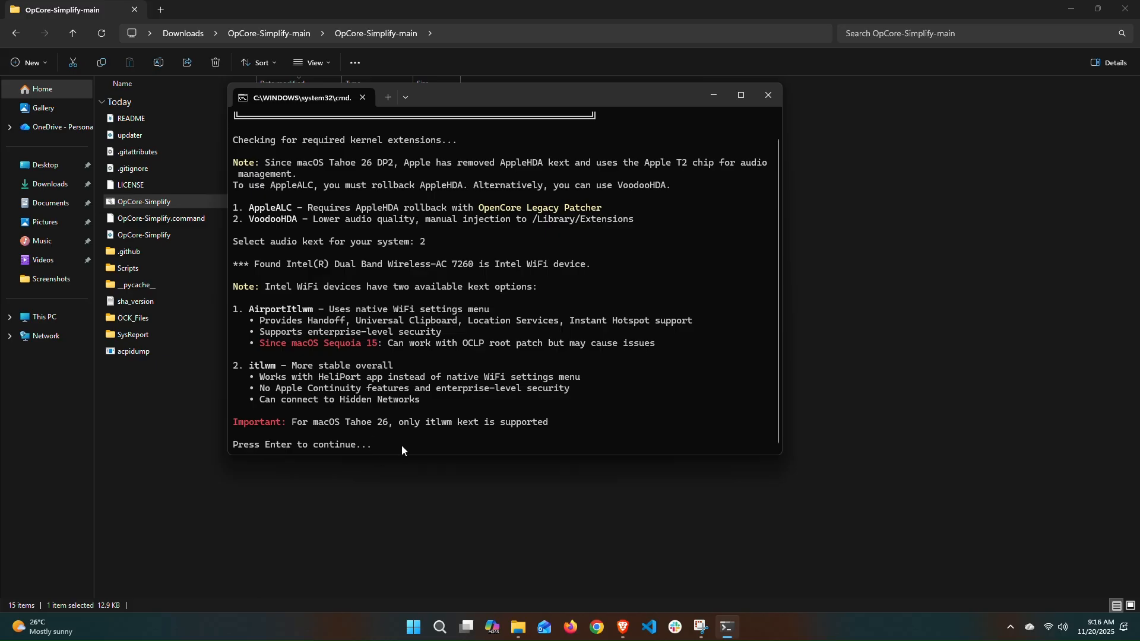
pyautogui.press('enter')
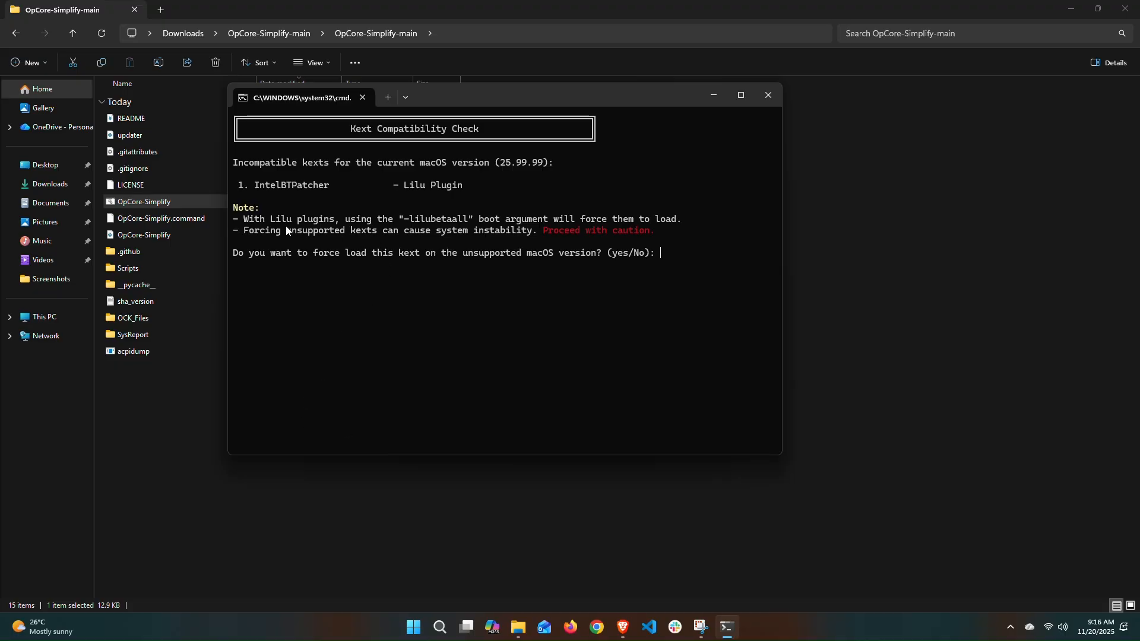
pyautogui.moveTo(469, 269)
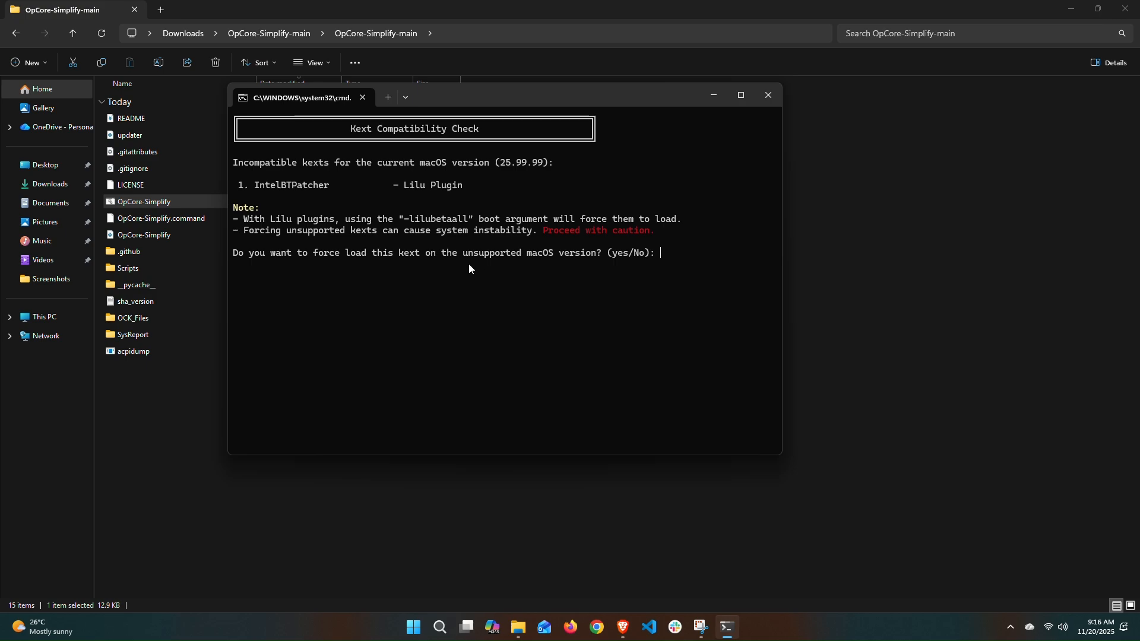
pyautogui.moveTo(627, 286)
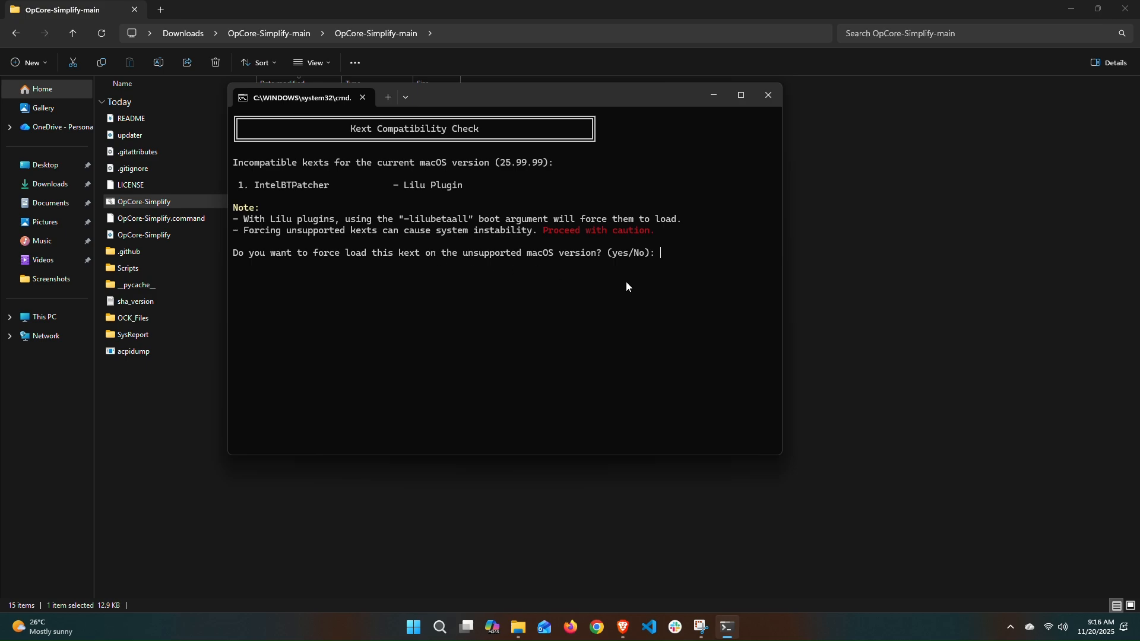
# Answer 'No' to force-loading the IntelBTPatcher kext.
pyautogui.write('No')
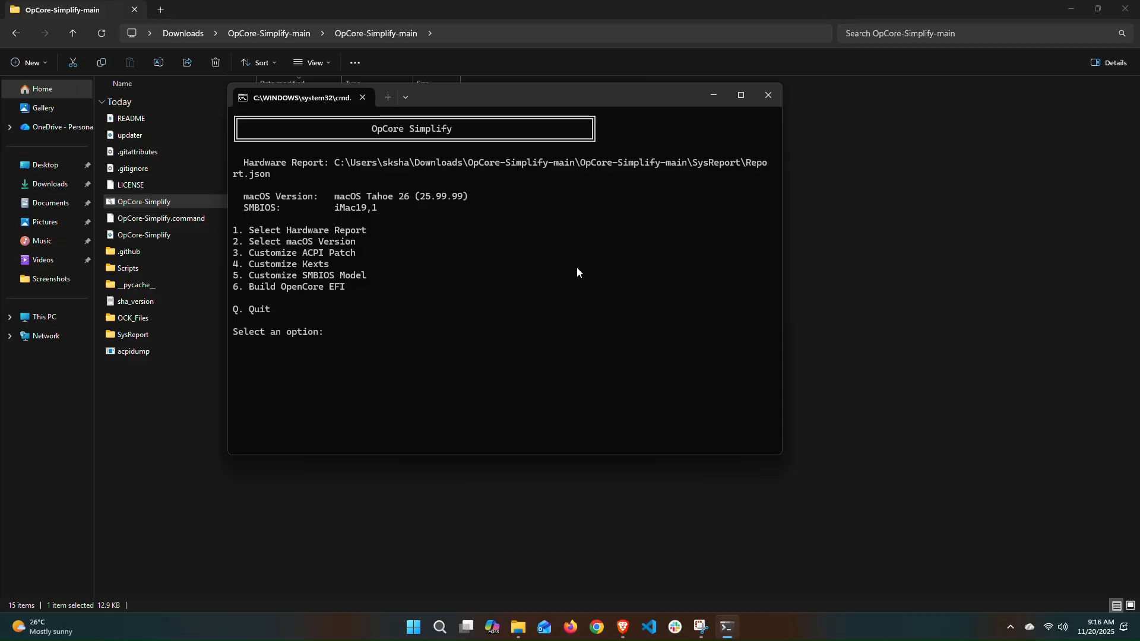
# Open Customize Kexts (option 4) and scroll through the enabled kext list.
pyautogui.write('4')
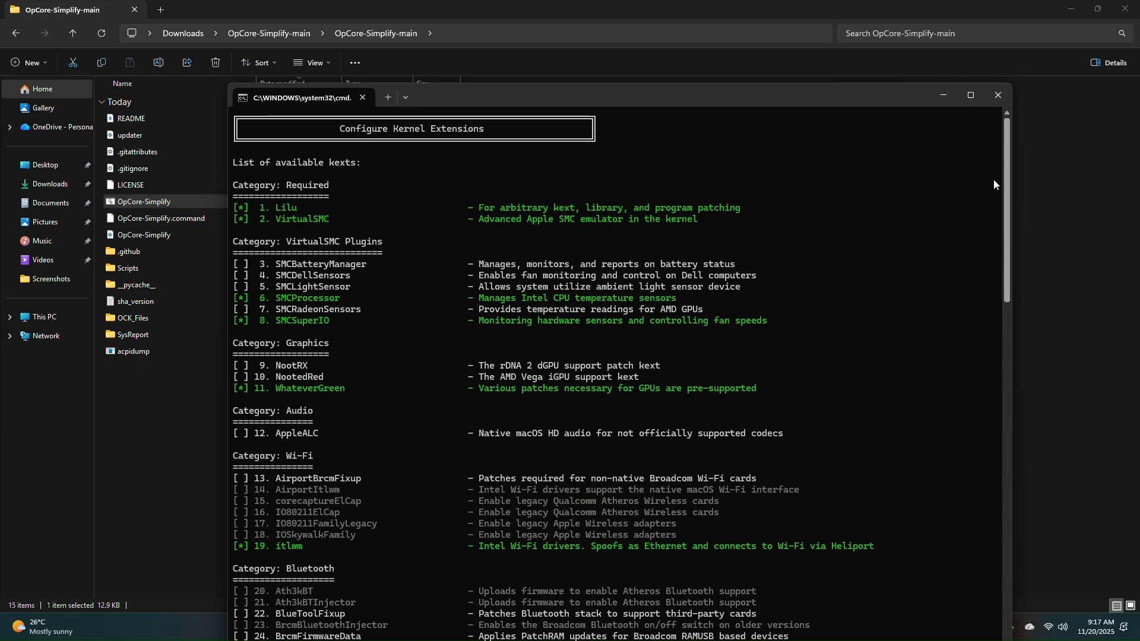
pyautogui.scroll(-3)
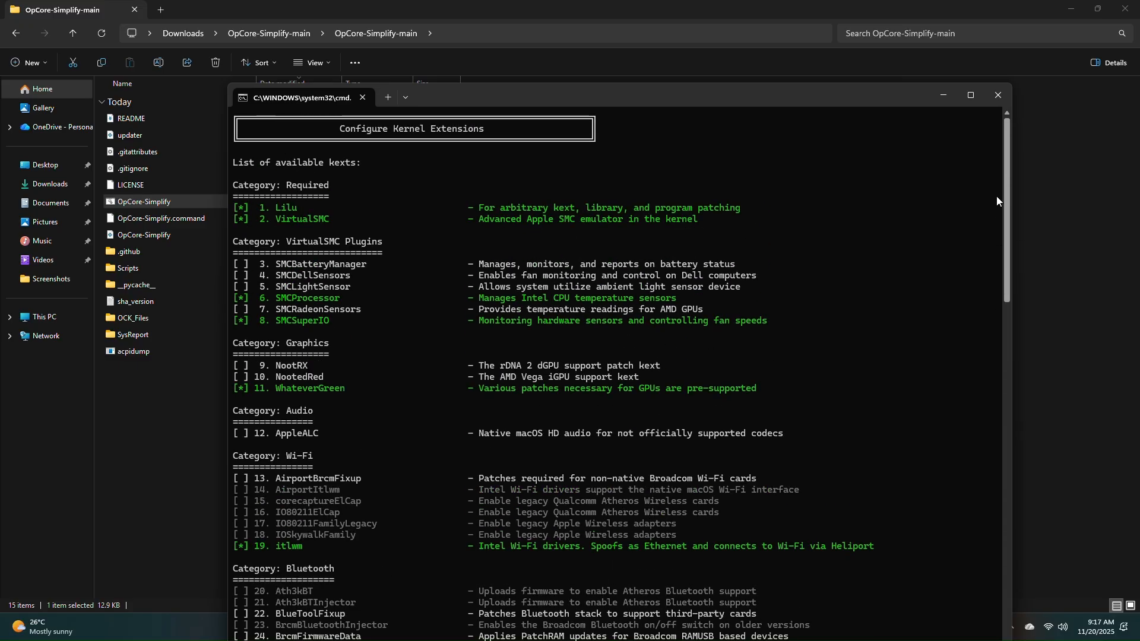
pyautogui.scroll(-3)
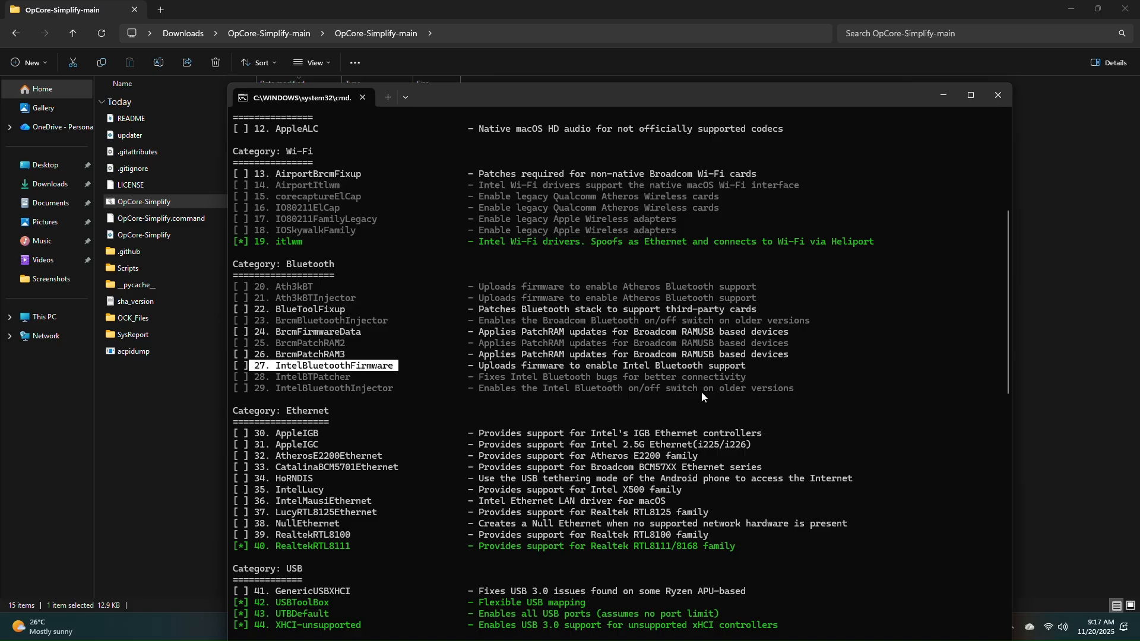
pyautogui.scroll(-3)
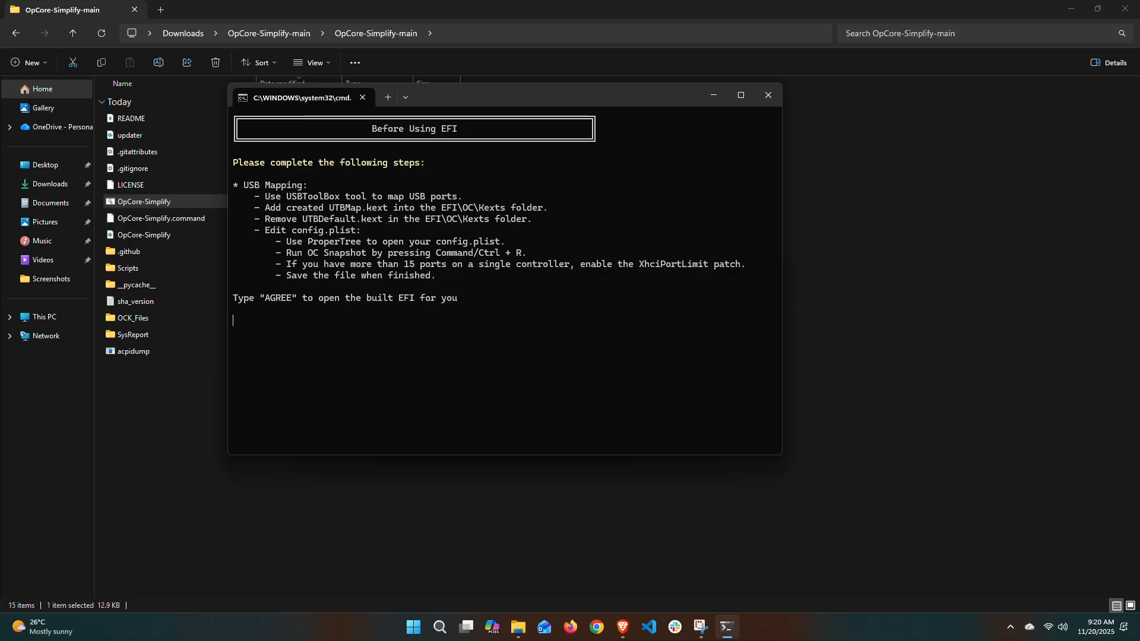
# Enter AGREE on the Before Using EFI screen to open the built EFI folder.
pyautogui.write('AGREE')
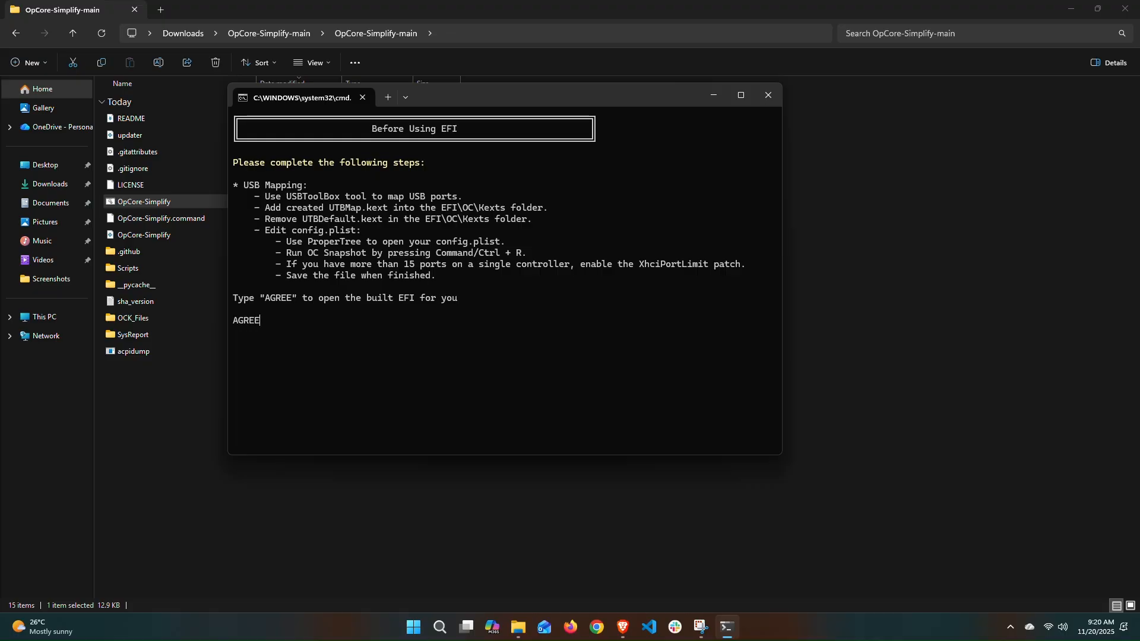
pyautogui.press('enter')
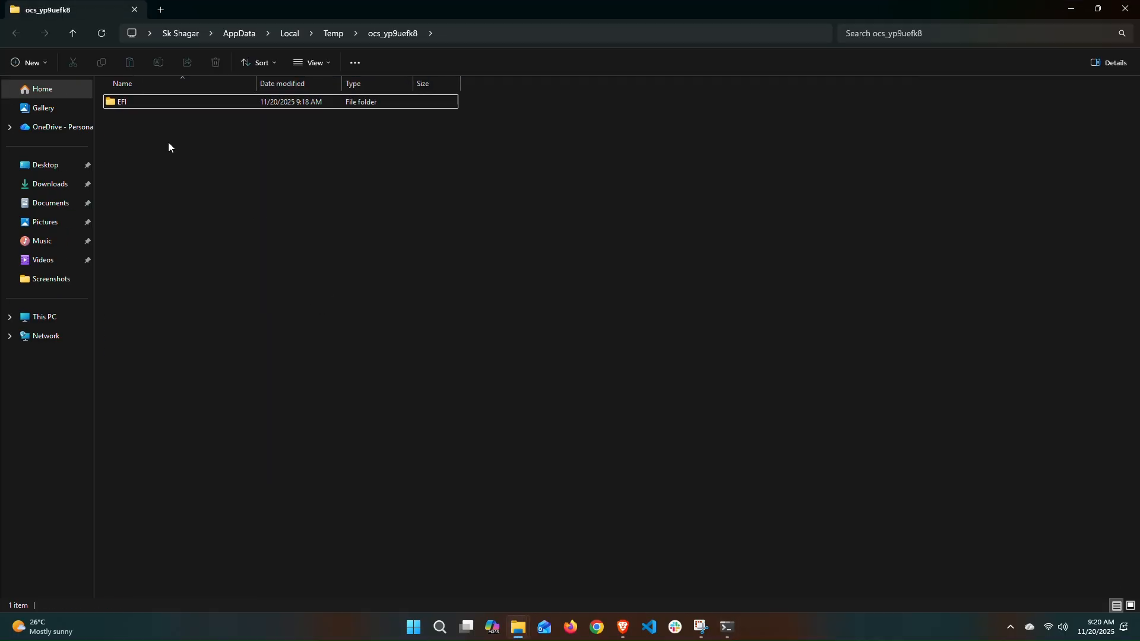
# Browse the built EFI's OC, ACPI and Drivers folders, then return to the EFI folder.
pyautogui.doubleClick(121, 102)
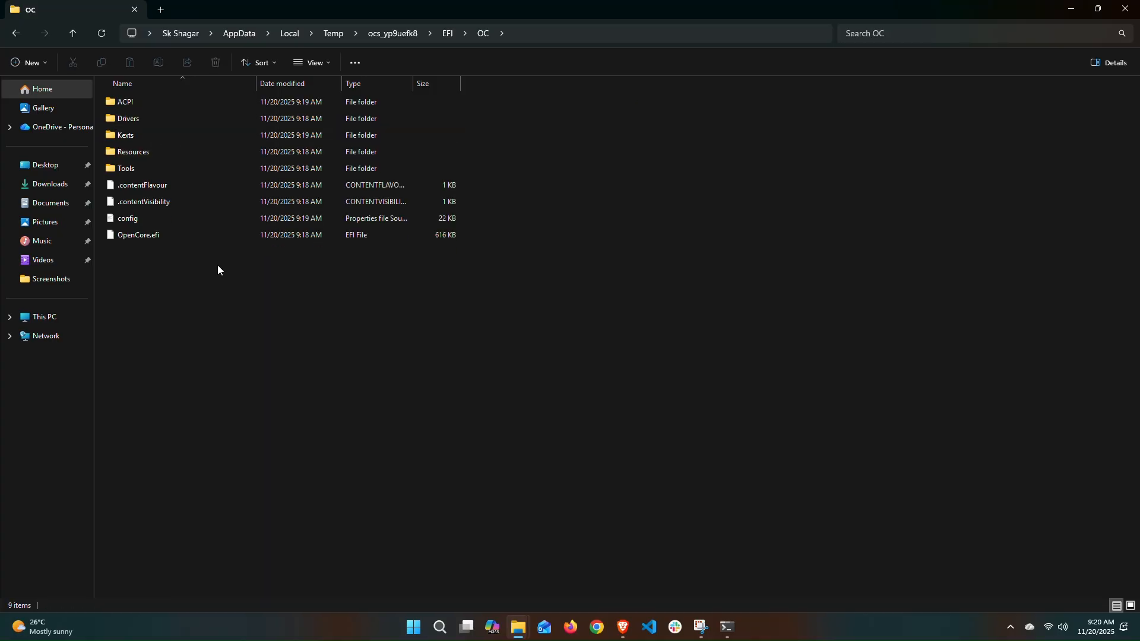
pyautogui.doubleClick(125, 102)
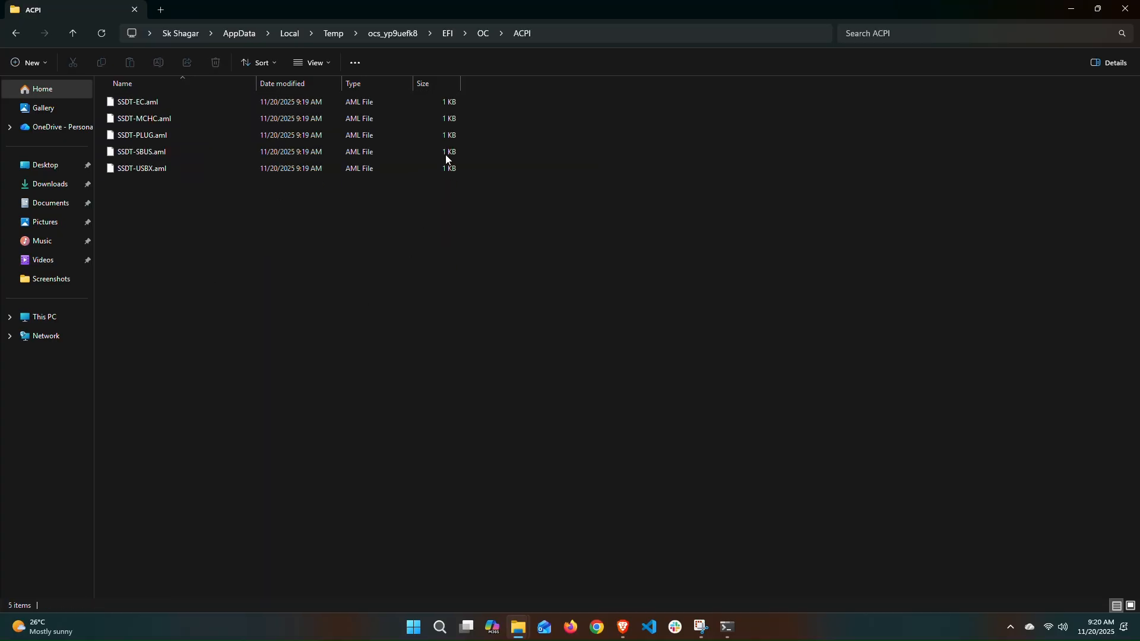
pyautogui.click(501, 33)
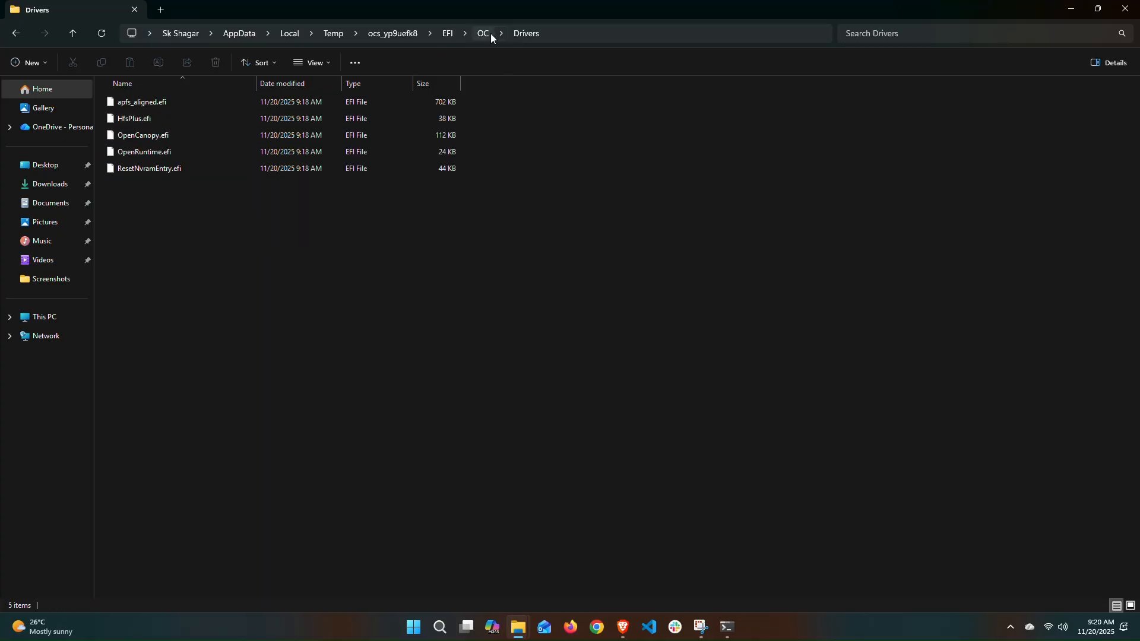
pyautogui.click(499, 33)
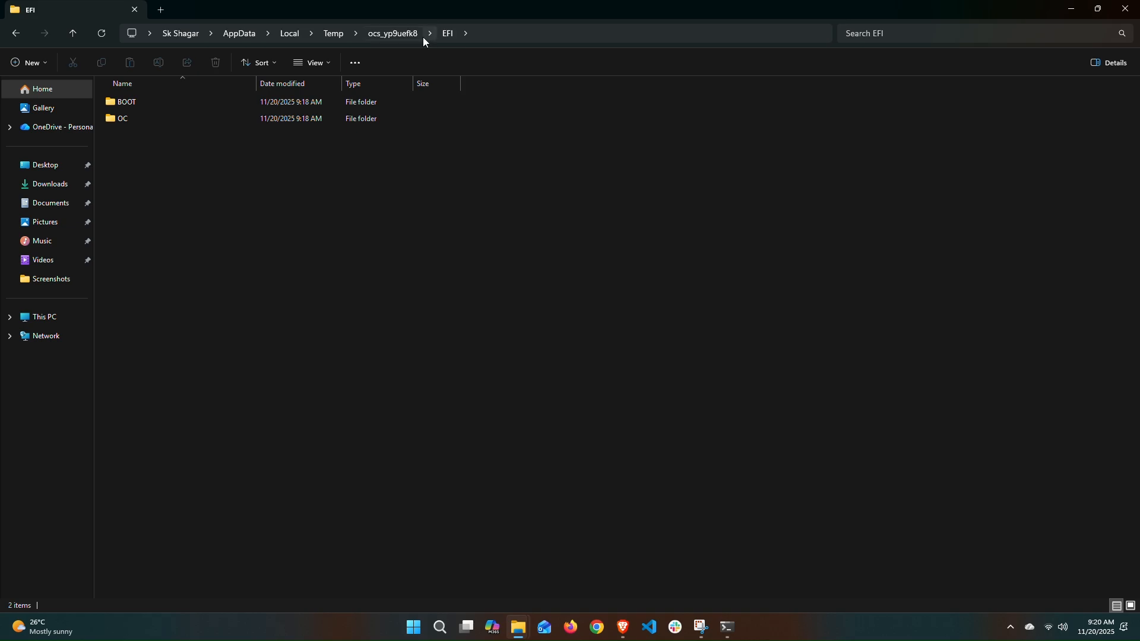
pyautogui.click(392, 33)
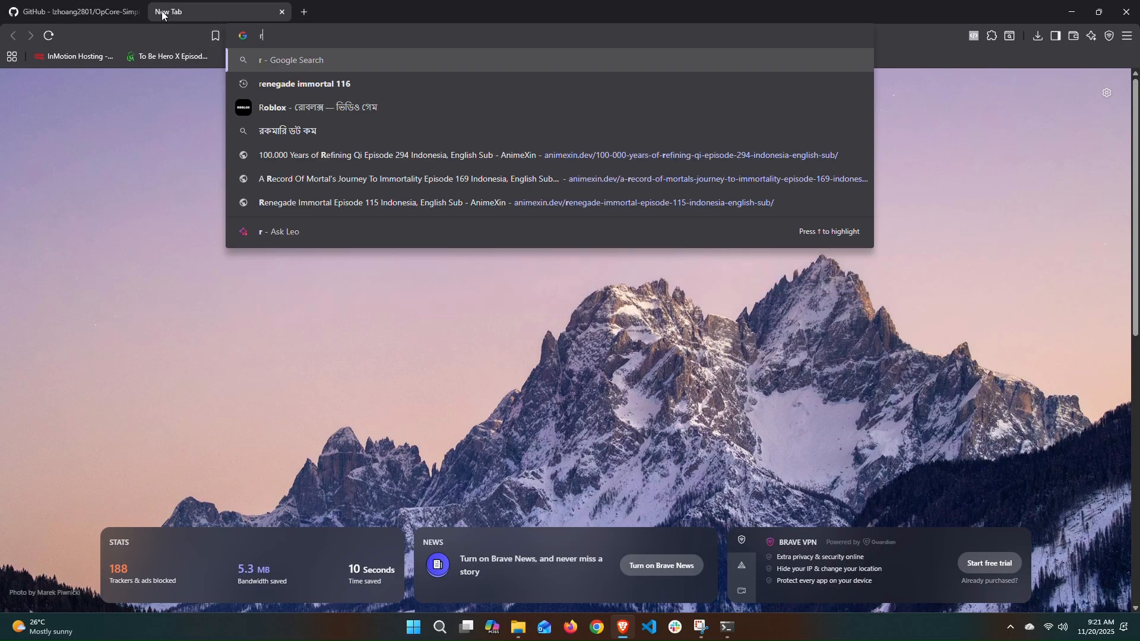
# Search for 'rufus' in a new Brave tab.
pyautogui.write('ufus')
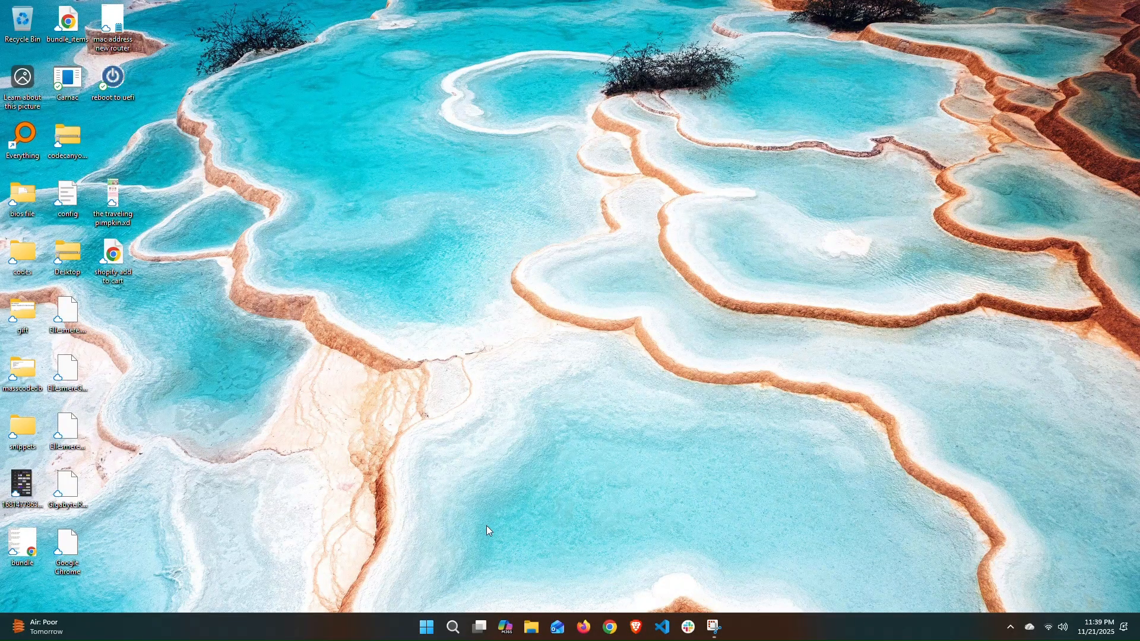
pyautogui.moveTo(528, 622)
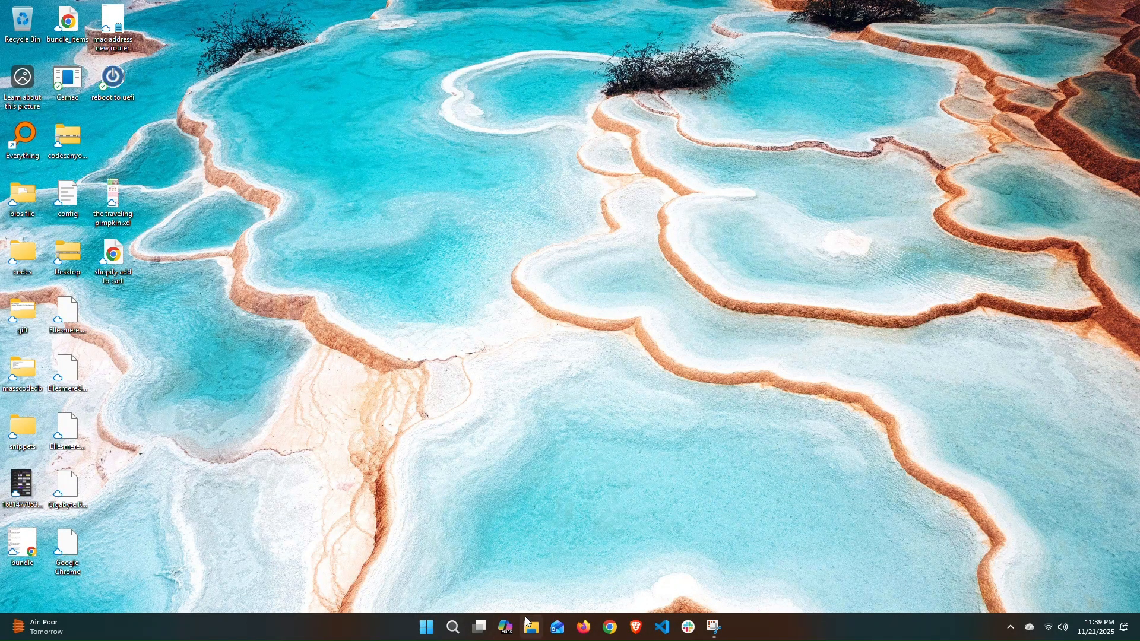
# Review the drives under This PC, including USB Drive F: and Local Disk D: properties.
pyautogui.click(530, 625)
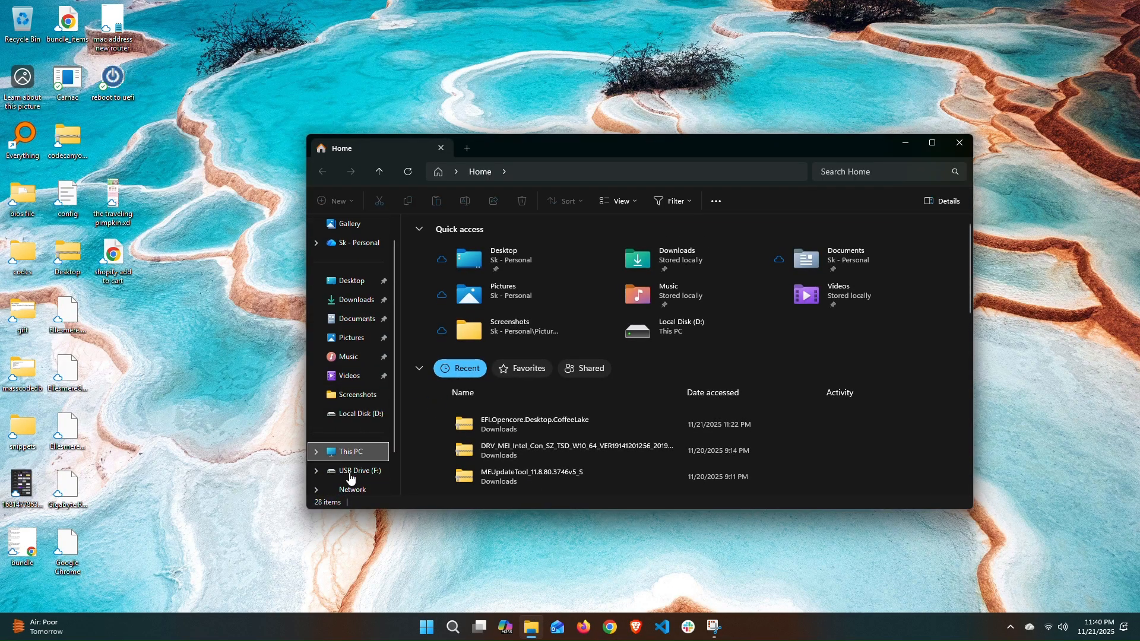
pyautogui.click(349, 451)
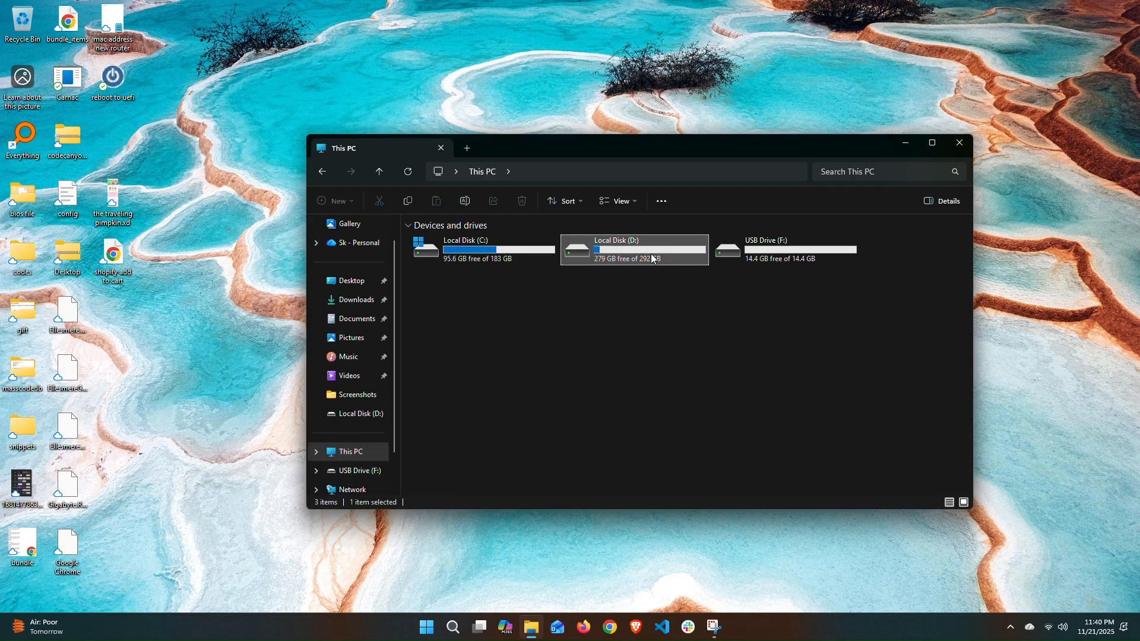
pyautogui.click(633, 249)
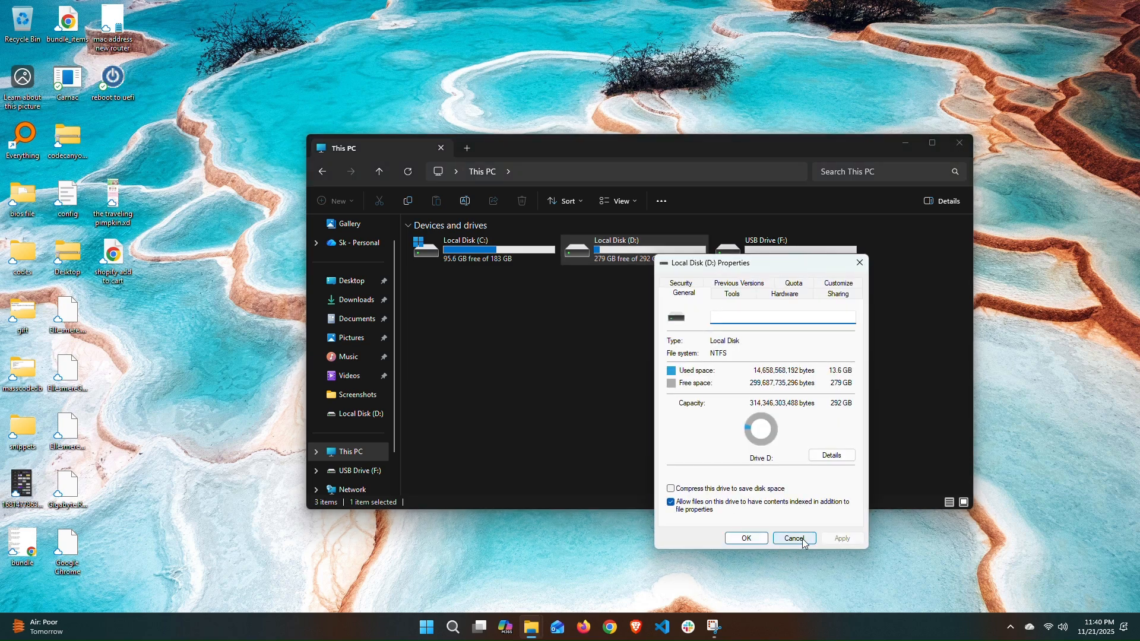
pyautogui.click(792, 537)
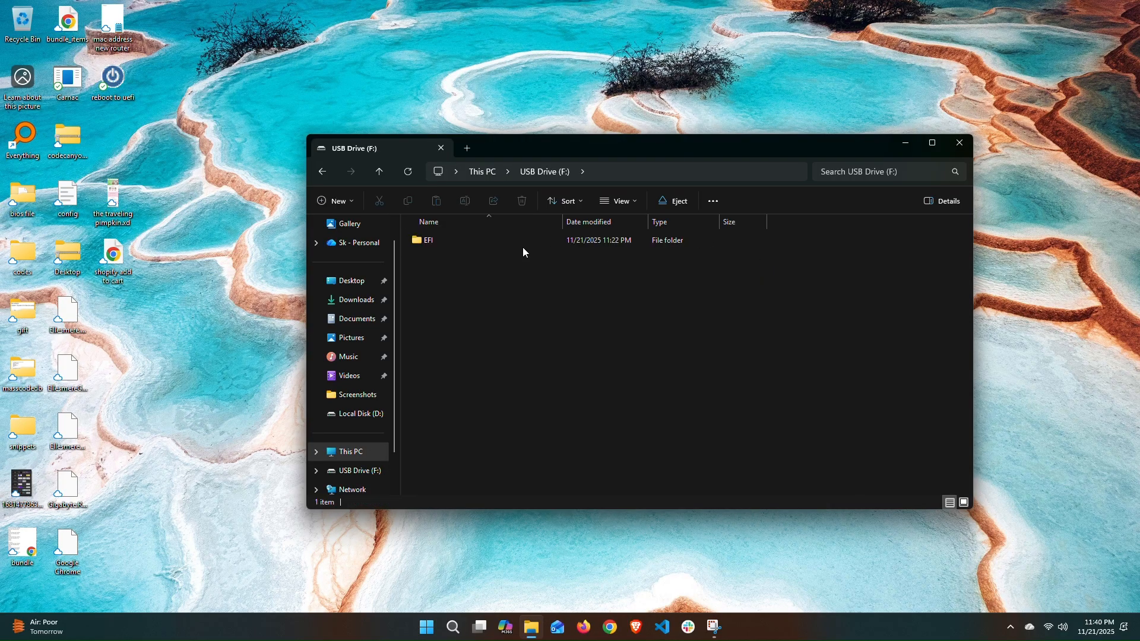
pyautogui.moveTo(373, 194)
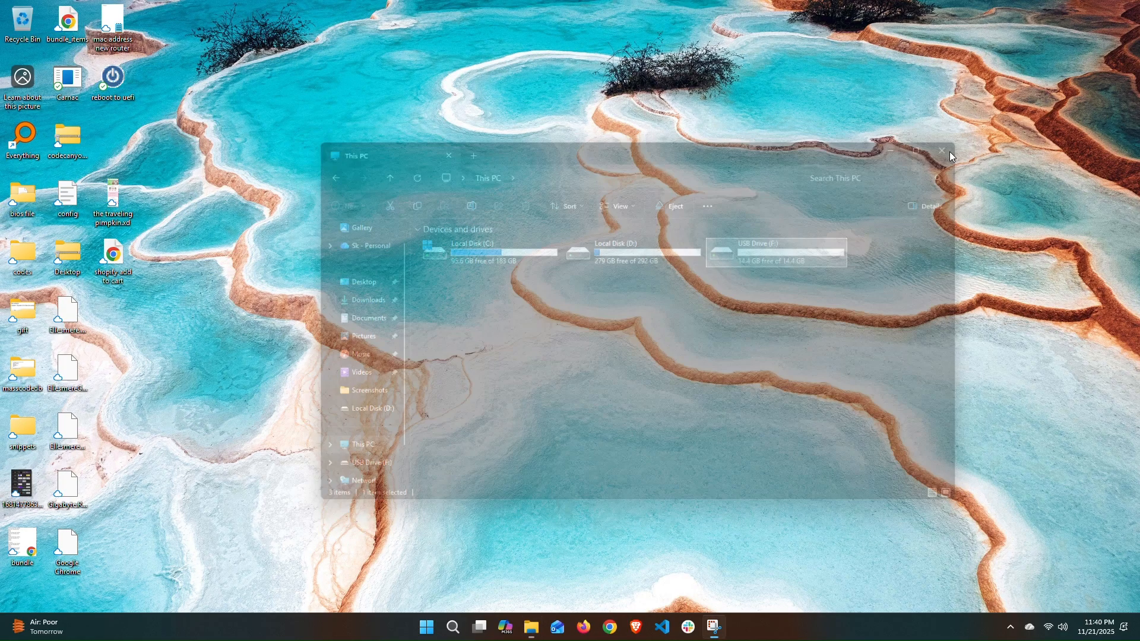
pyautogui.rightClick(427, 625)
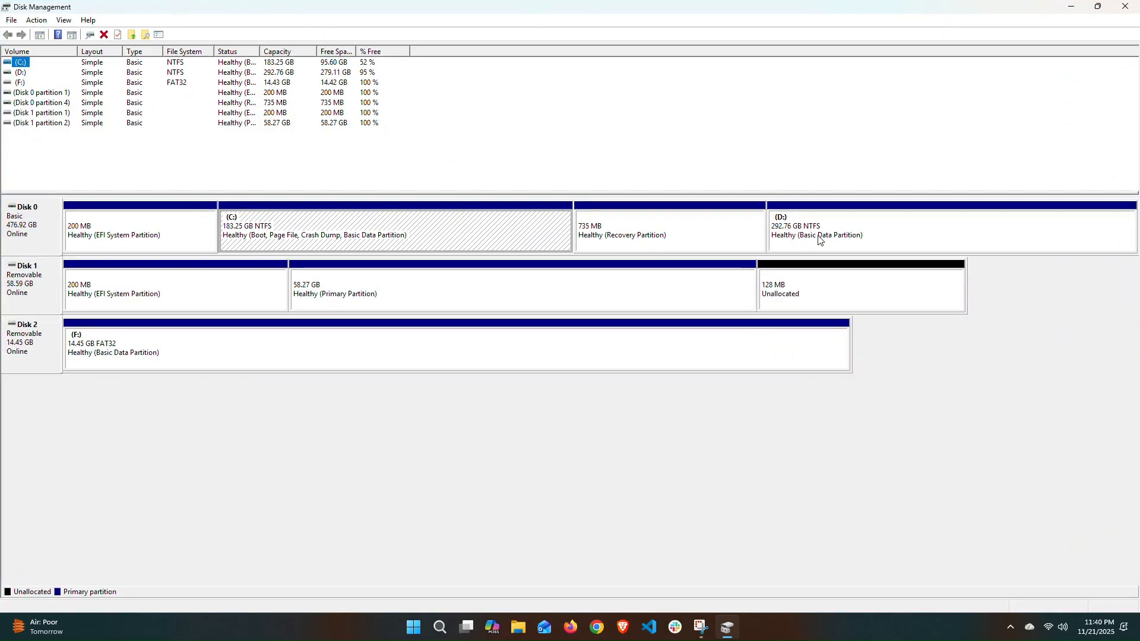
# Shrink the D: volume by 100000 MB in Disk Management.
pyautogui.rightClick(816, 229)
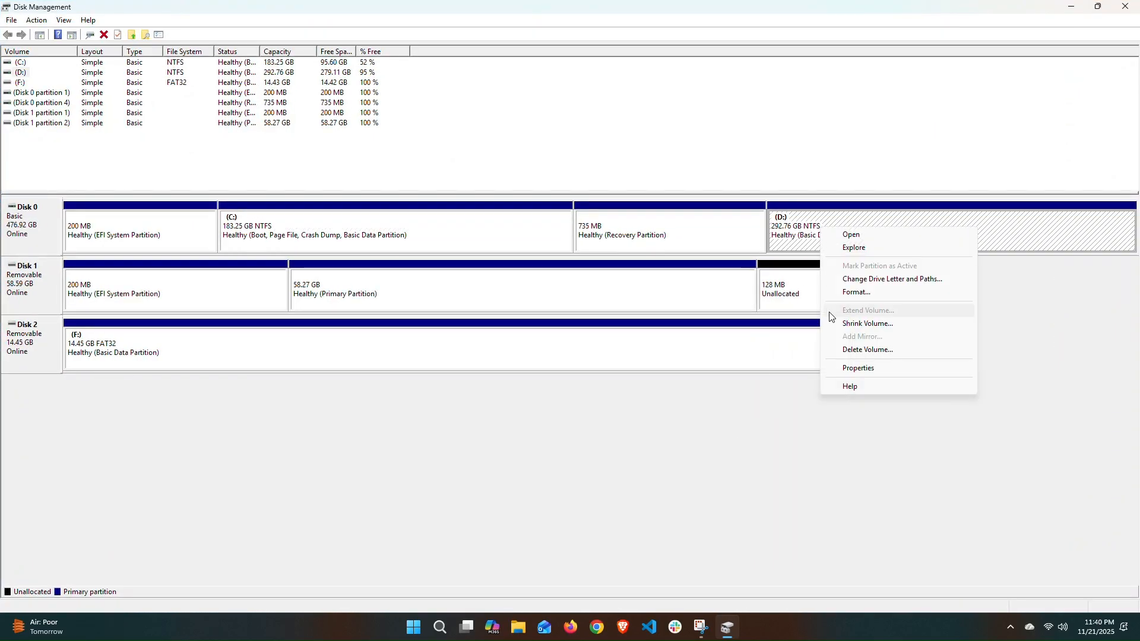
pyautogui.click(866, 323)
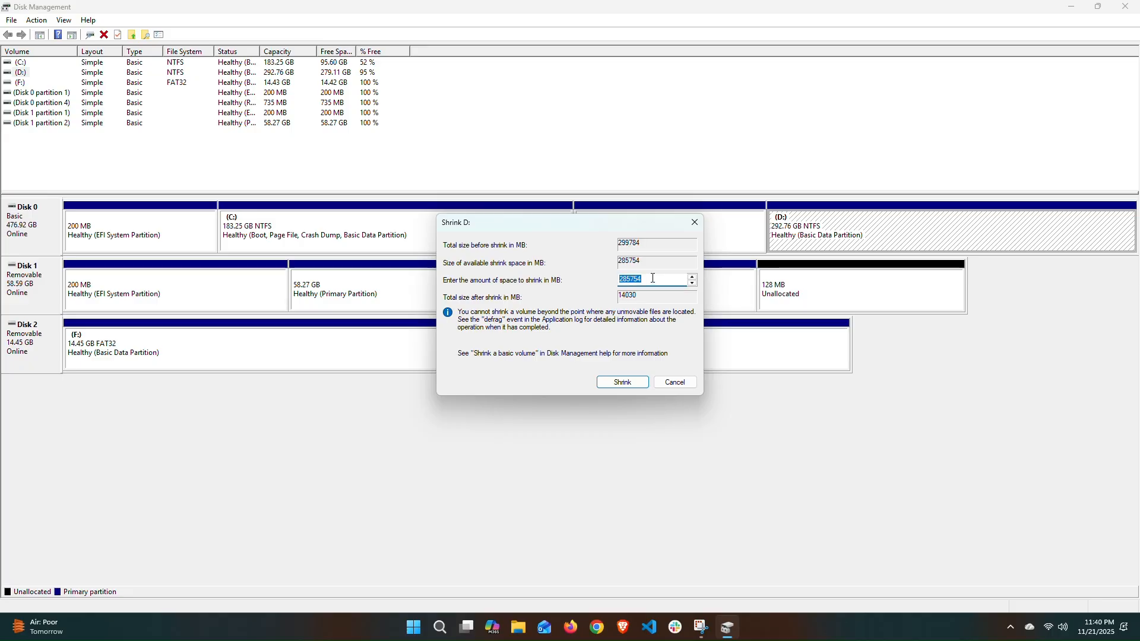
pyautogui.write('1000')
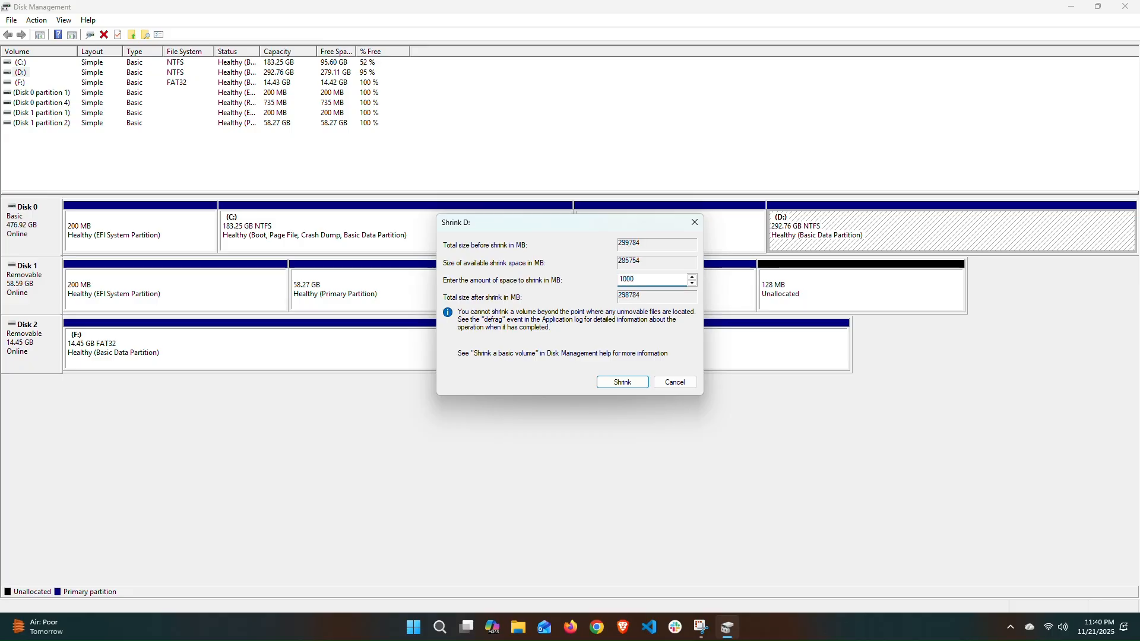
pyautogui.write('100000')
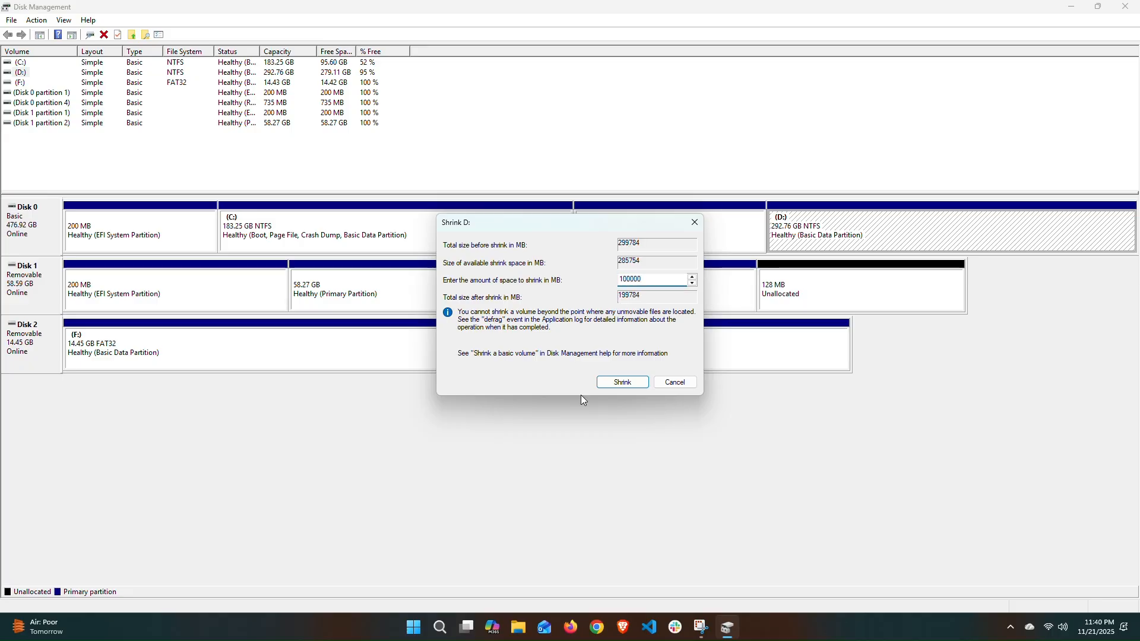
pyautogui.click(621, 382)
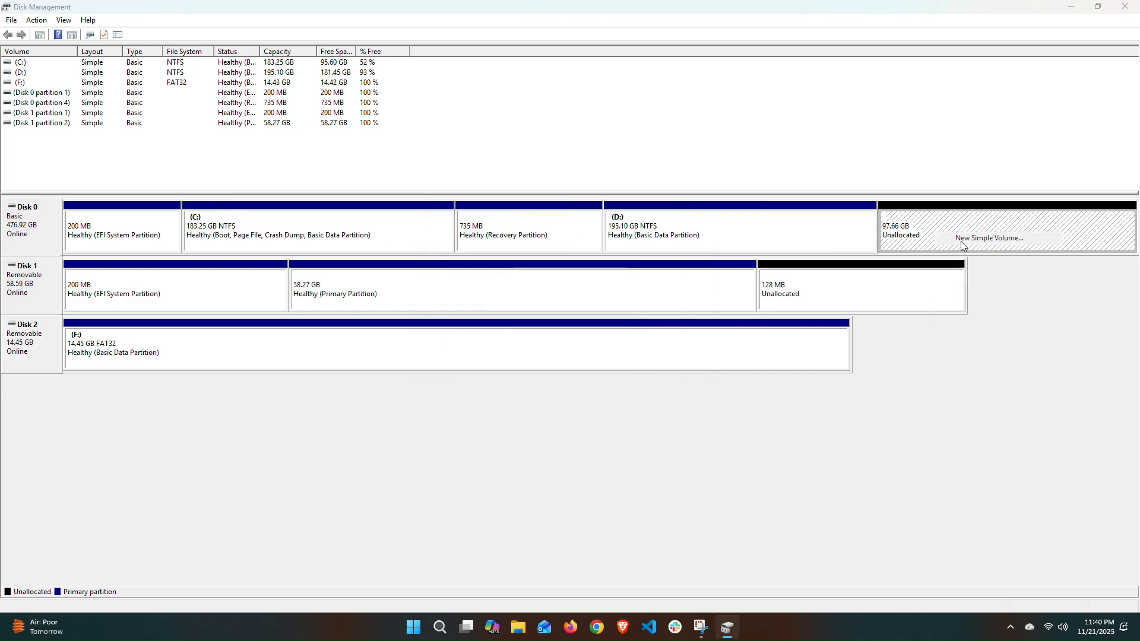
# Create a 100000 MB exFAT simple volume with drive letter E in the unallocated space.
pyautogui.click(987, 237)
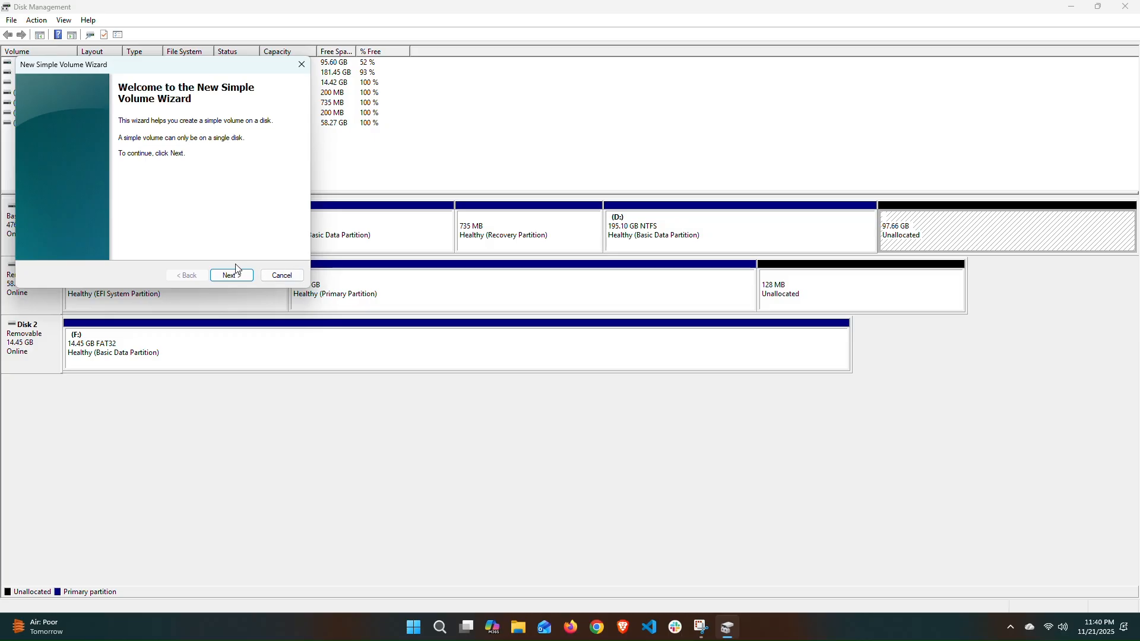
pyautogui.click(230, 274)
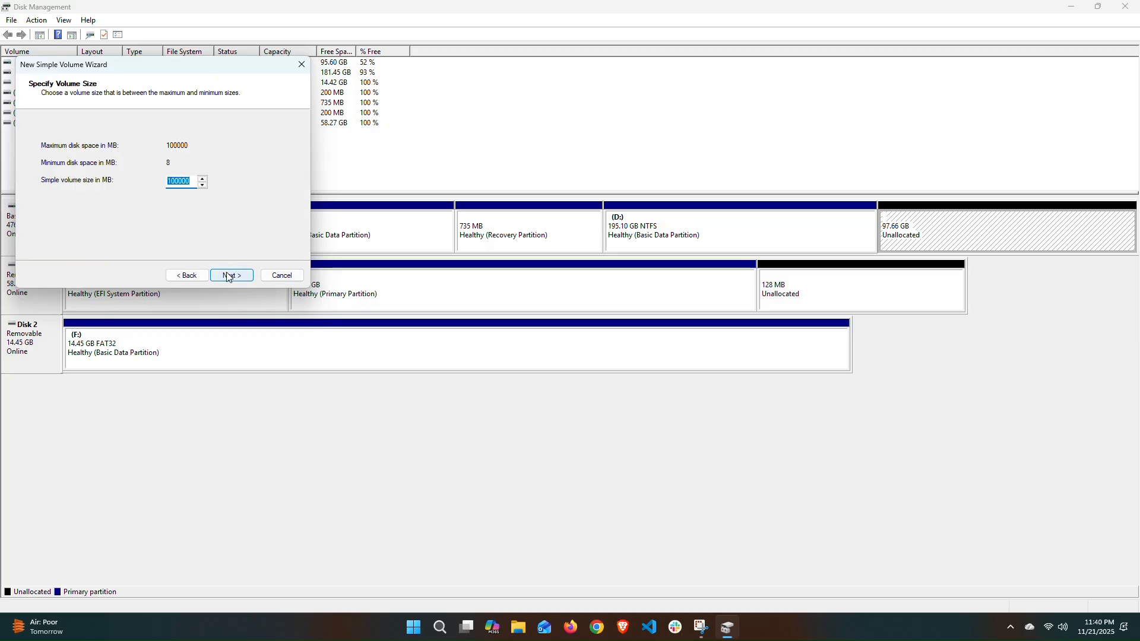
pyautogui.click(230, 275)
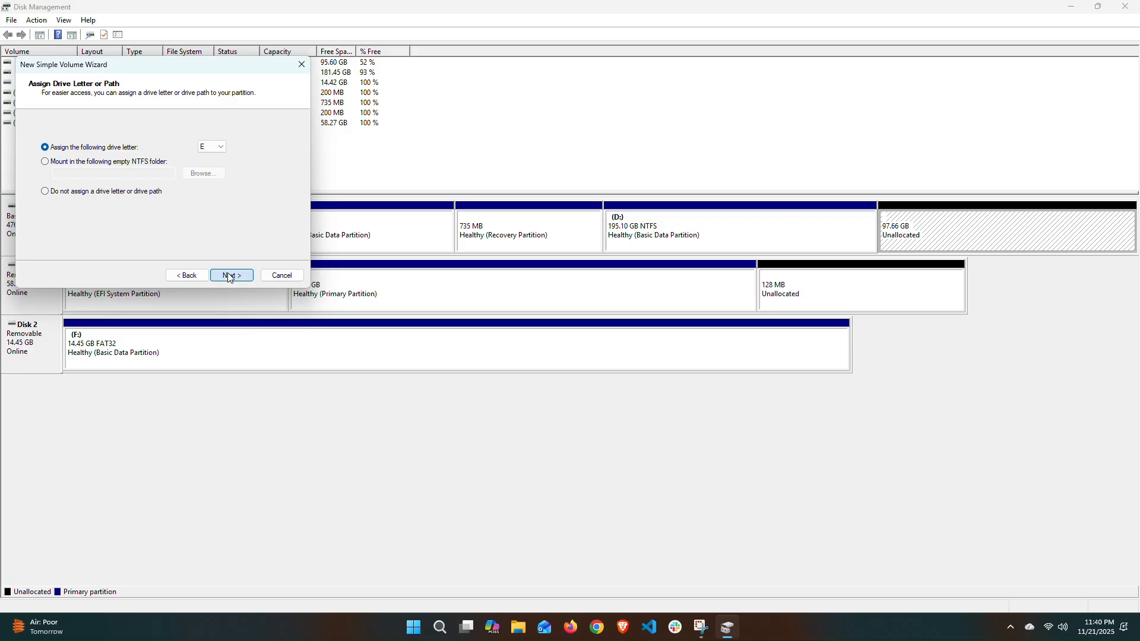
pyautogui.click(230, 276)
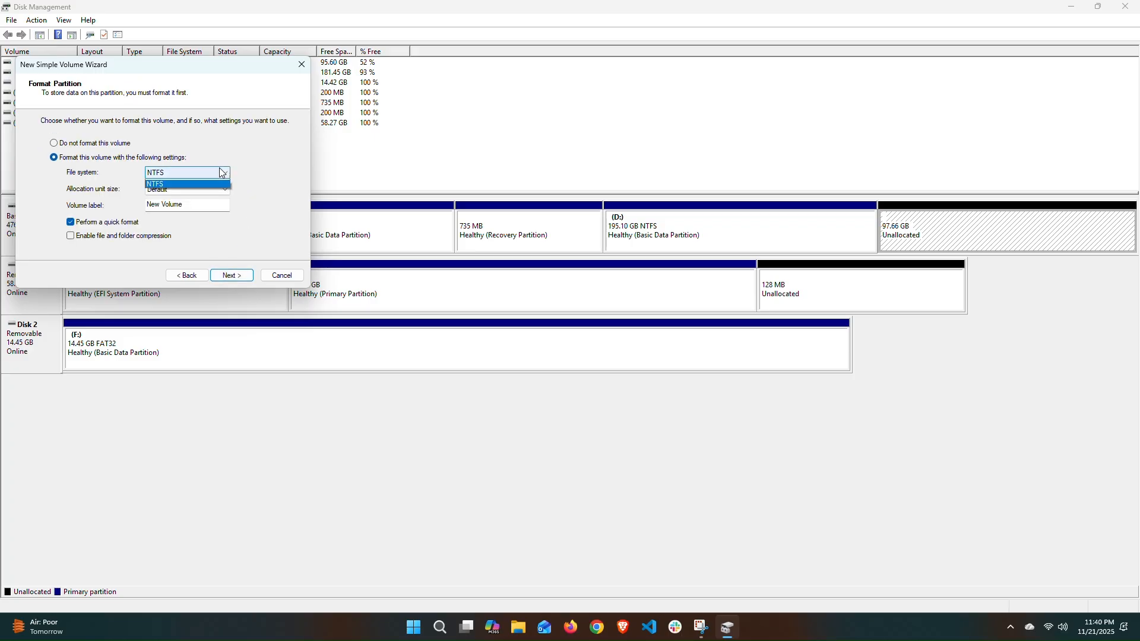
pyautogui.click(186, 182)
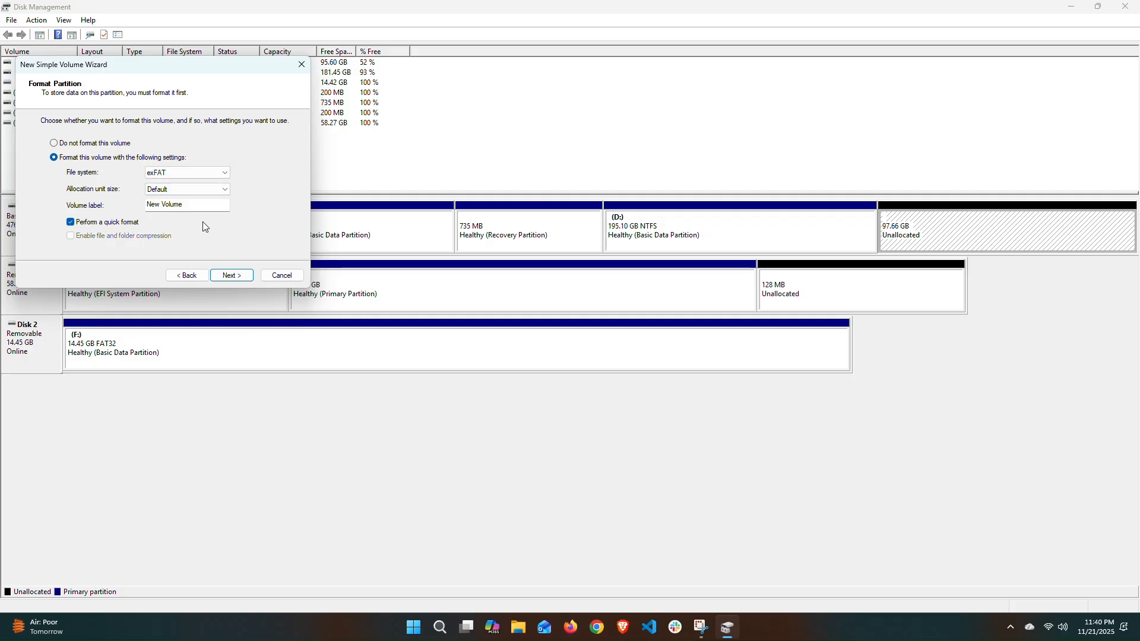
pyautogui.click(229, 275)
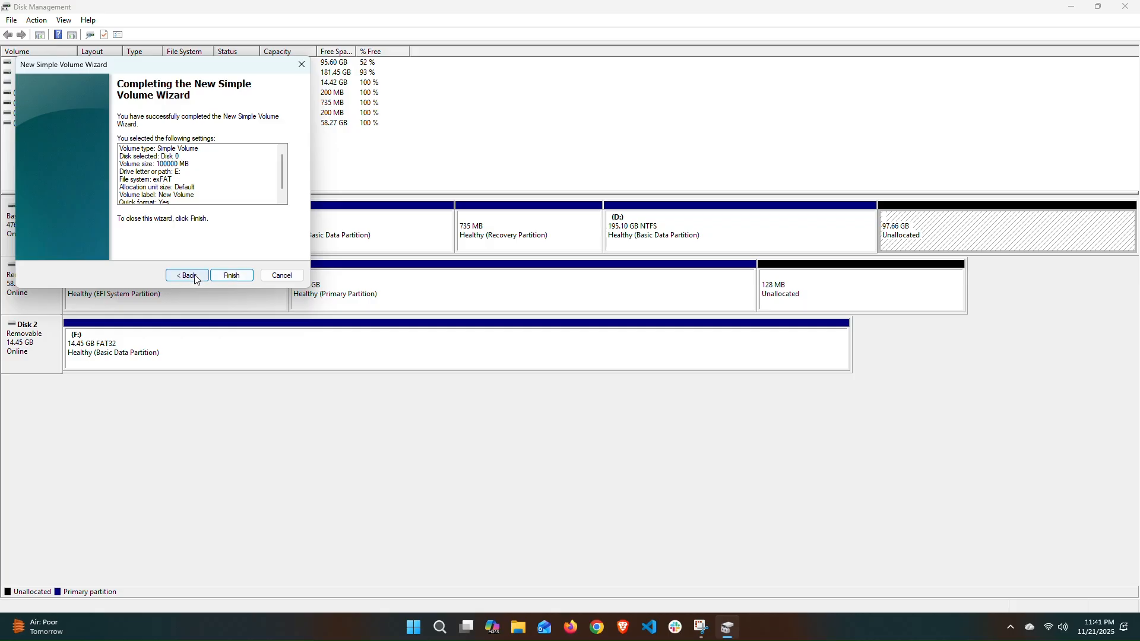
pyautogui.click(231, 274)
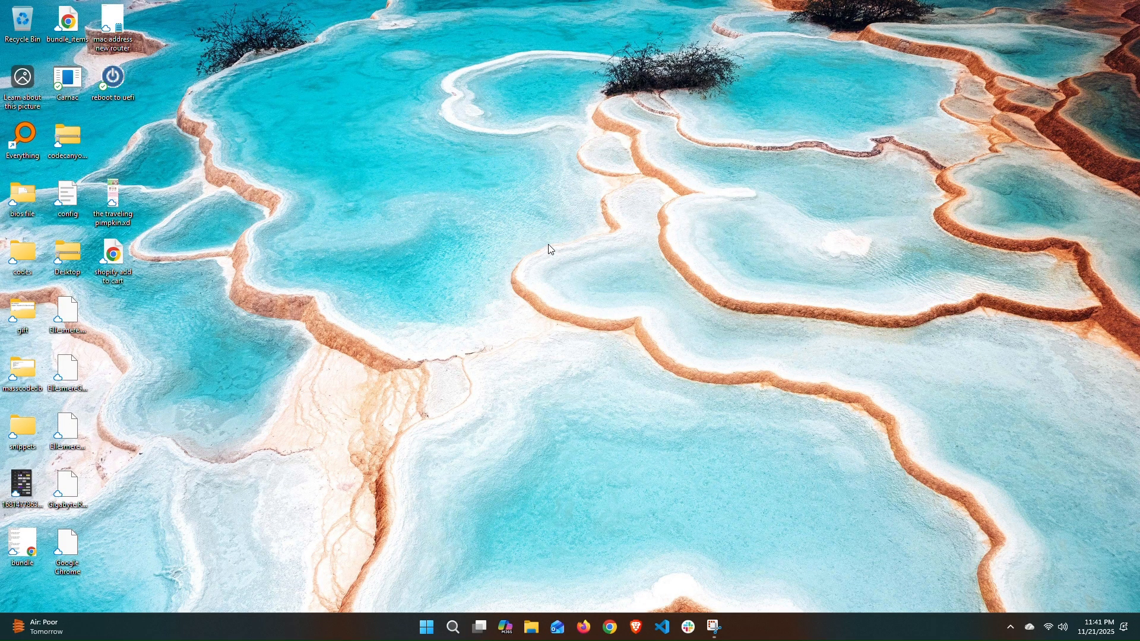
pyautogui.moveTo(533, 19)
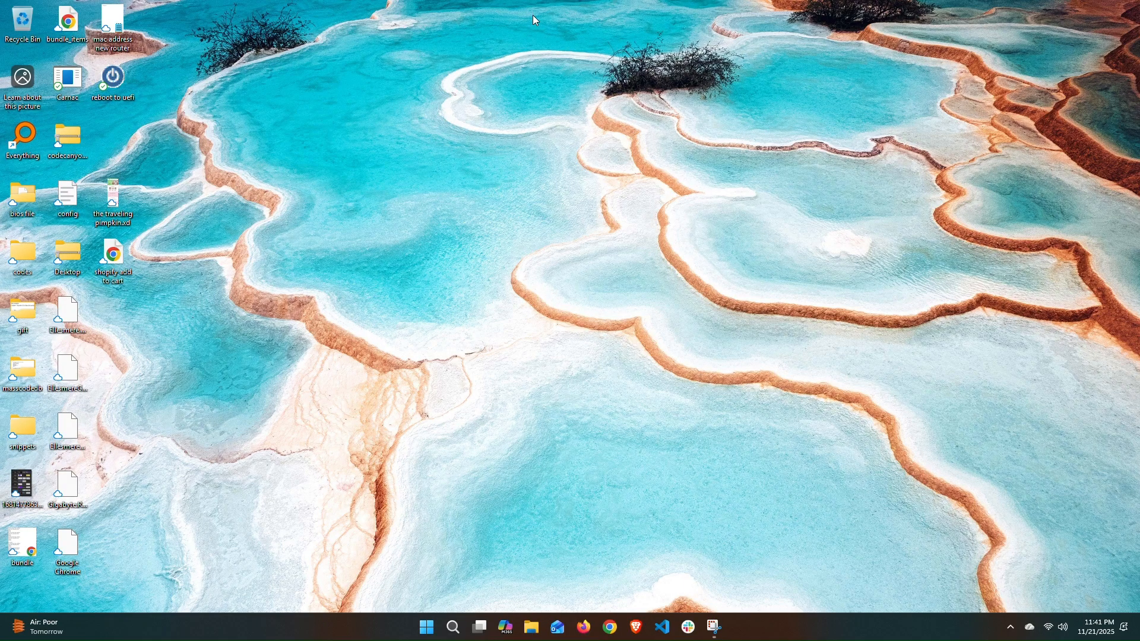
# Open USB Drive (F:) in File Explorer to view its EFI folder.
pyautogui.click(530, 638)
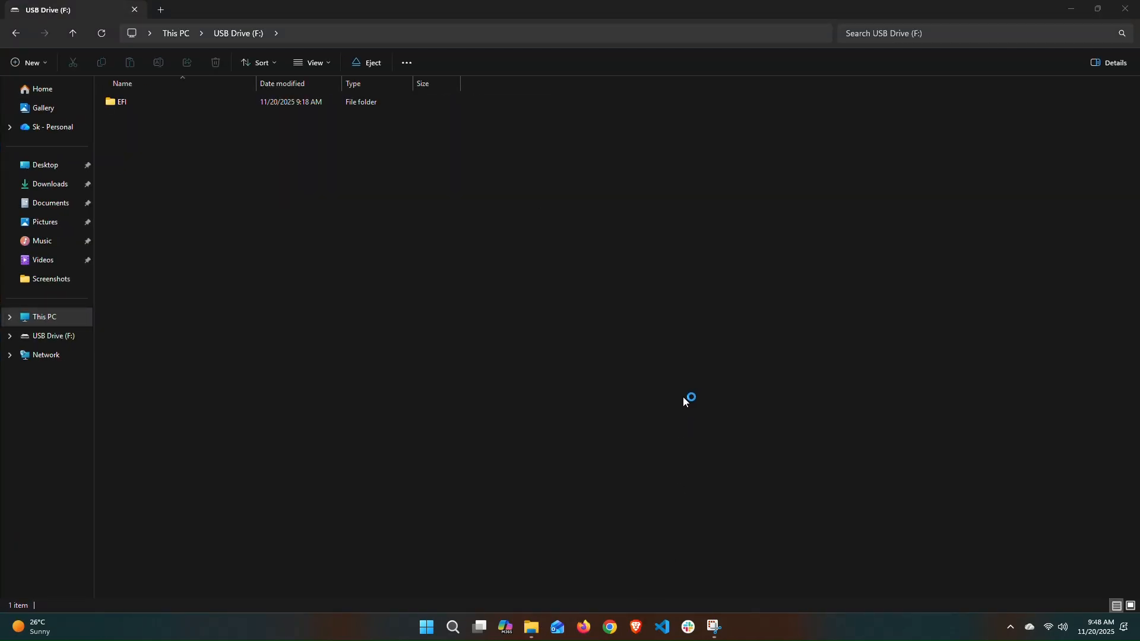
pyautogui.click(634, 631)
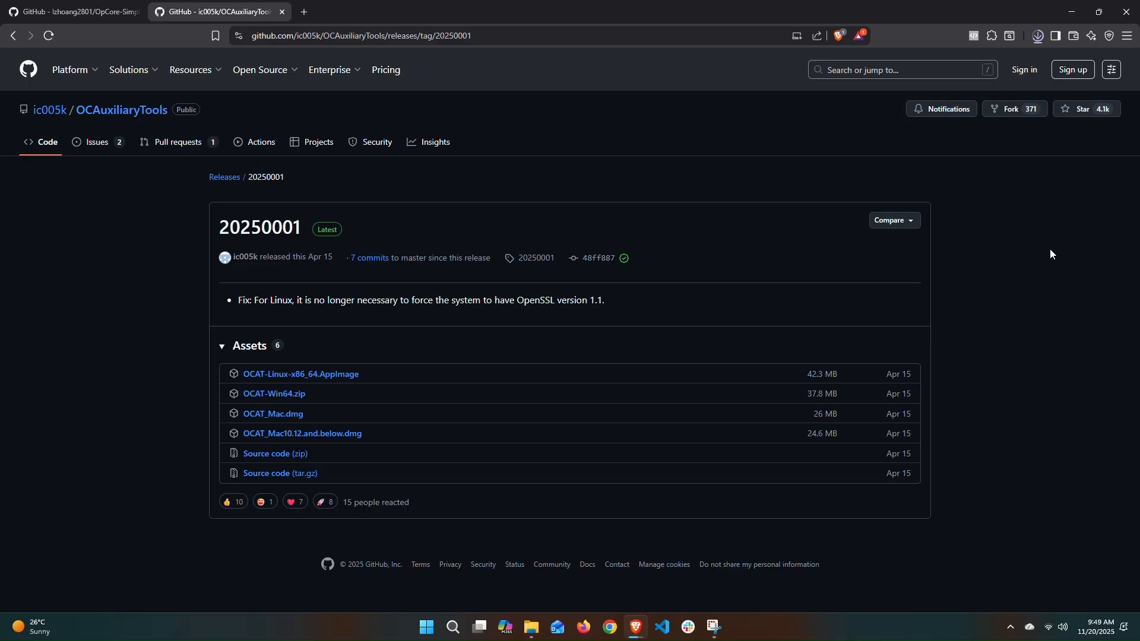
pyautogui.moveTo(1051, 240)
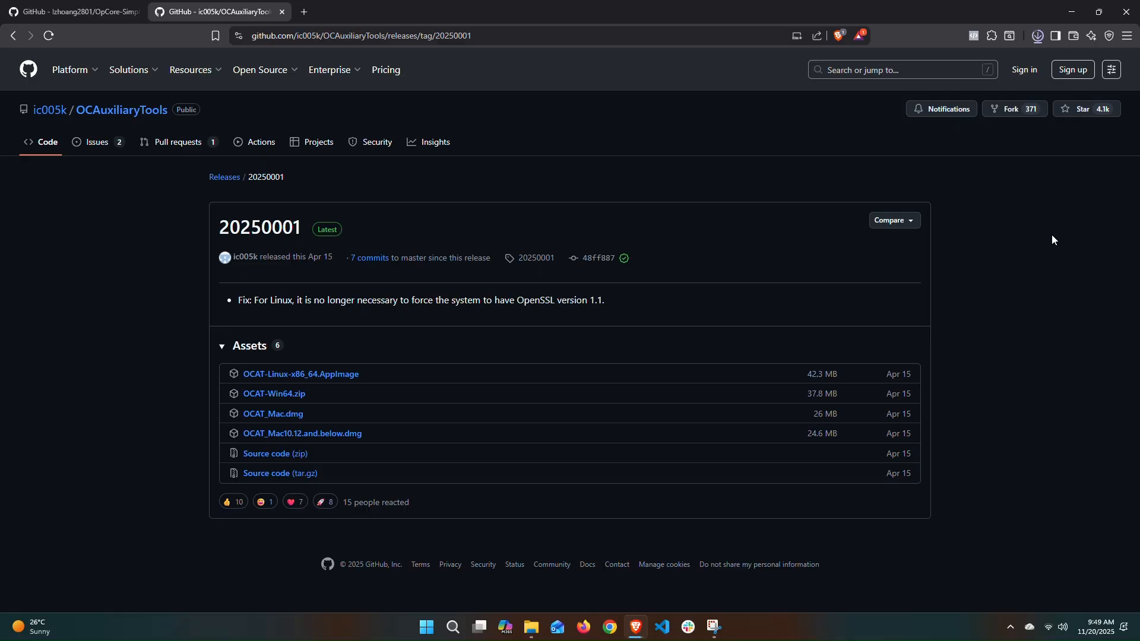
pyautogui.moveTo(1050, 159)
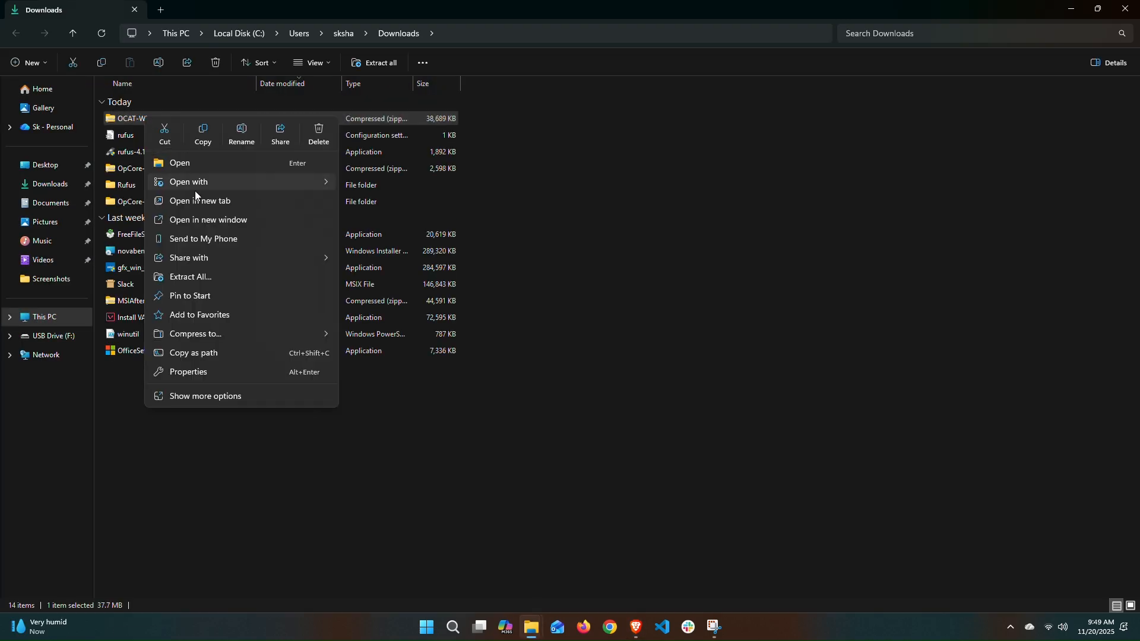
# Extract the OCAT-Win64 archive and launch OCAuxiliaryTools.exe.
pyautogui.click(180, 165)
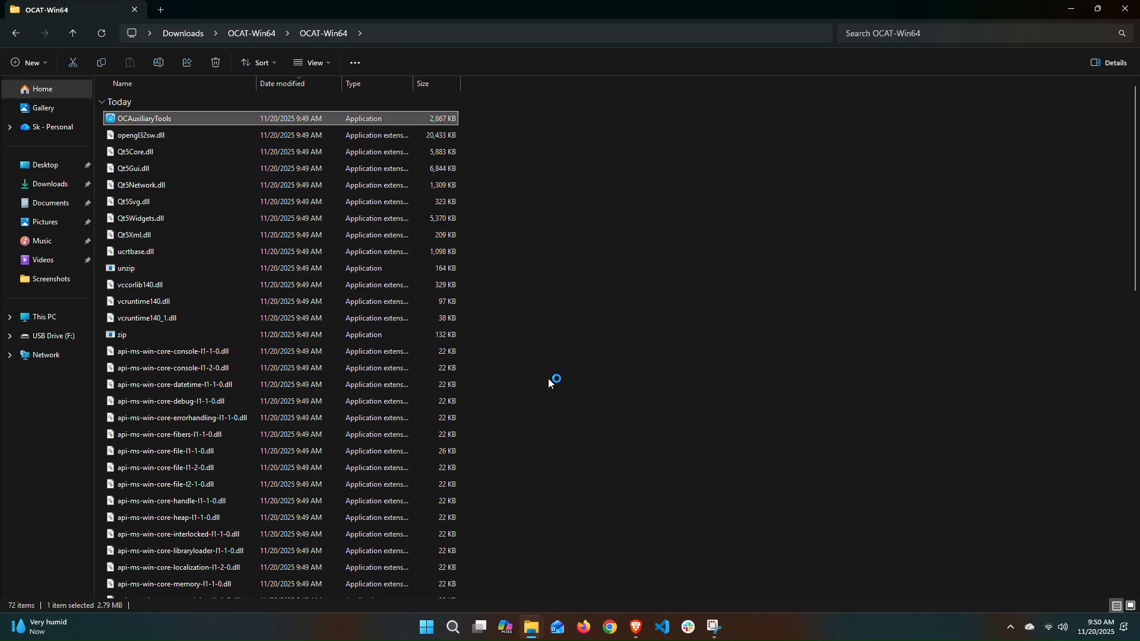
pyautogui.doubleClick(143, 119)
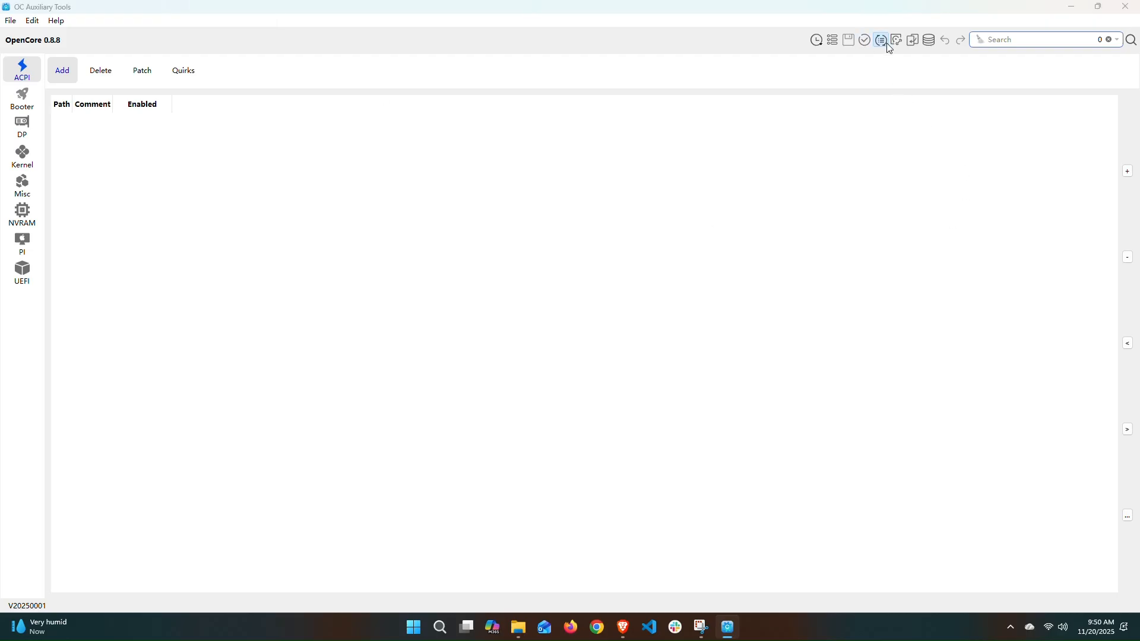
# Update the OpenCore database to version 1.0.6 and close the sync window.
pyautogui.click(880, 40)
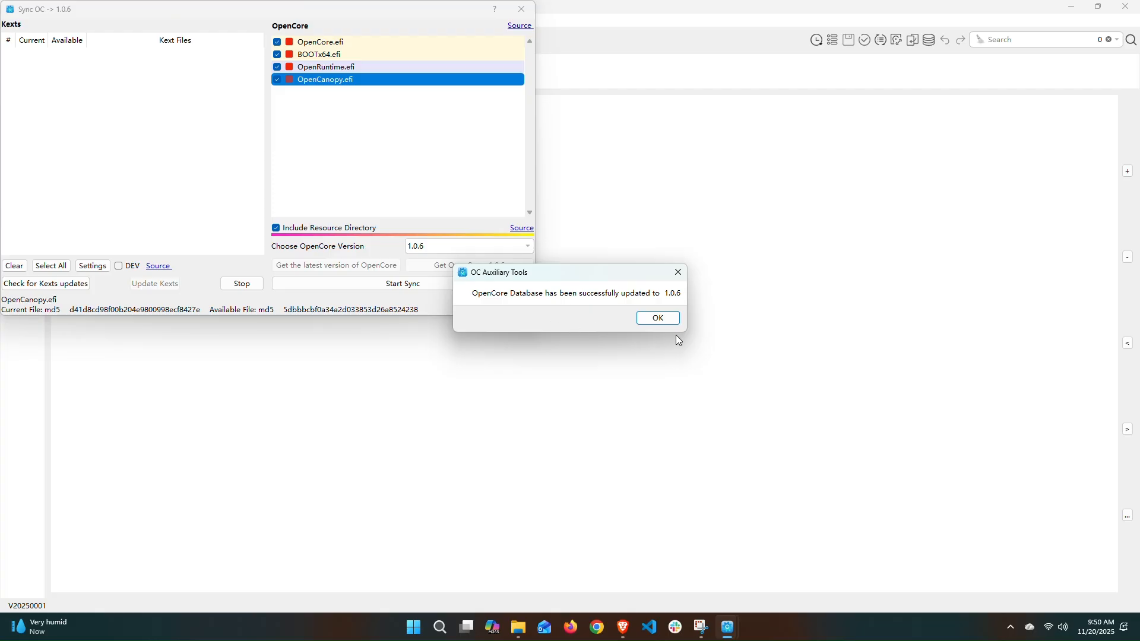
pyautogui.click(655, 317)
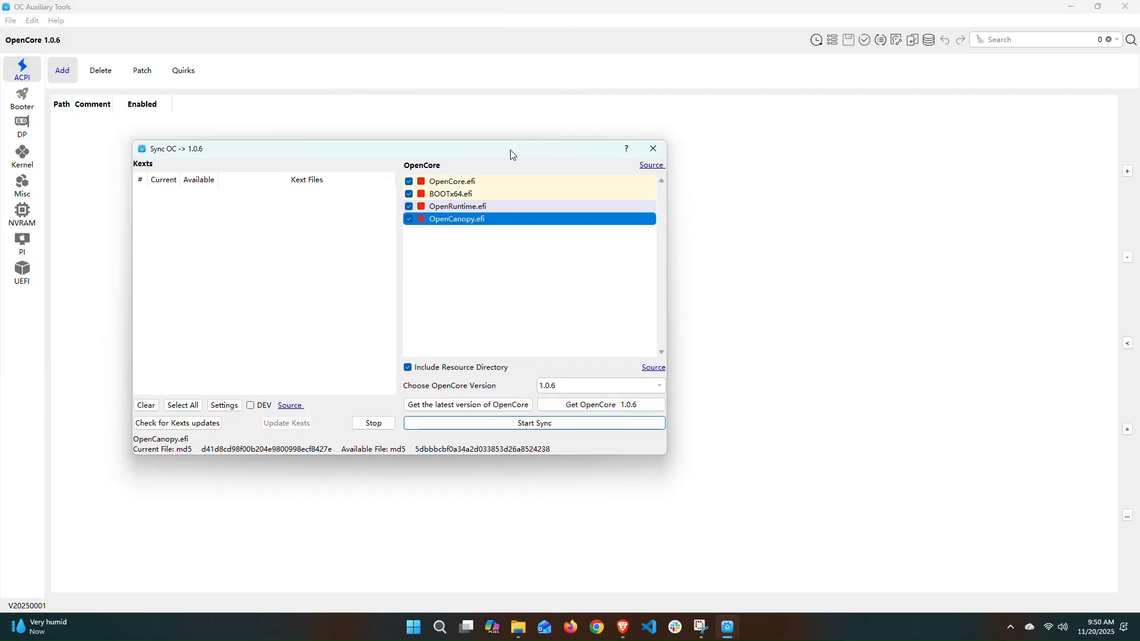
pyautogui.click(10, 20)
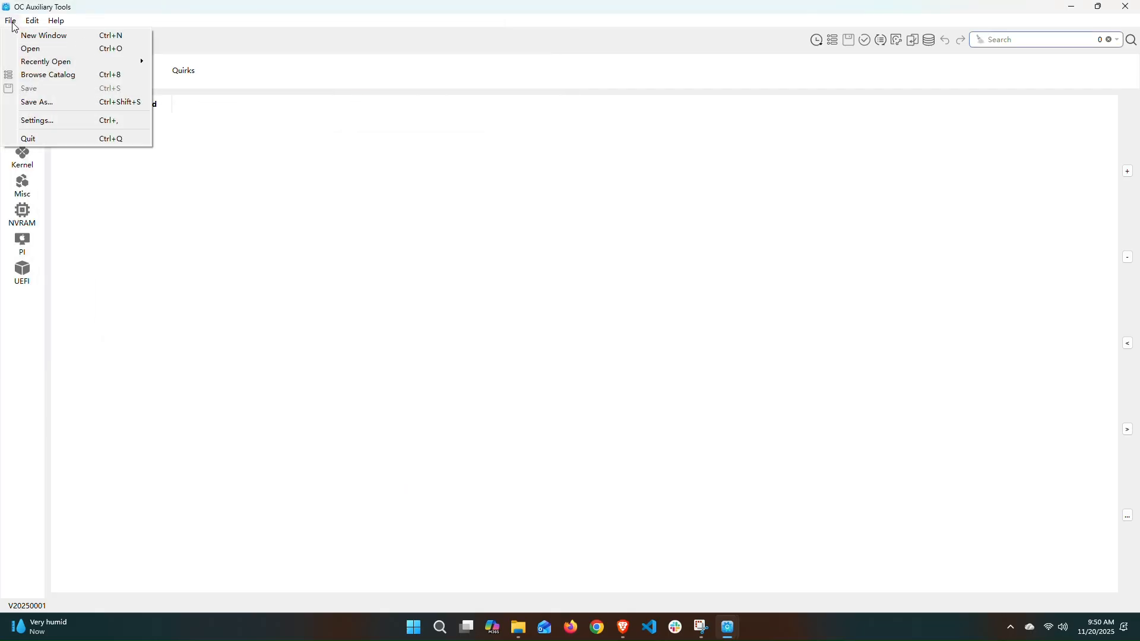
# Open config.plist from EFI/OC on USB Drive (F:).
pyautogui.click(31, 49)
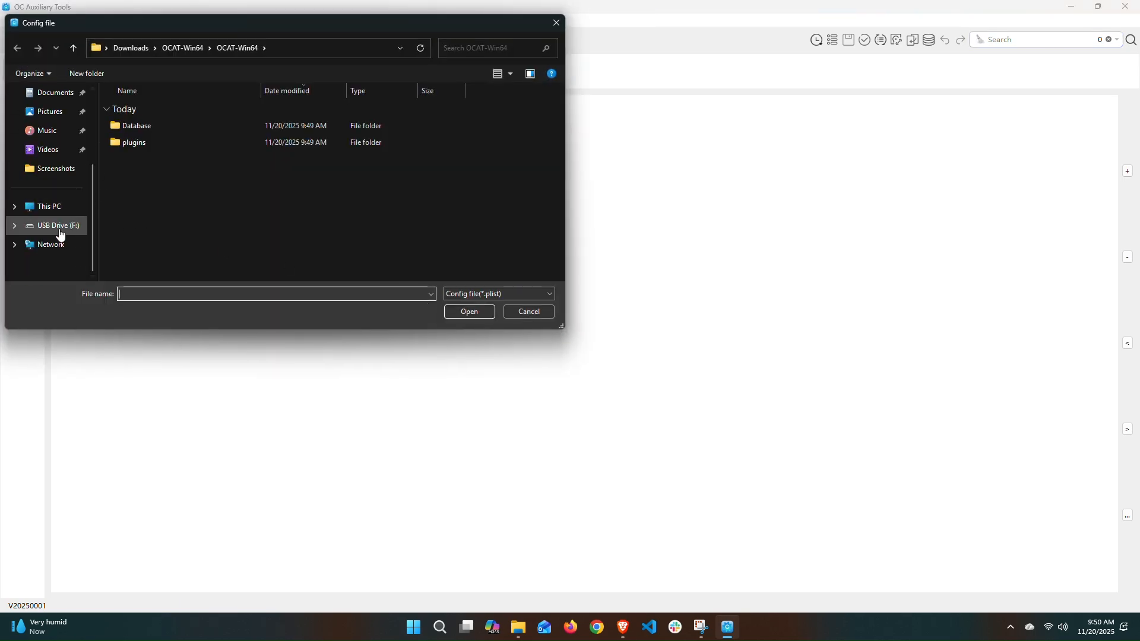
pyautogui.click(57, 225)
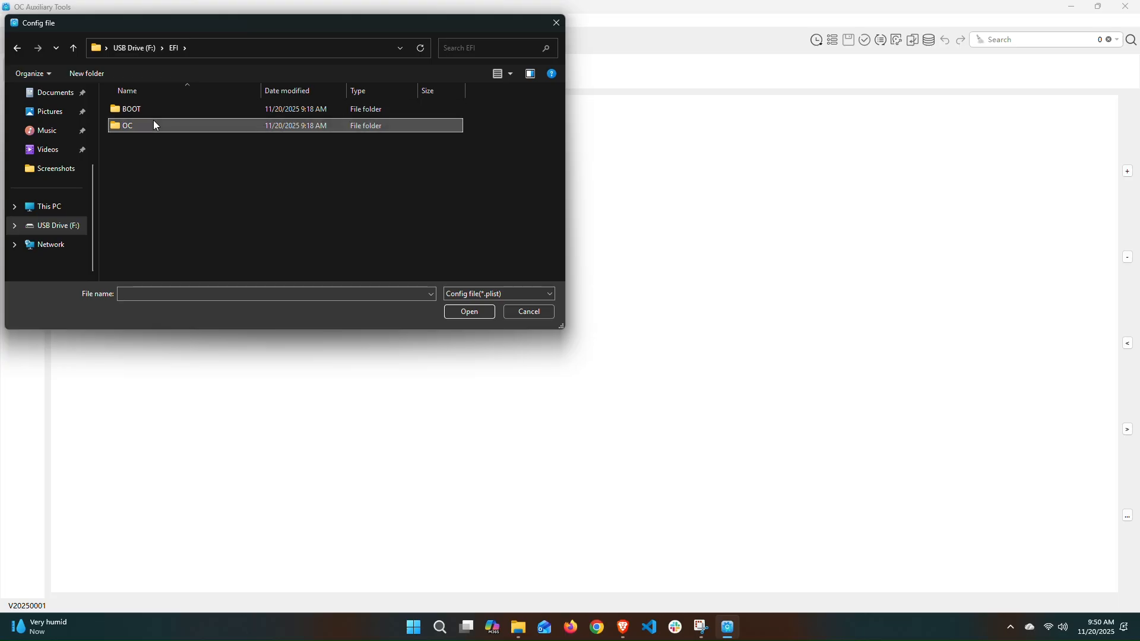
pyautogui.doubleClick(126, 125)
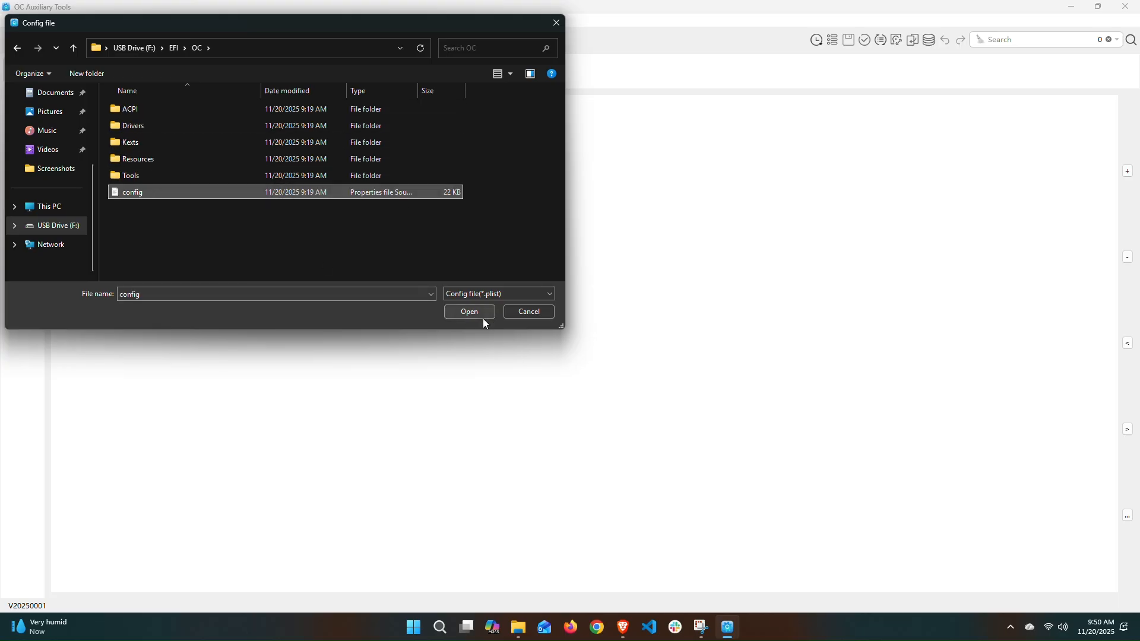
pyautogui.click(469, 311)
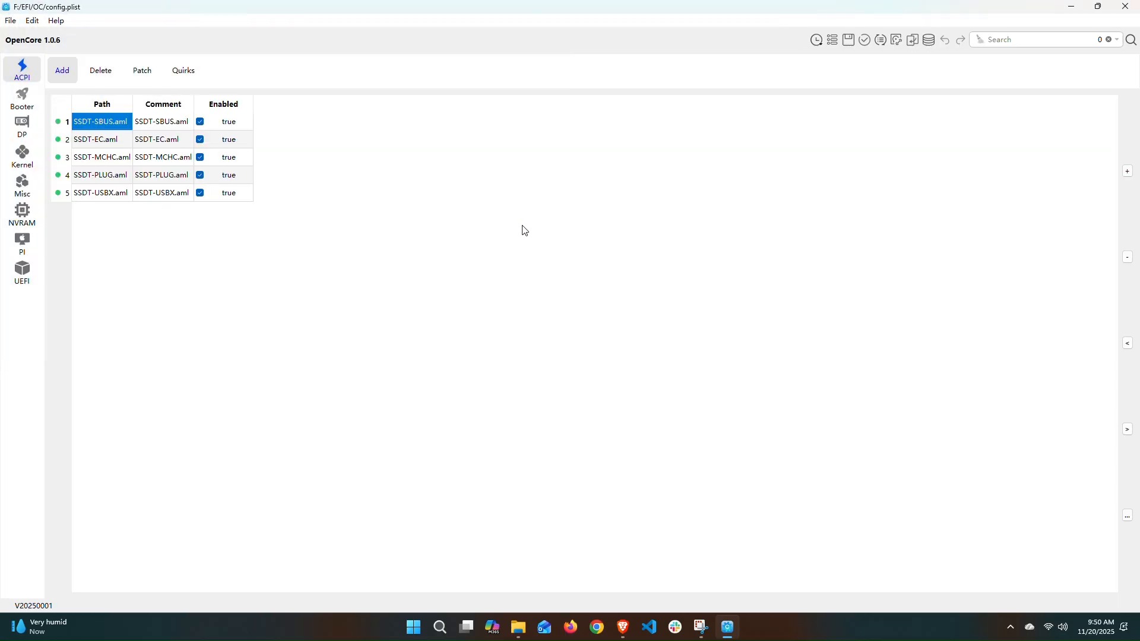
# Sync the EFI's OpenCore files and kexts to OpenCore 1.0.6.
pyautogui.click(879, 39)
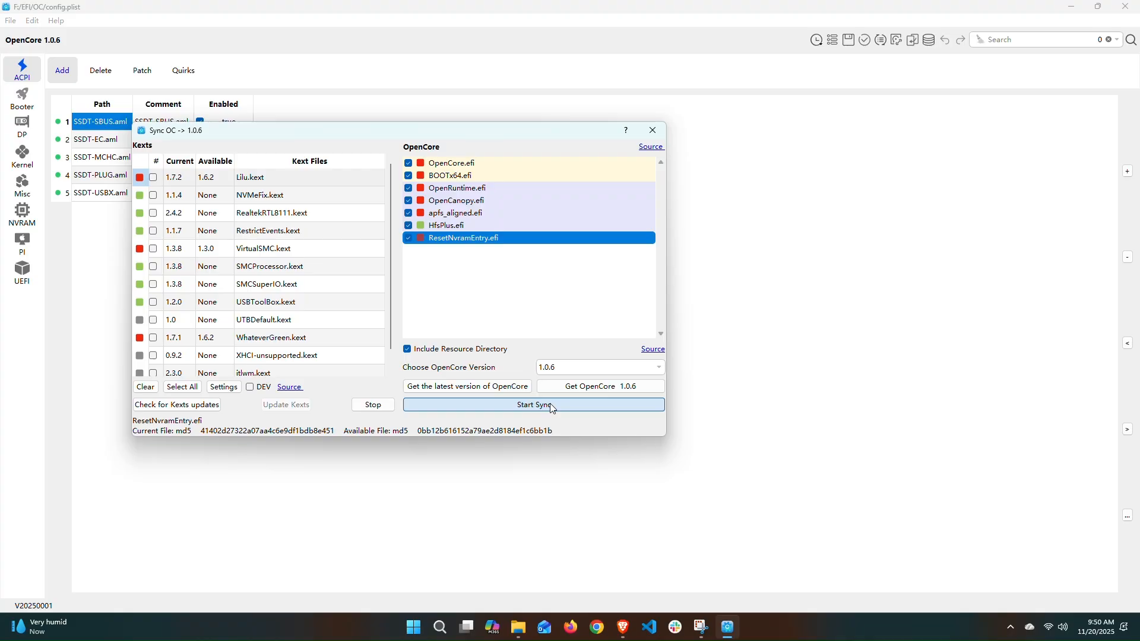
pyautogui.moveTo(624, 308)
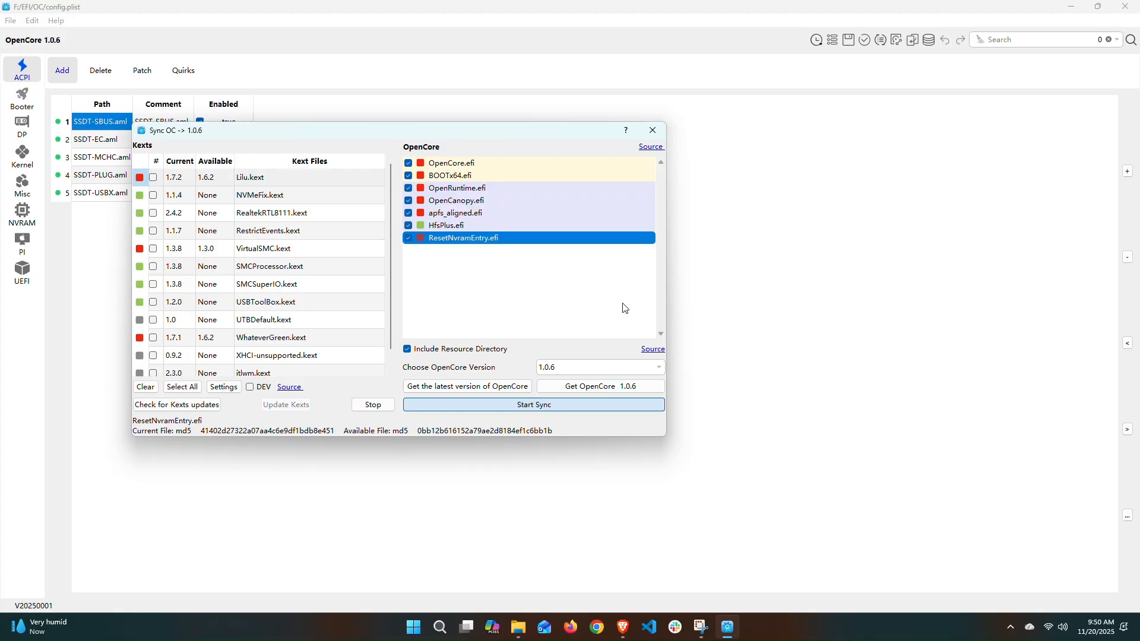
pyautogui.click(532, 404)
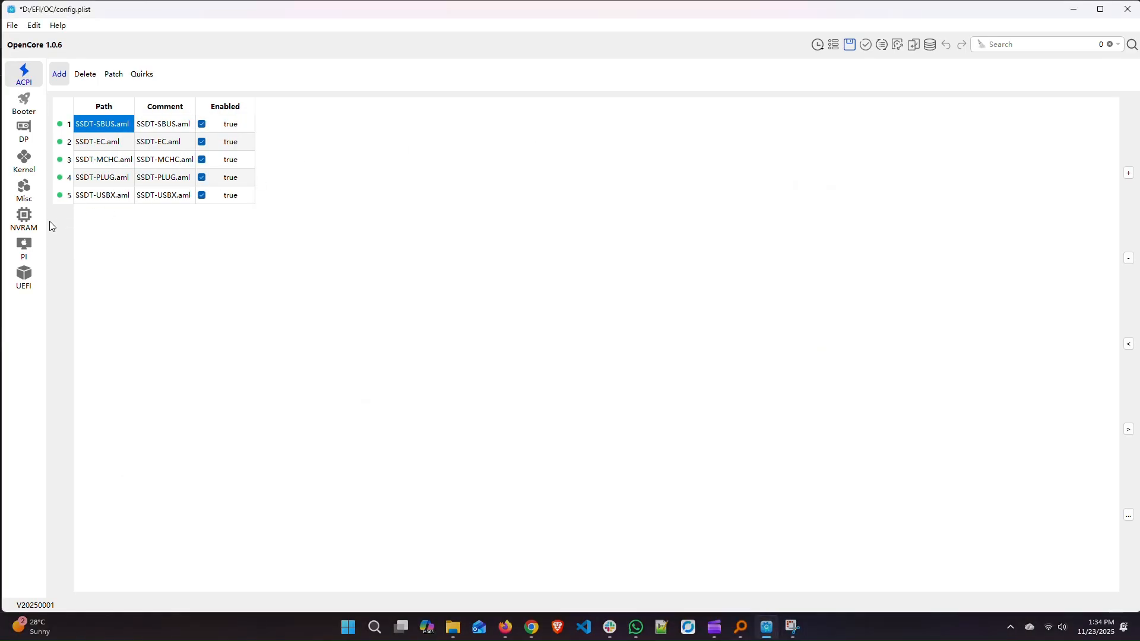
# Select iMac20,1 under PI > Generic, generate new serial, MLB, UUID and ROM, and copy the serial.
pyautogui.click(24, 249)
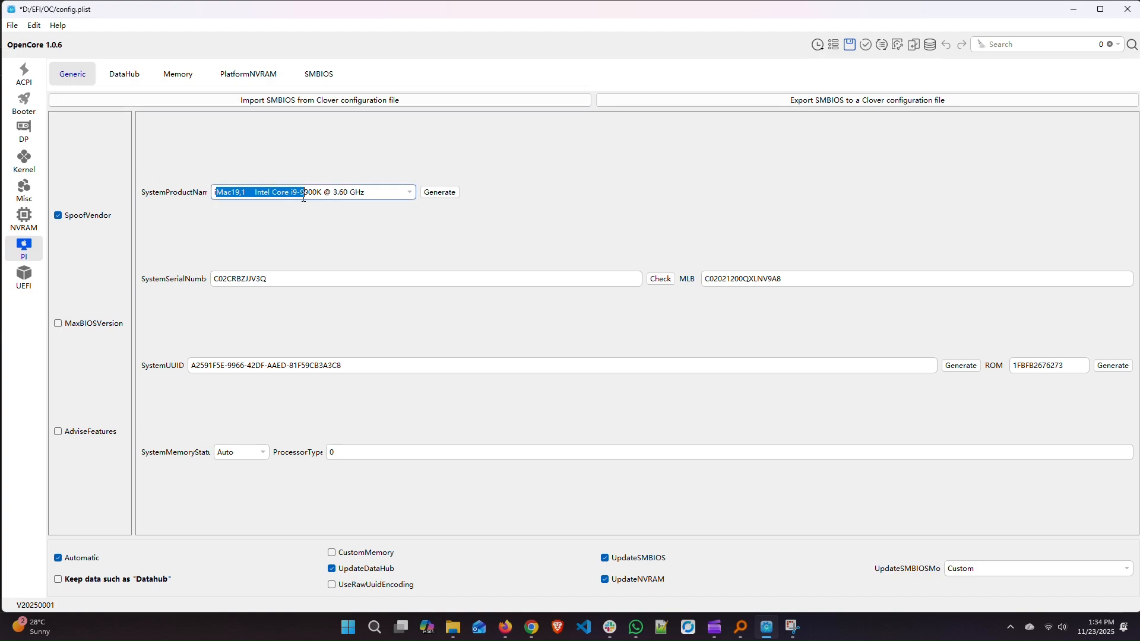
pyautogui.click(408, 192)
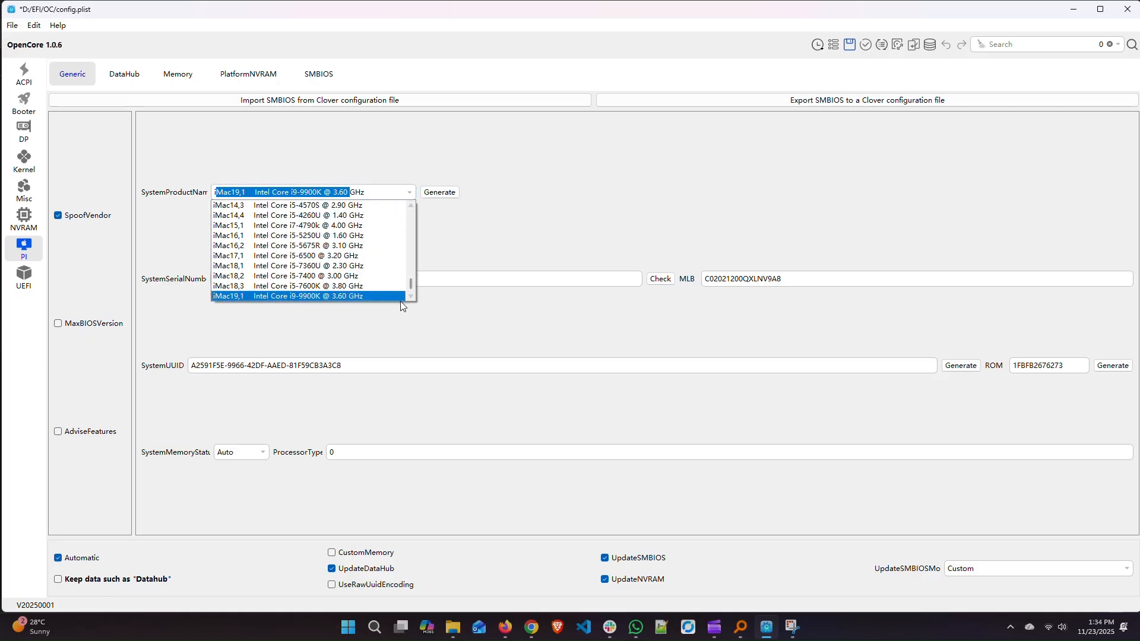
pyautogui.scroll(-3)
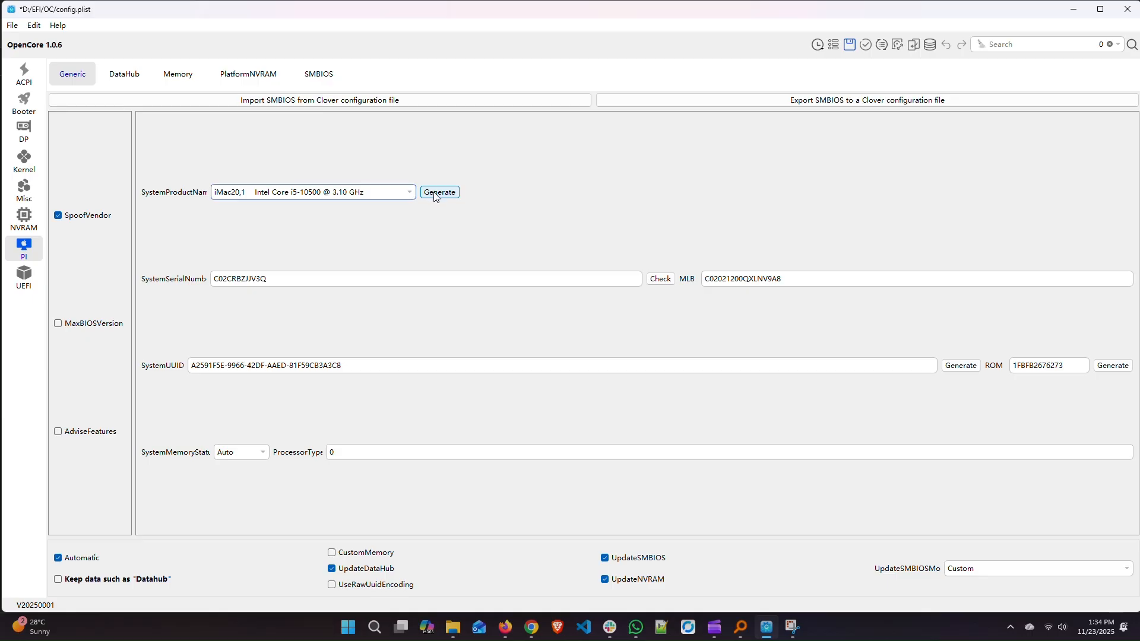
pyautogui.click(439, 192)
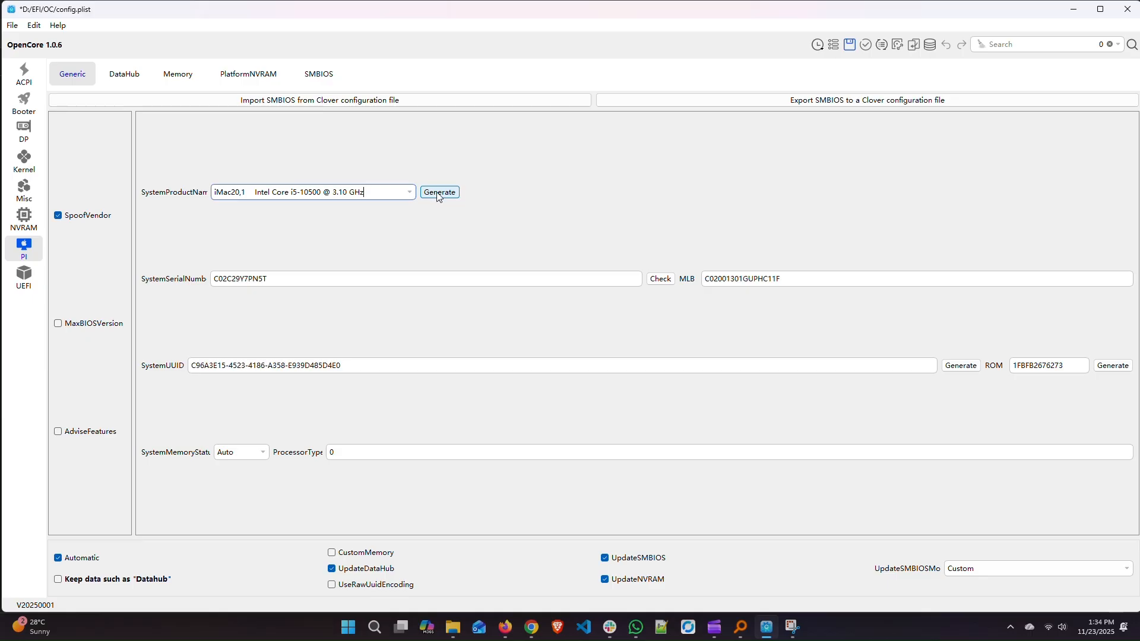
pyautogui.click(439, 191)
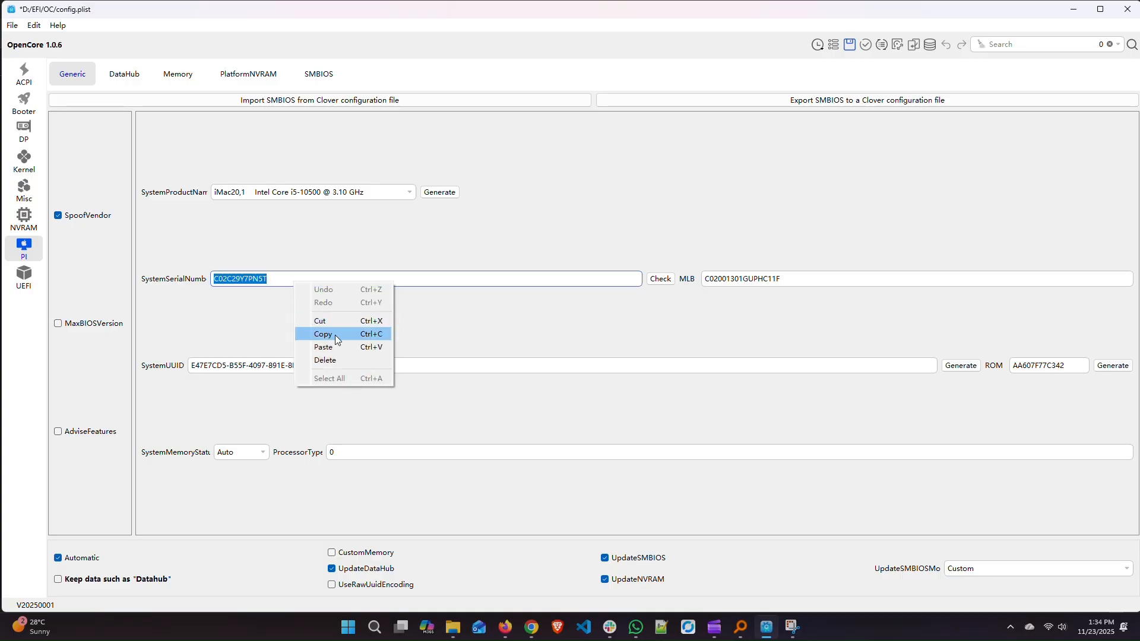
pyautogui.click(323, 334)
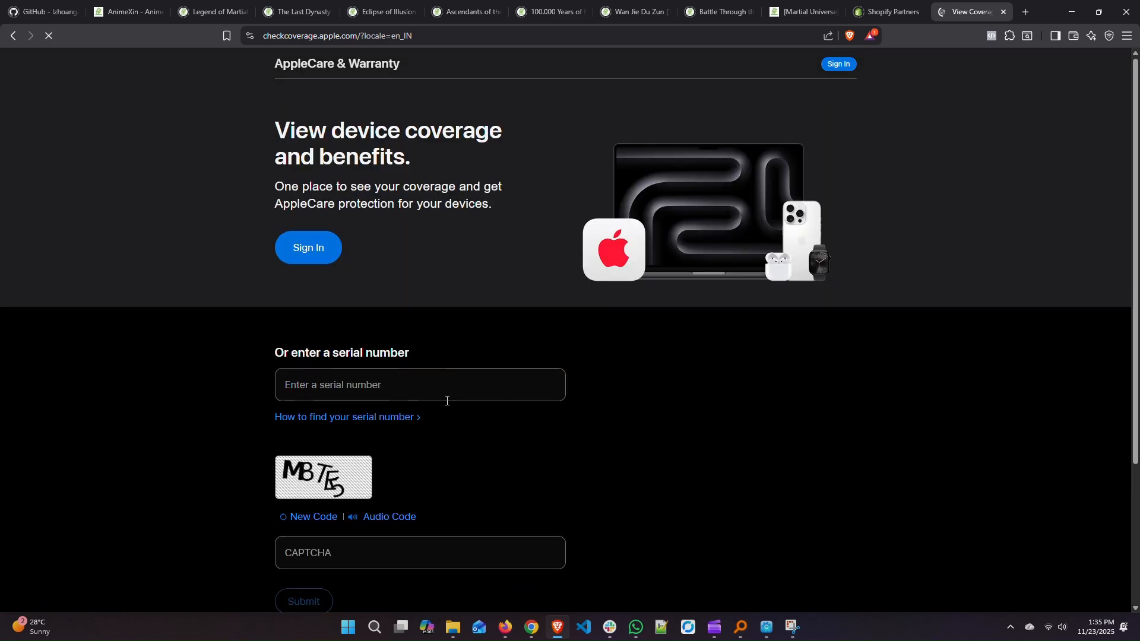
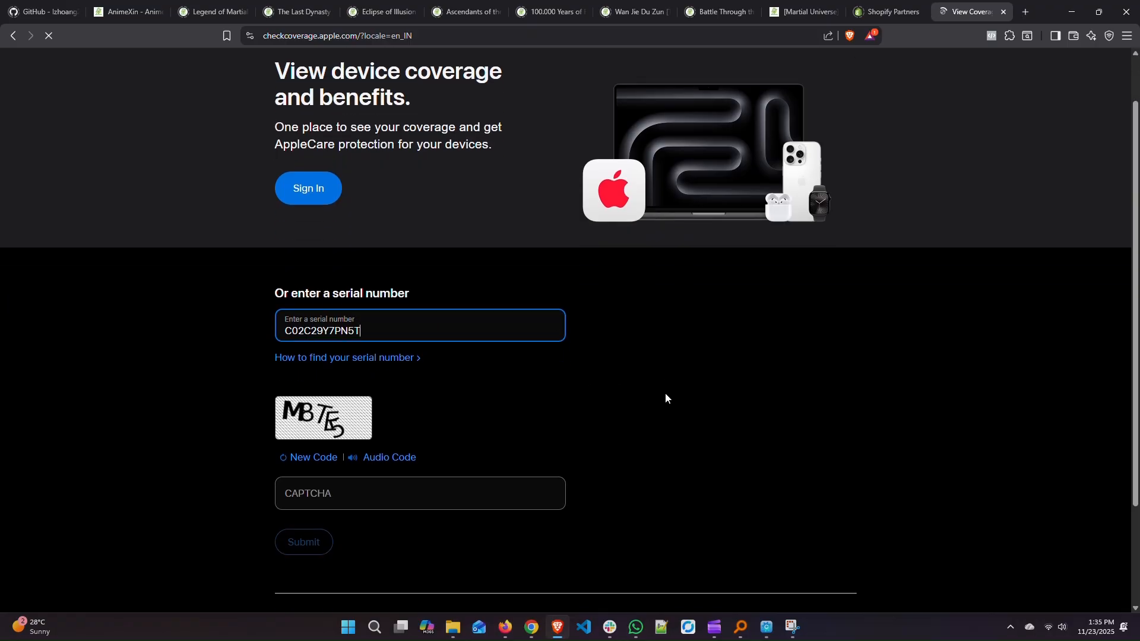
pyautogui.click(420, 492)
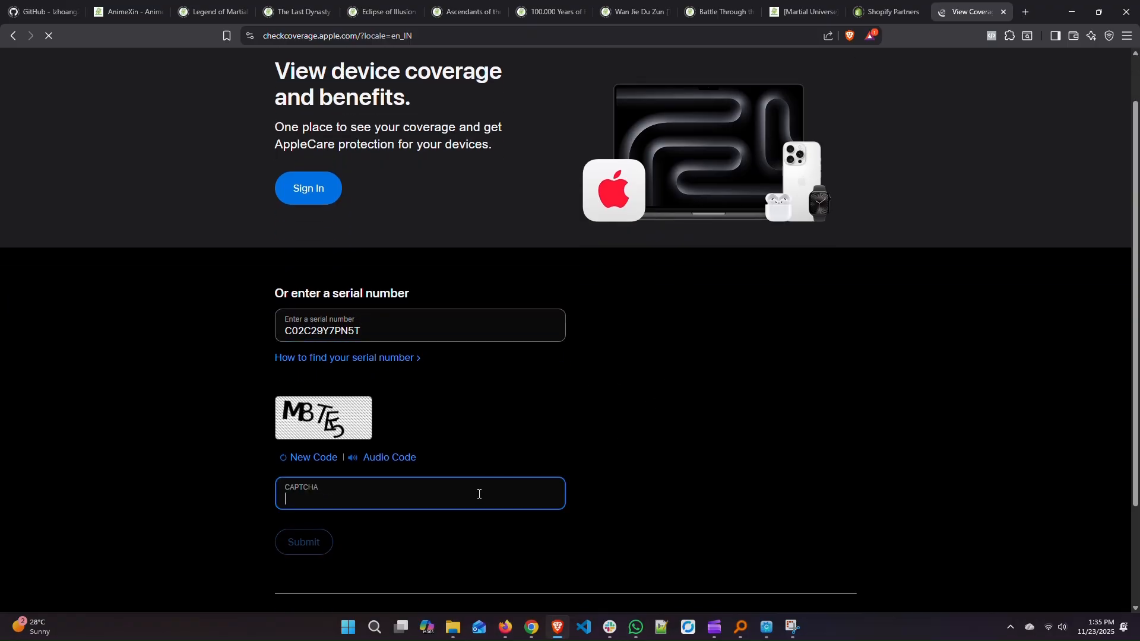
pyautogui.write('M8')
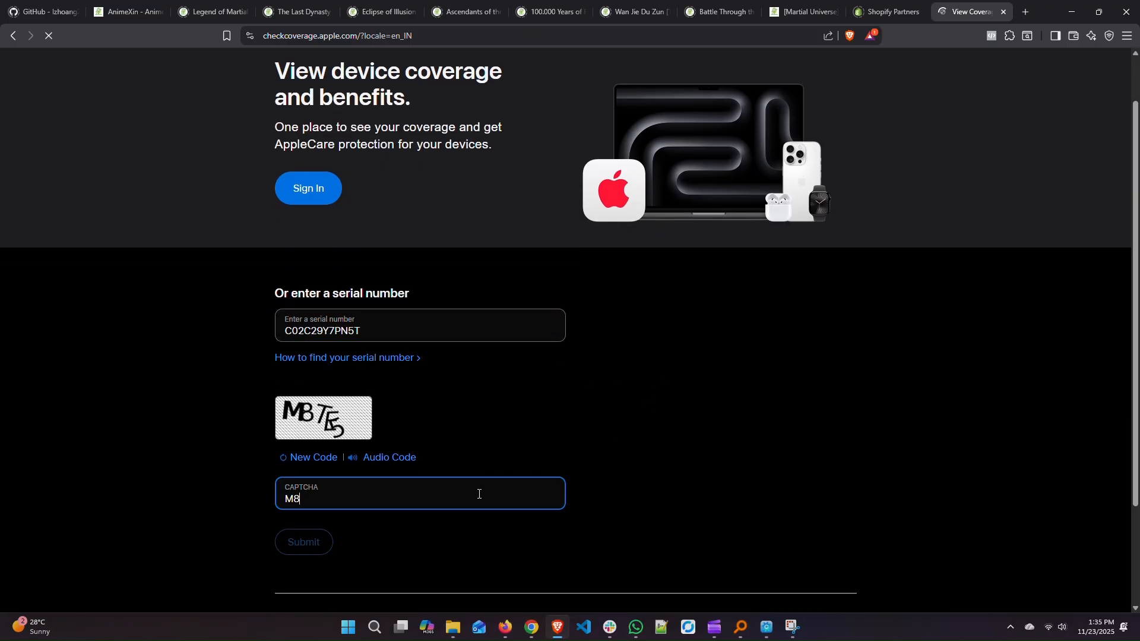
pyautogui.write('TE')
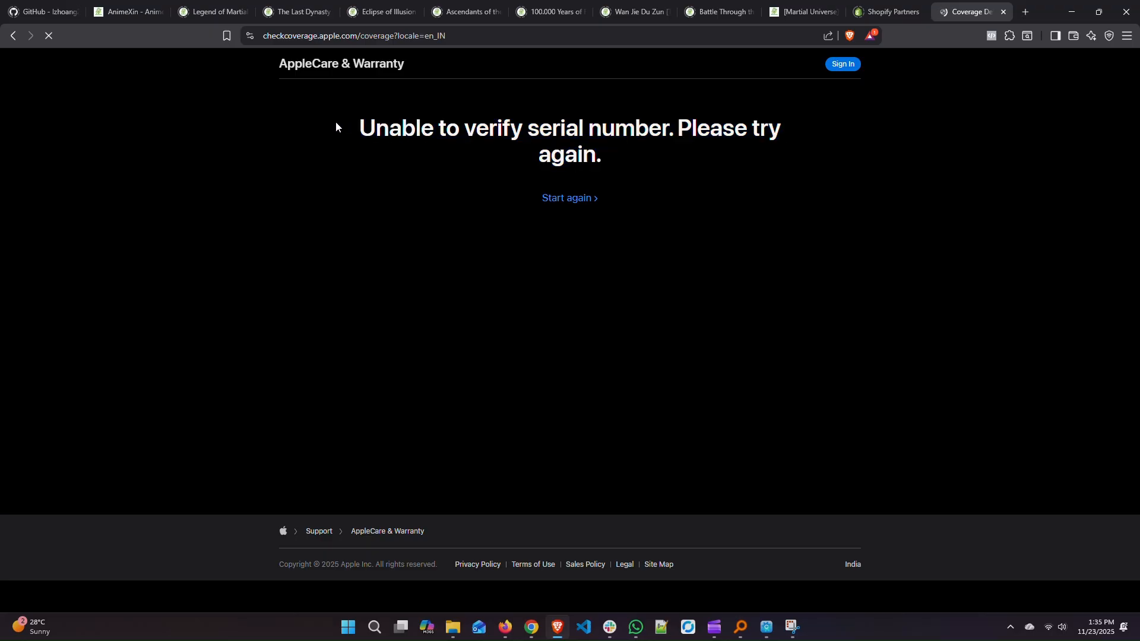
pyautogui.moveTo(648, 174)
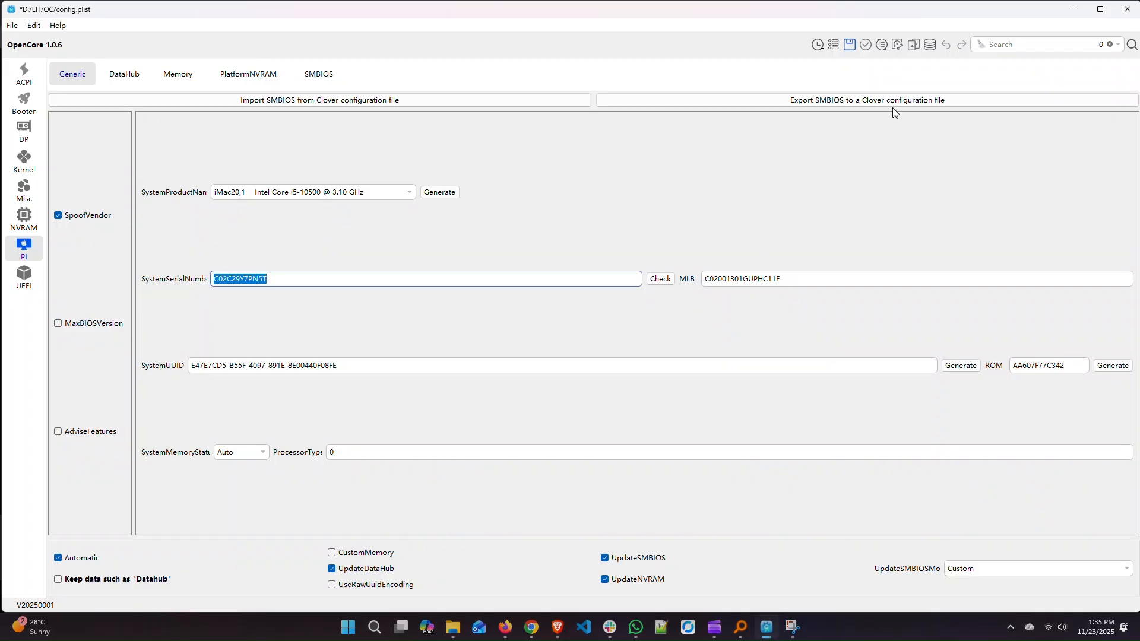
# Save the OpenCore config.plist and restart Windows from the Start menu's power options.
pyautogui.click(849, 44)
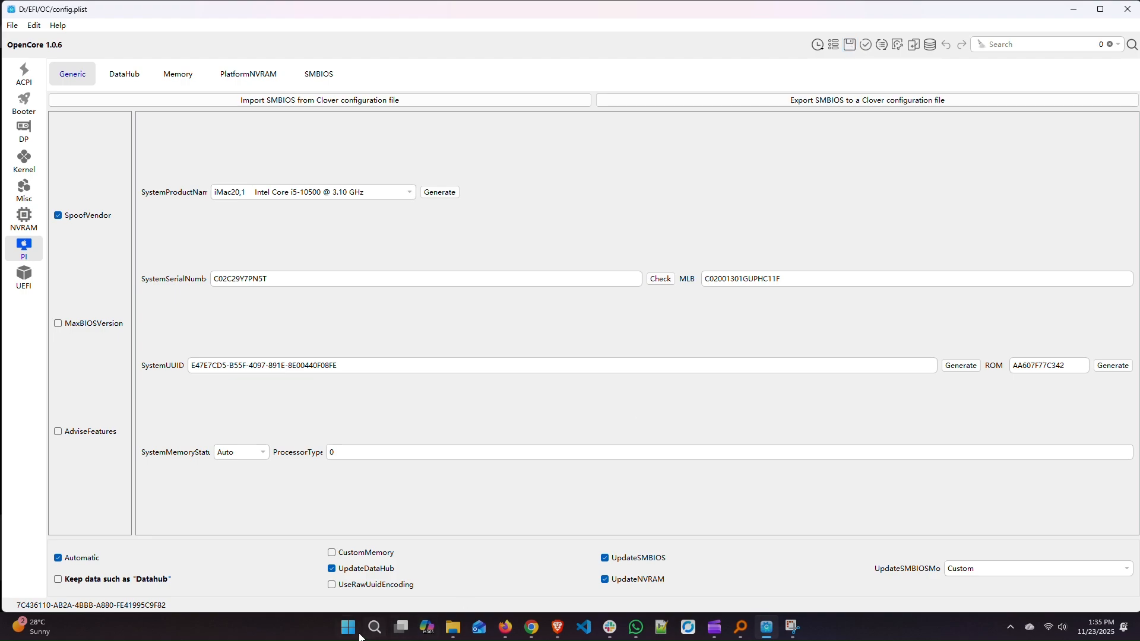
pyautogui.click(348, 625)
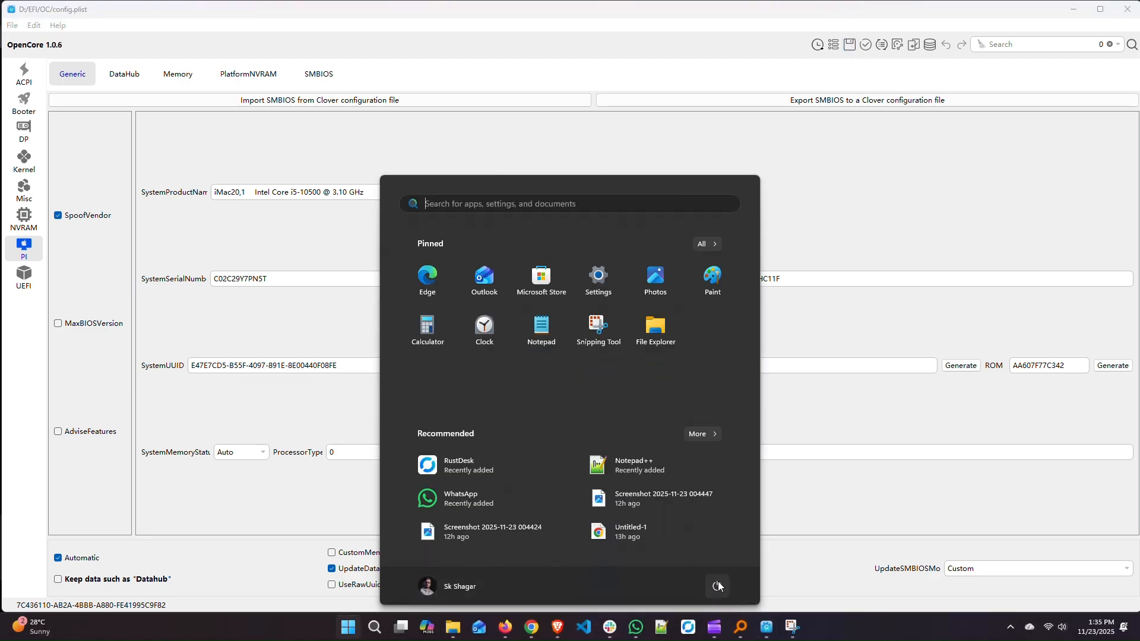
pyautogui.click(716, 586)
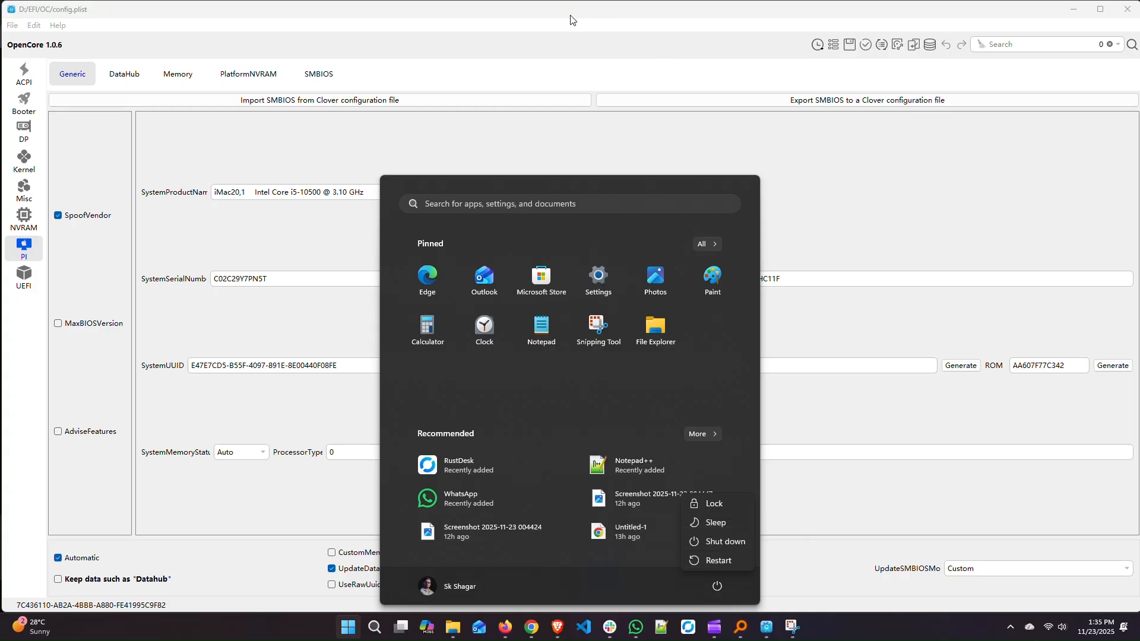
pyautogui.click(716, 560)
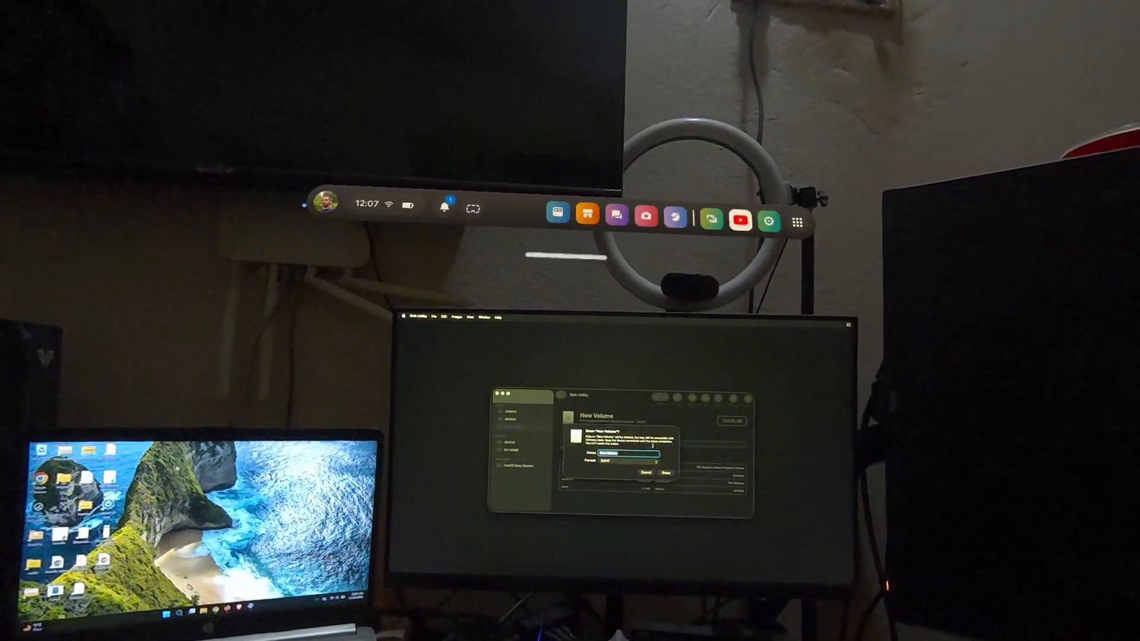
# Confirm erasing the target disk as New Volume in Disk Utility.
pyautogui.click(635, 458)
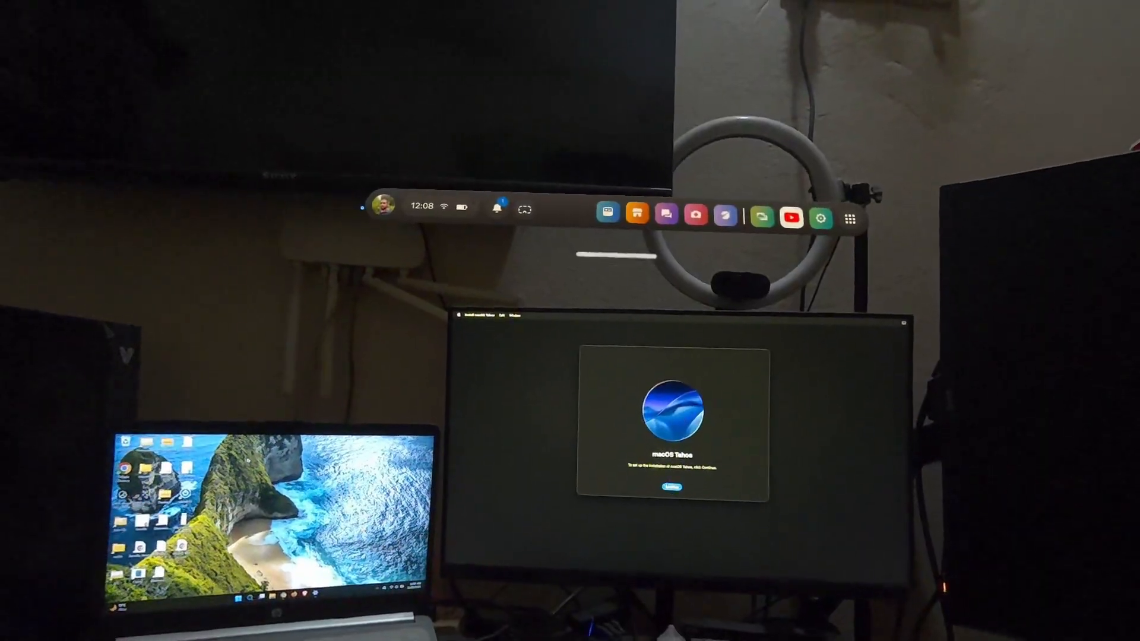
# Continue into the Install macOS Tahoe setup from the installer menu.
pyautogui.click(669, 486)
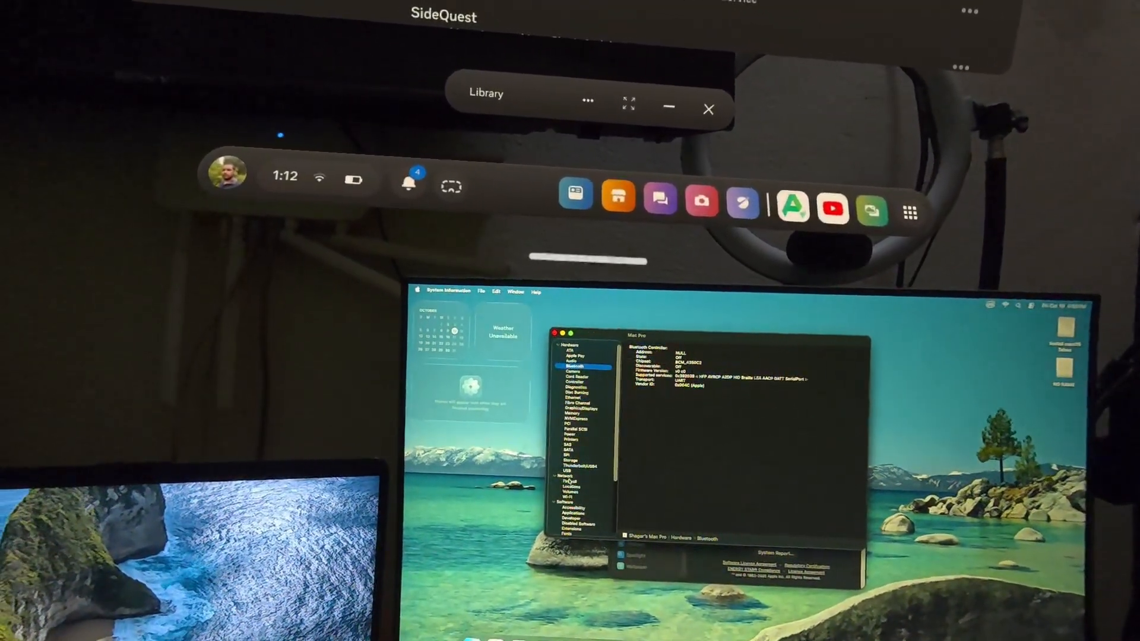
# Show the SATA section with the Intel 10 Series Chipset AHCI controller details.
pyautogui.click(570, 449)
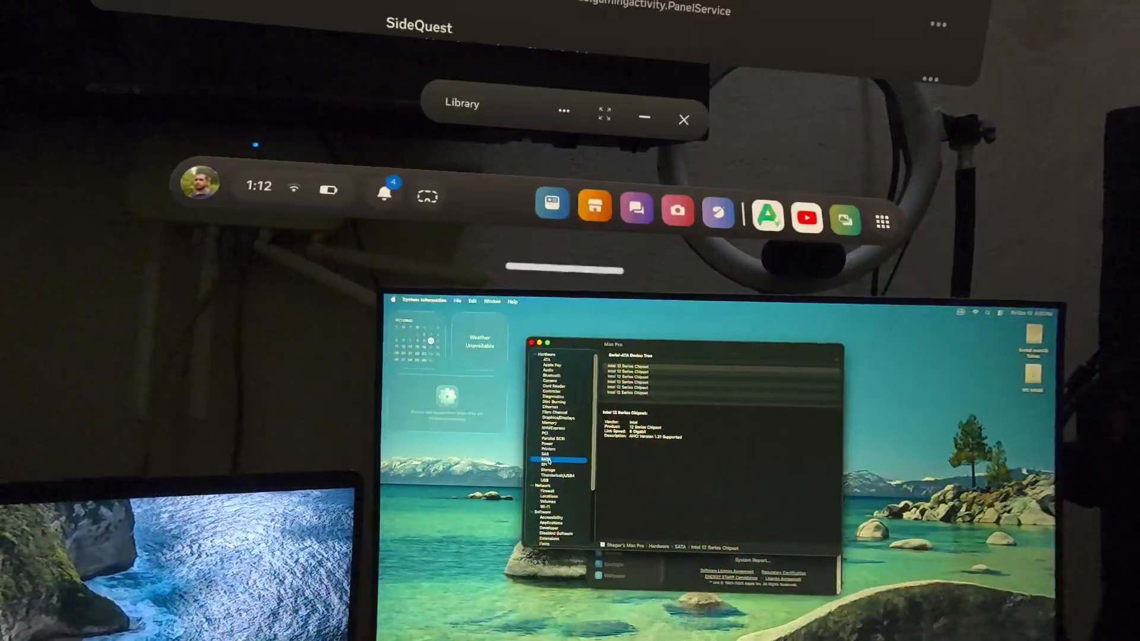